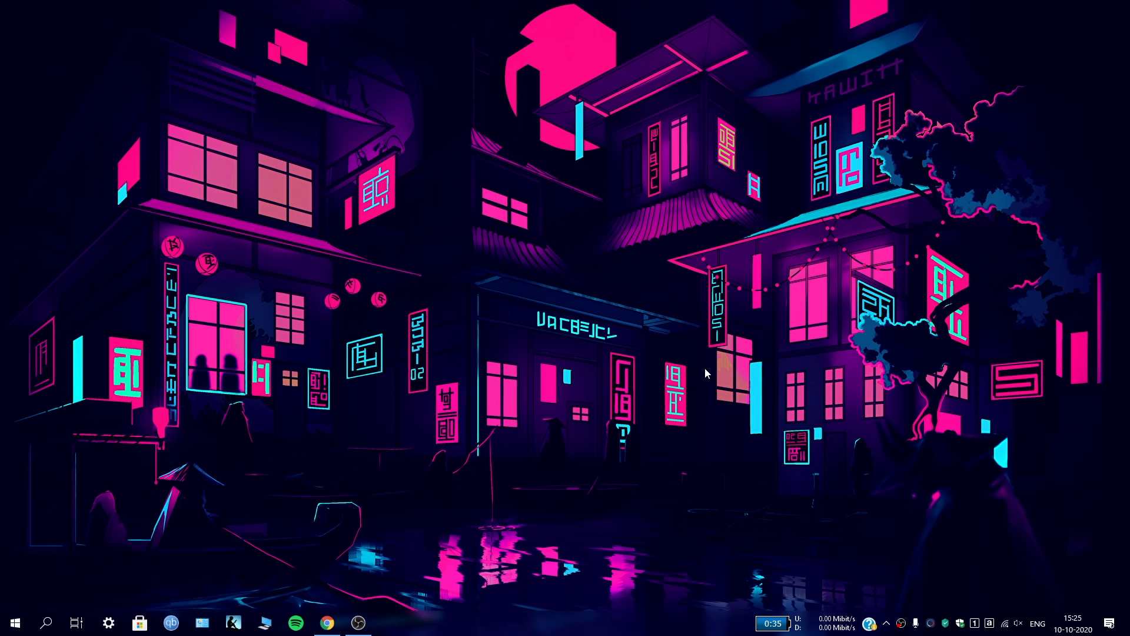
mouse_move(658, 202)
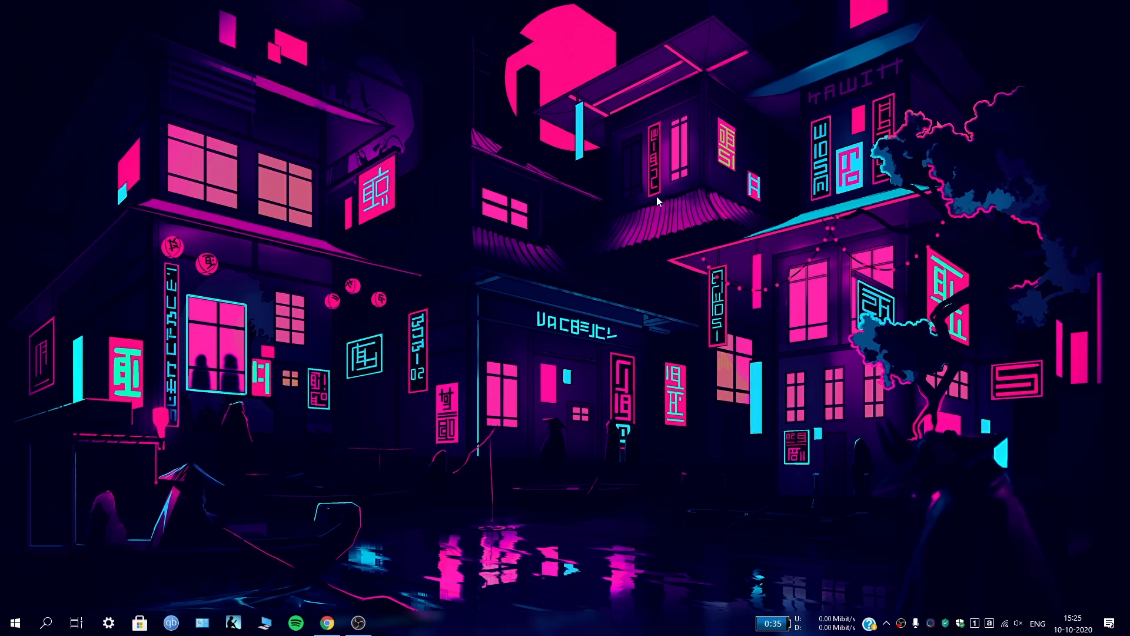
mouse_move(164, 407)
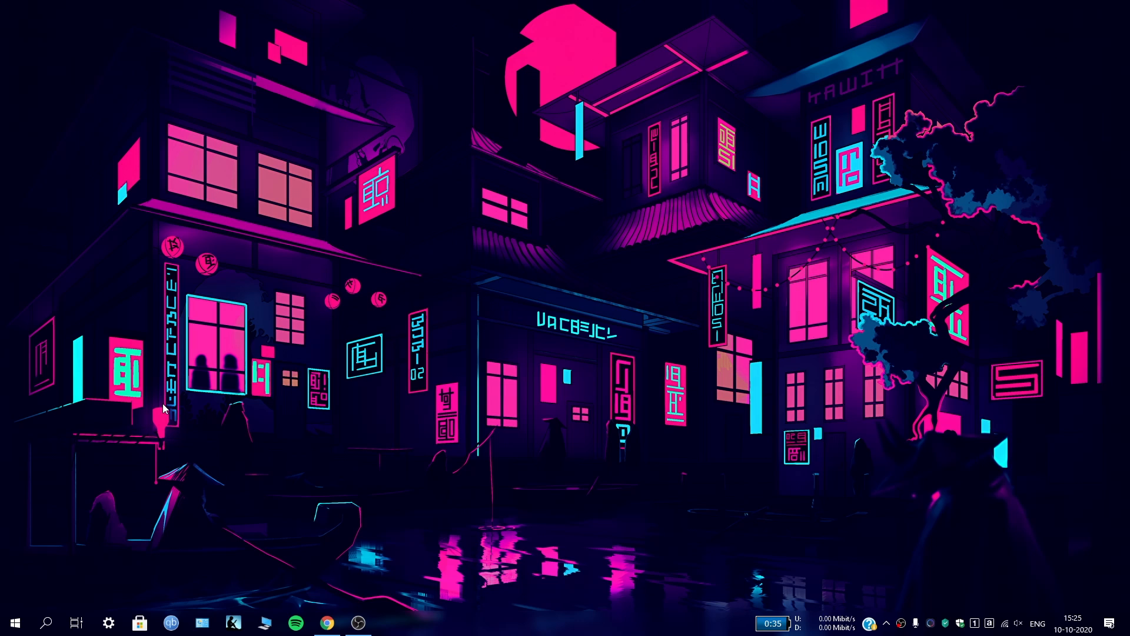
mouse_move(371, 305)
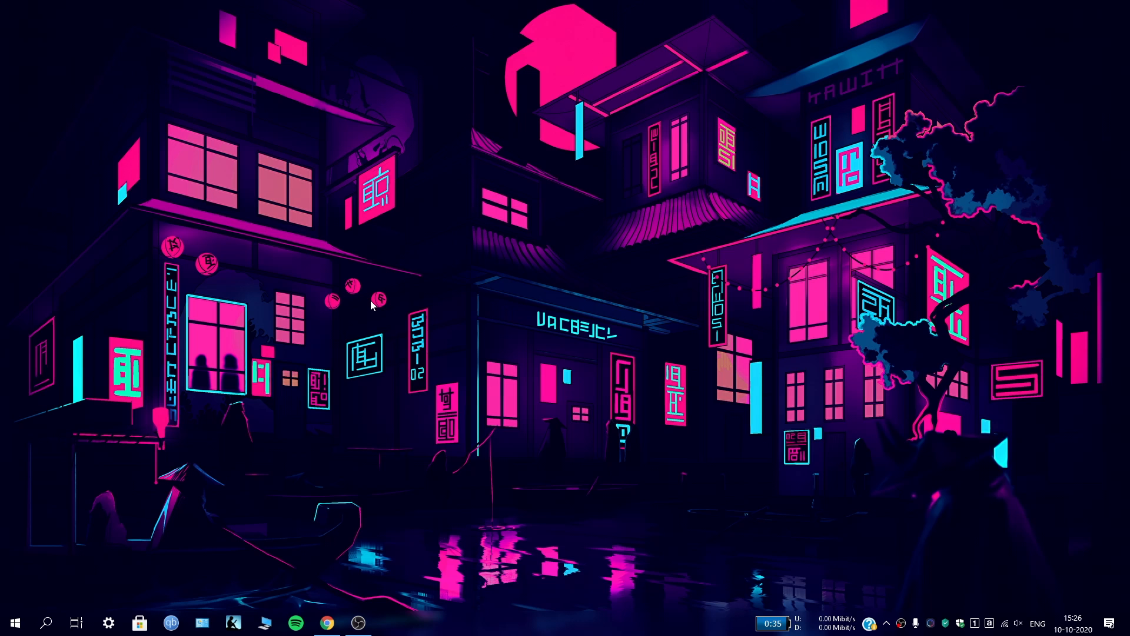
Step: Download the Microsoft.DesktopAppInstaller appxbundle (11.1 MB) from the latest winget-cli release assets
click(14, 622)
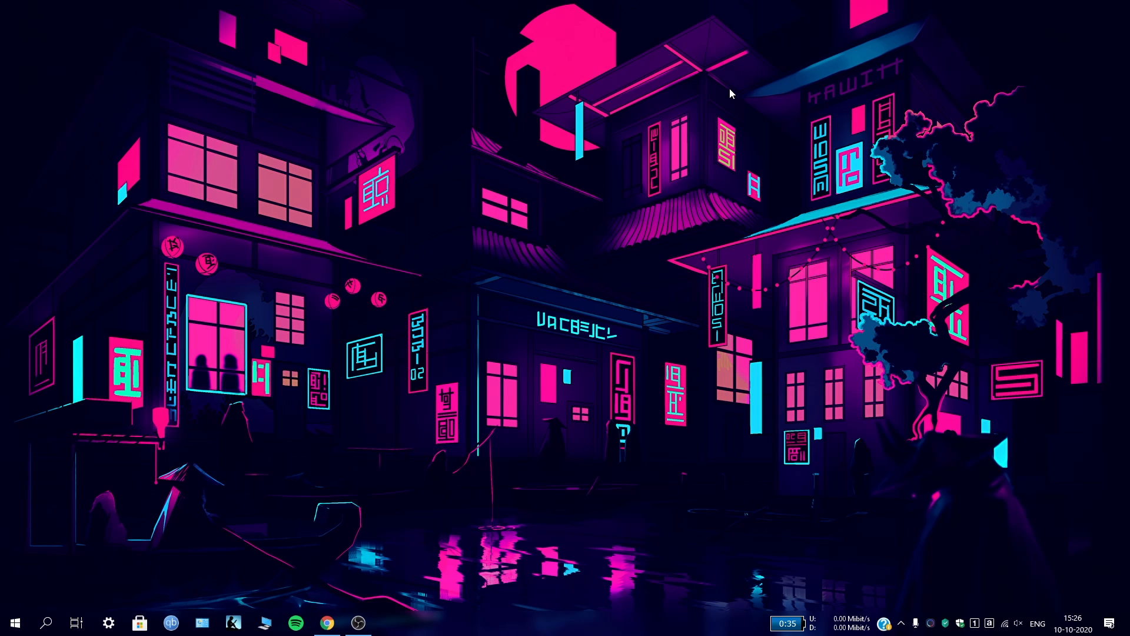
mouse_move(368, 332)
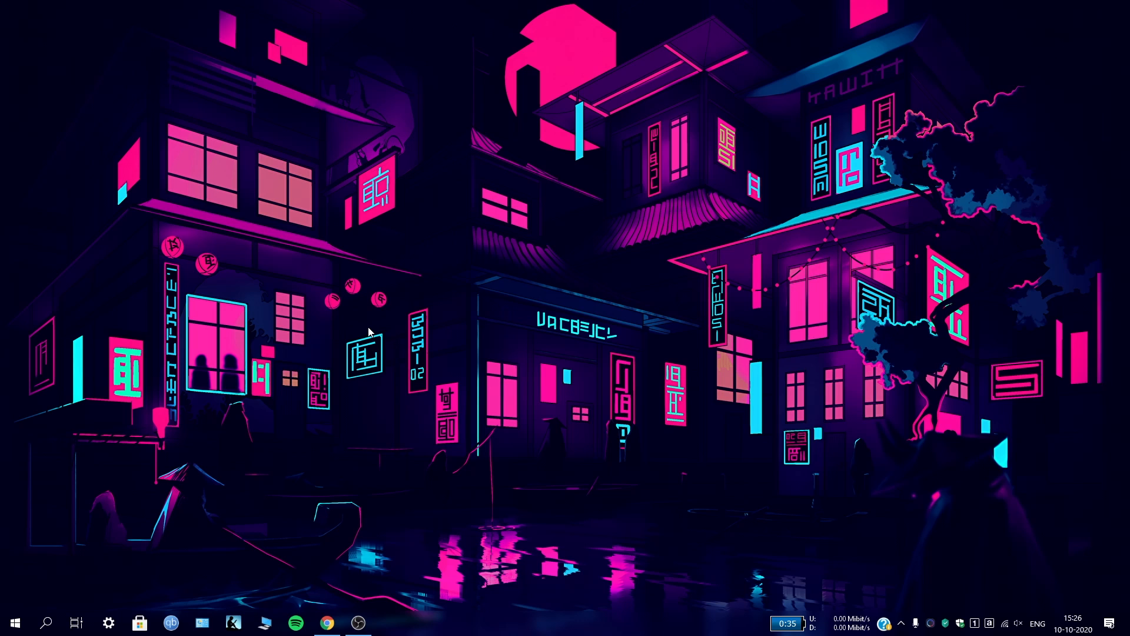
mouse_move(312, 615)
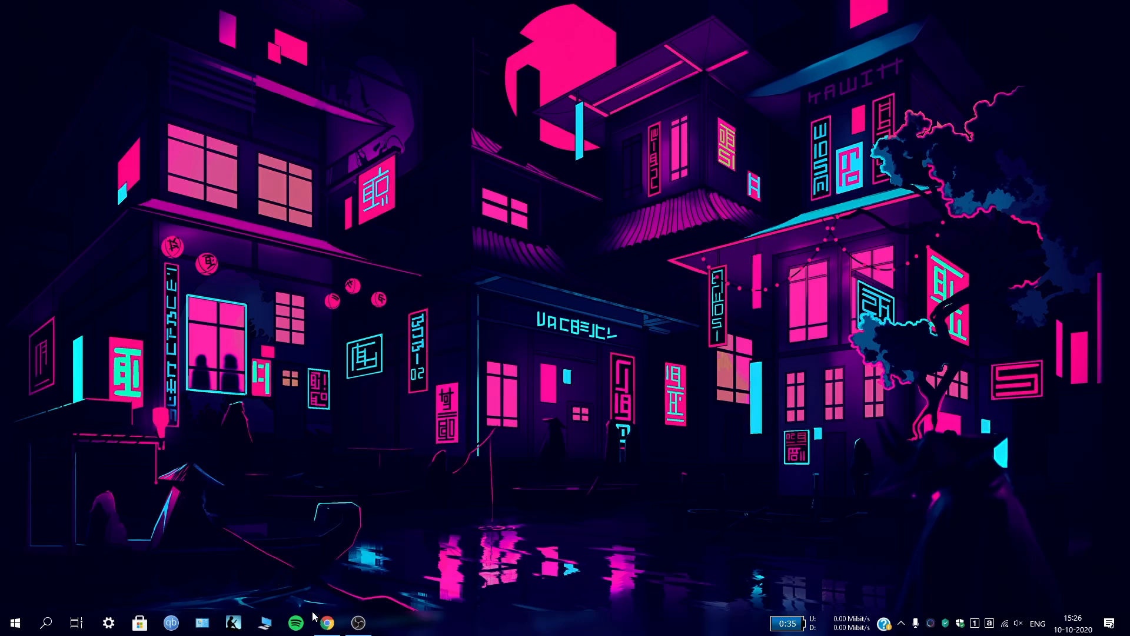
click(327, 621)
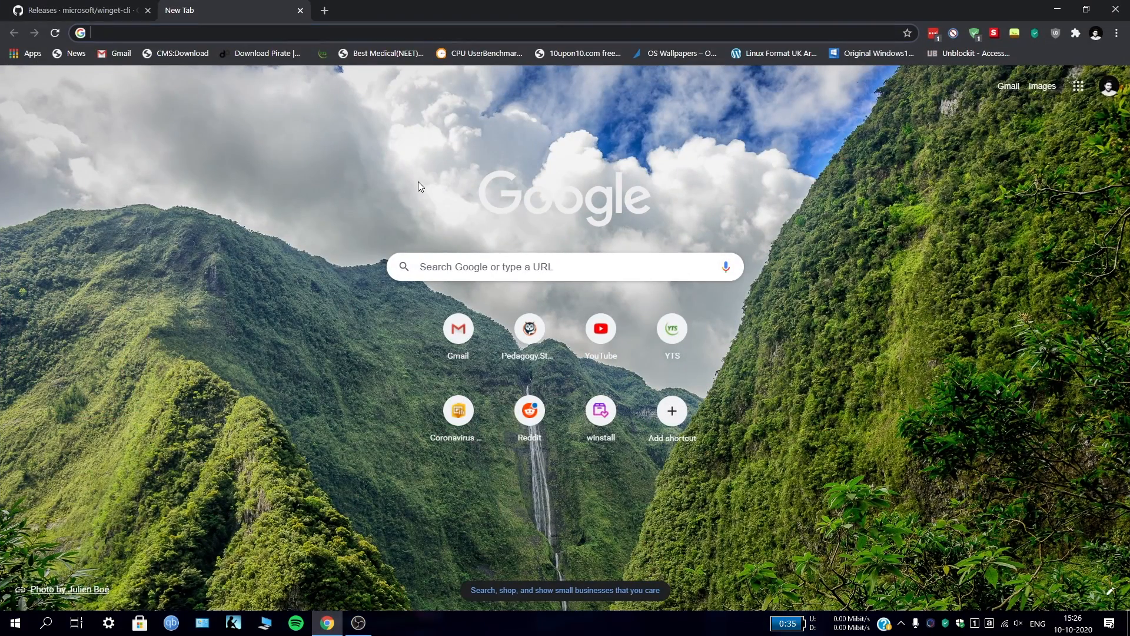
click(79, 10)
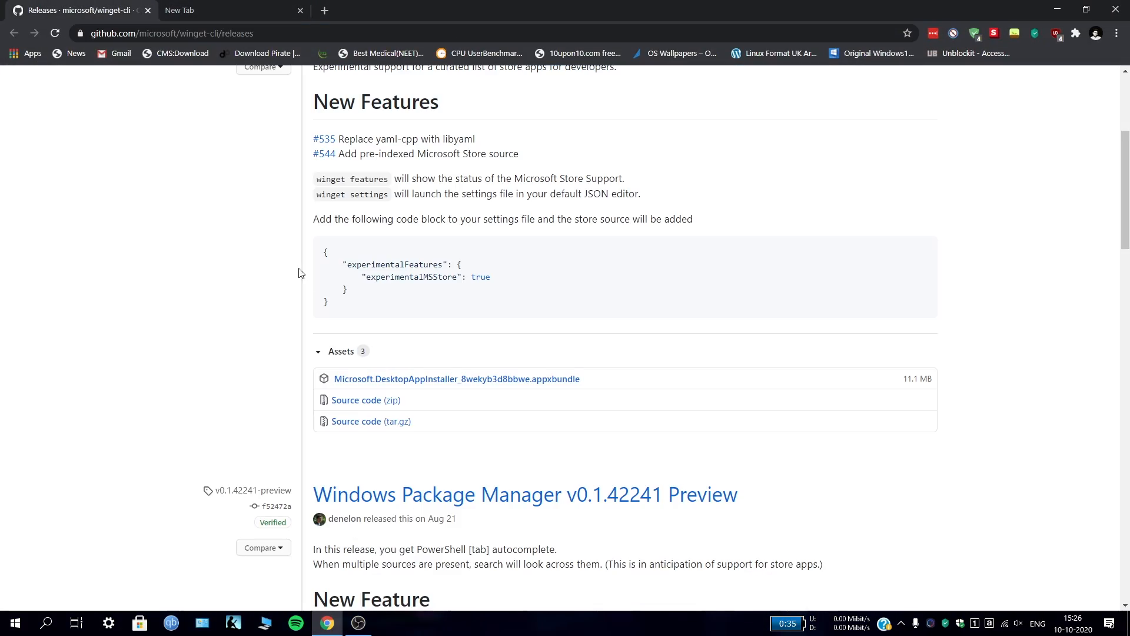
scroll(up, 3)
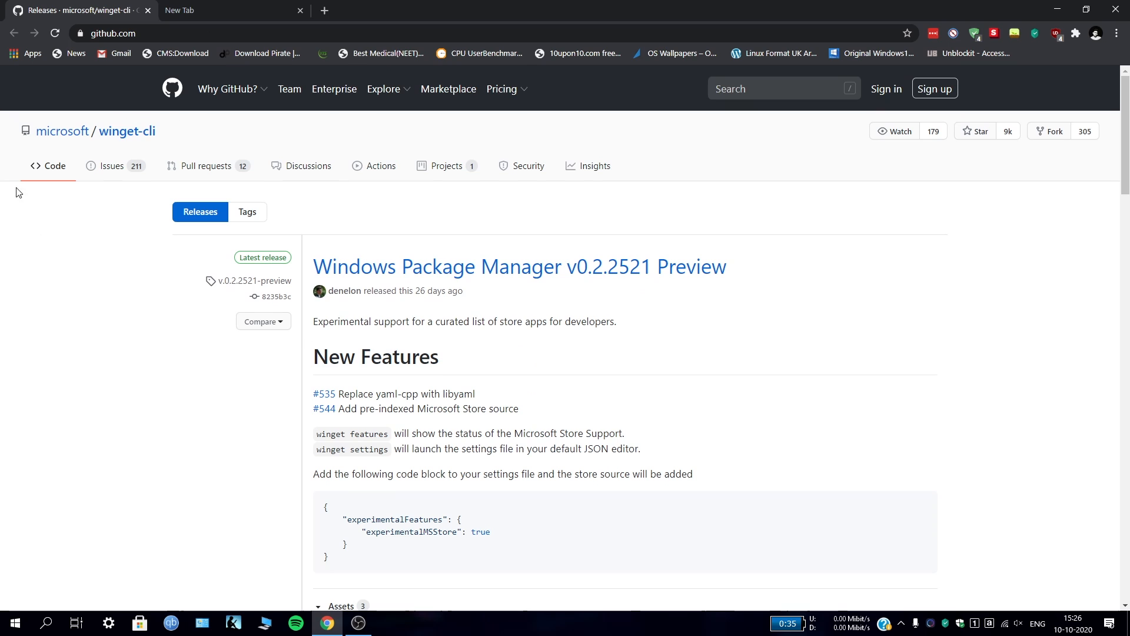
mouse_move(612, 298)
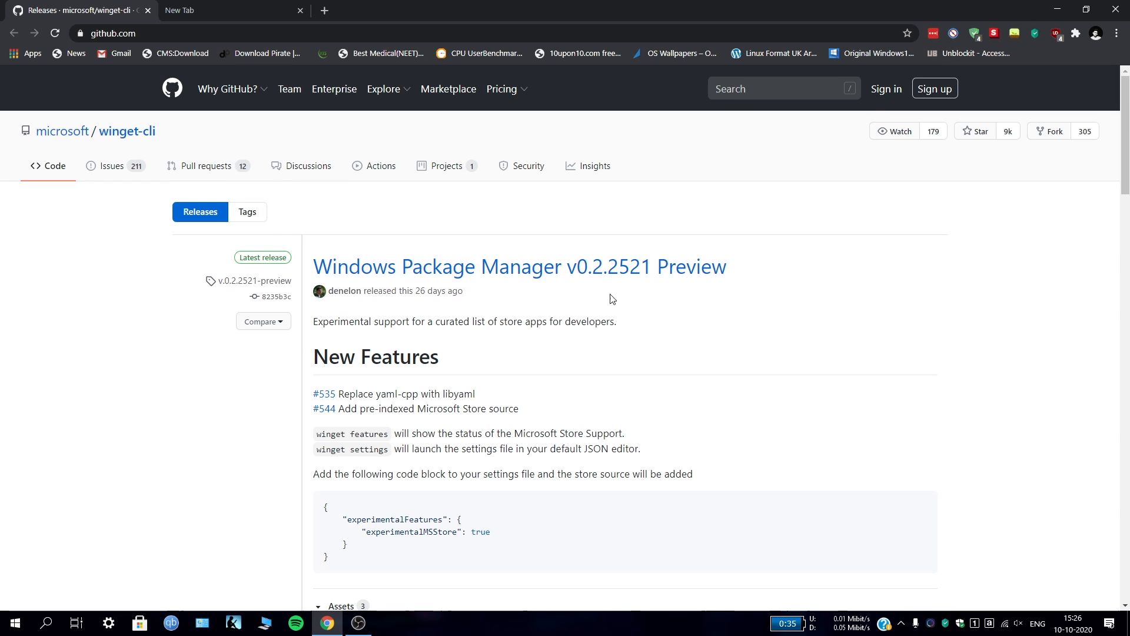
scroll(down, 3)
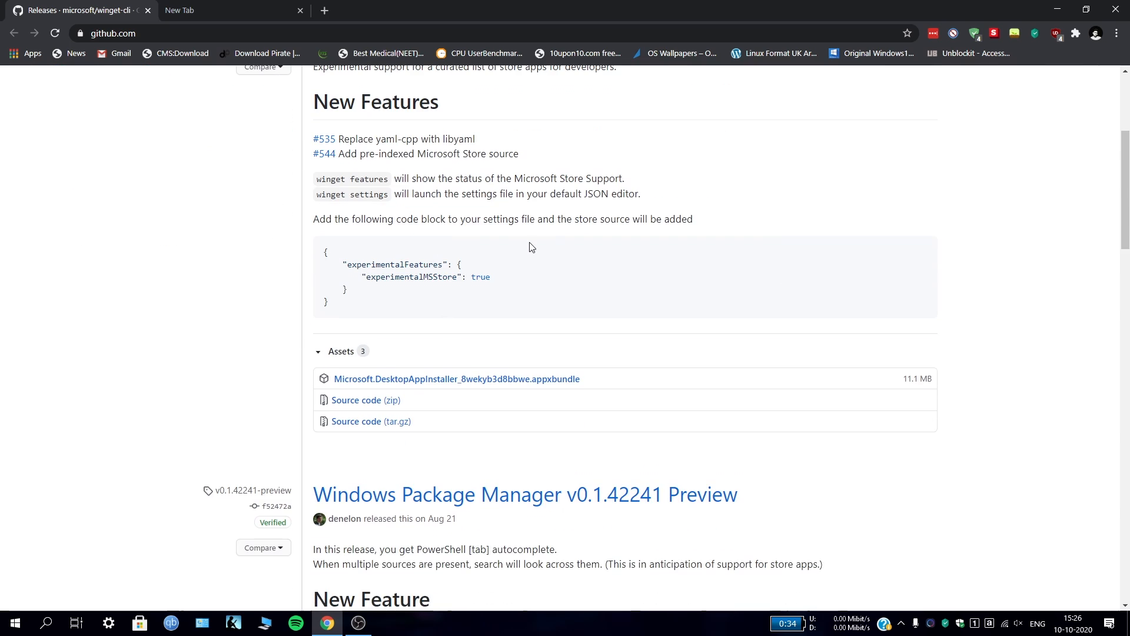
mouse_move(423, 380)
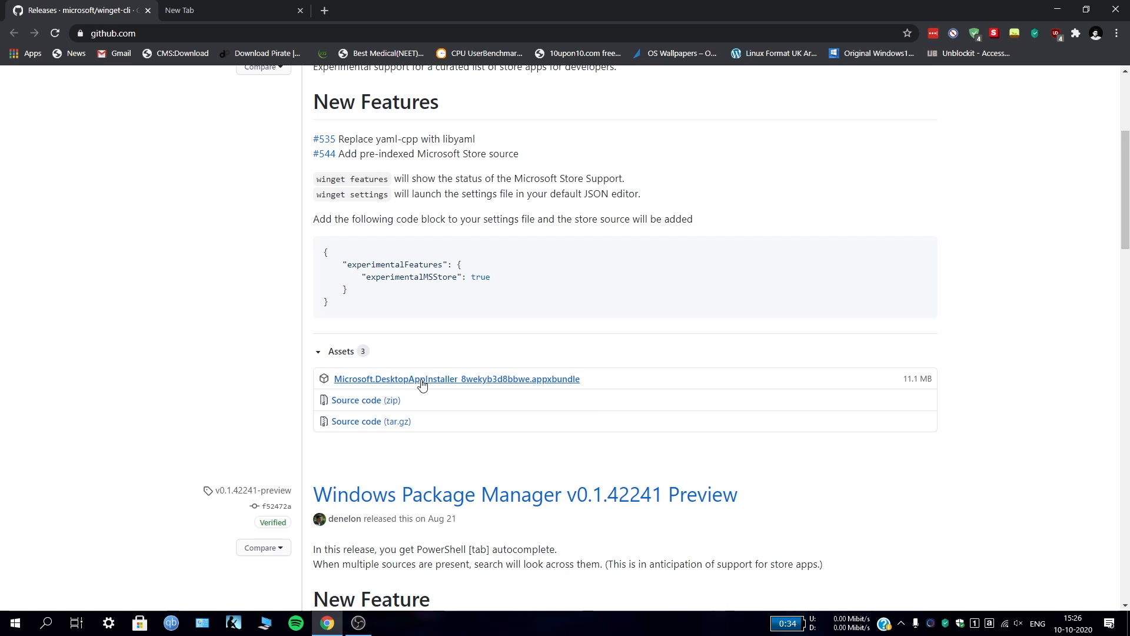
mouse_move(456, 379)
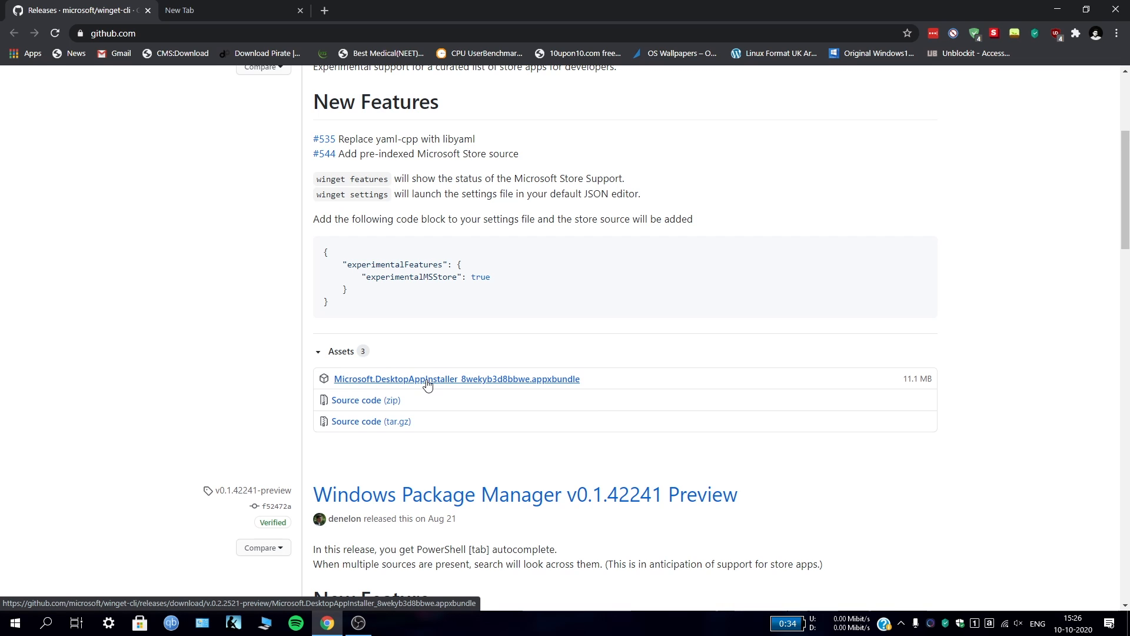
mouse_move(463, 388)
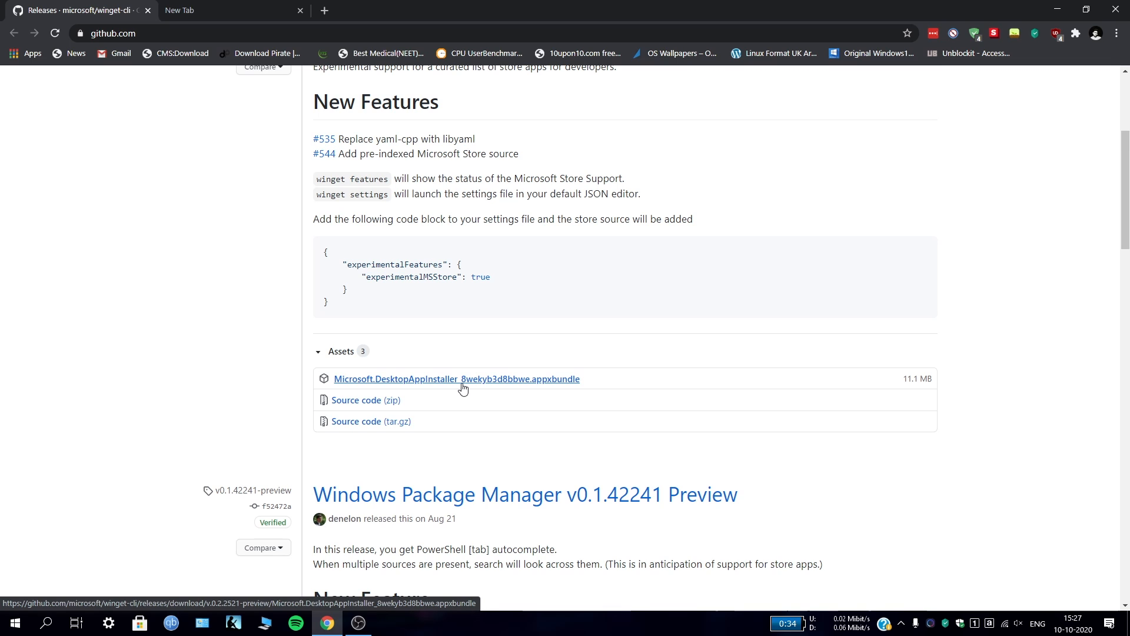
click(457, 378)
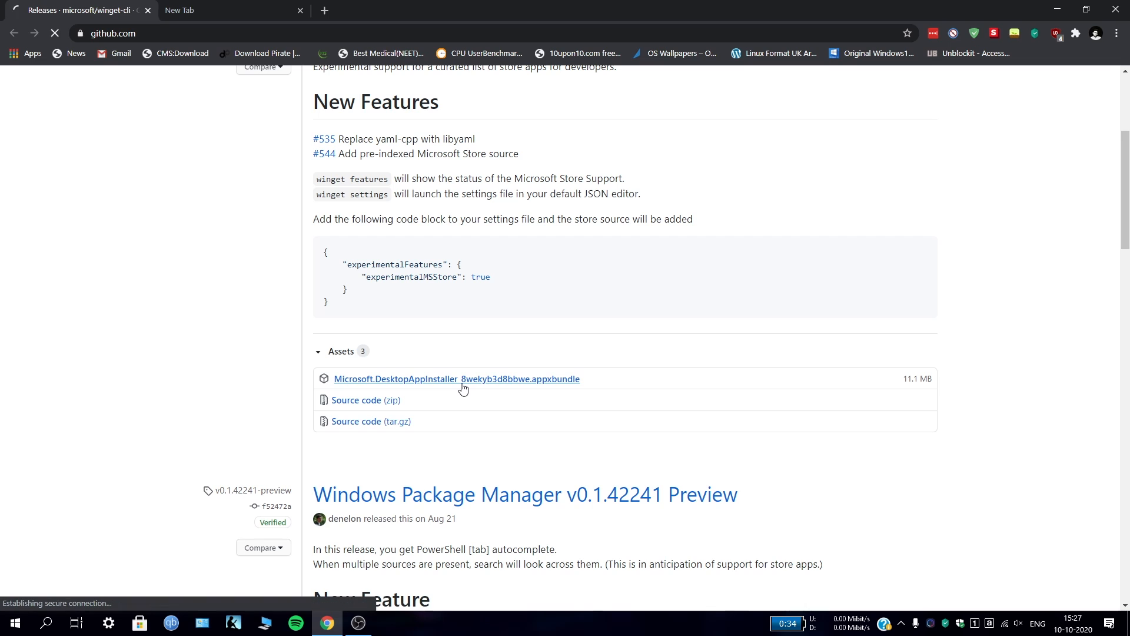
click(456, 378)
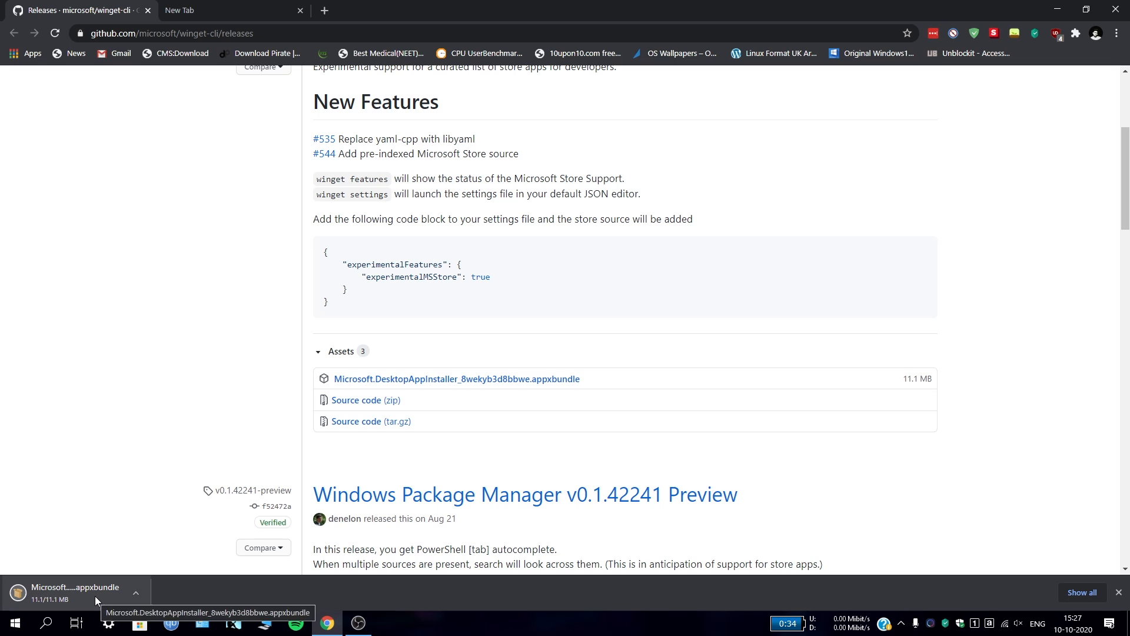
mouse_move(505, 418)
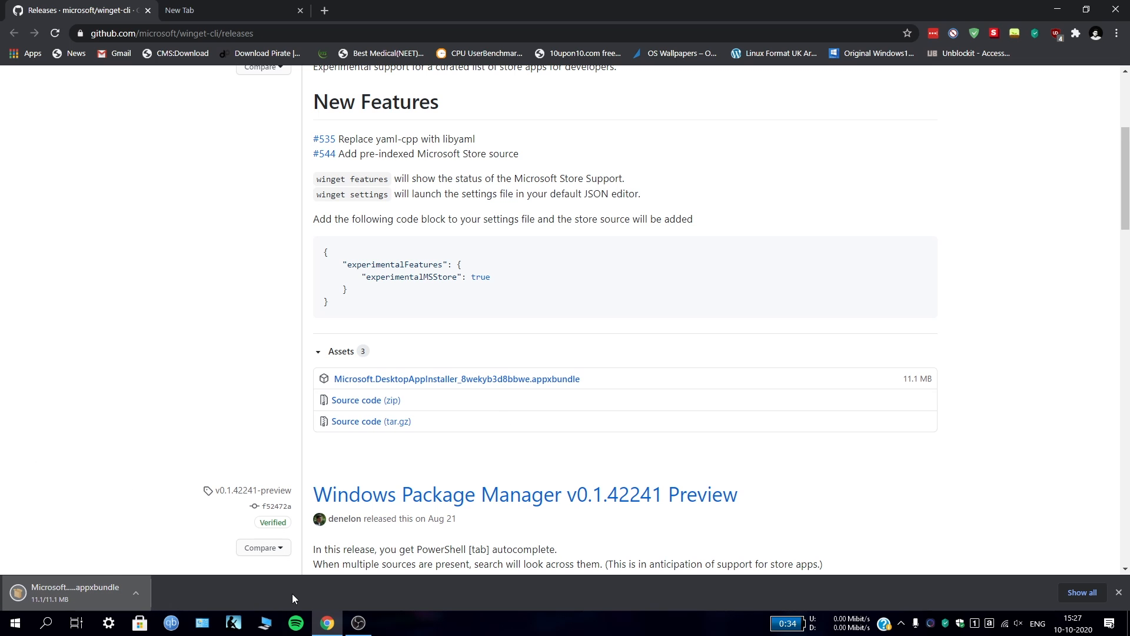
Step: Open the downloaded appxbundle and start the App Installer update to version 1.11.2521.0
click(76, 587)
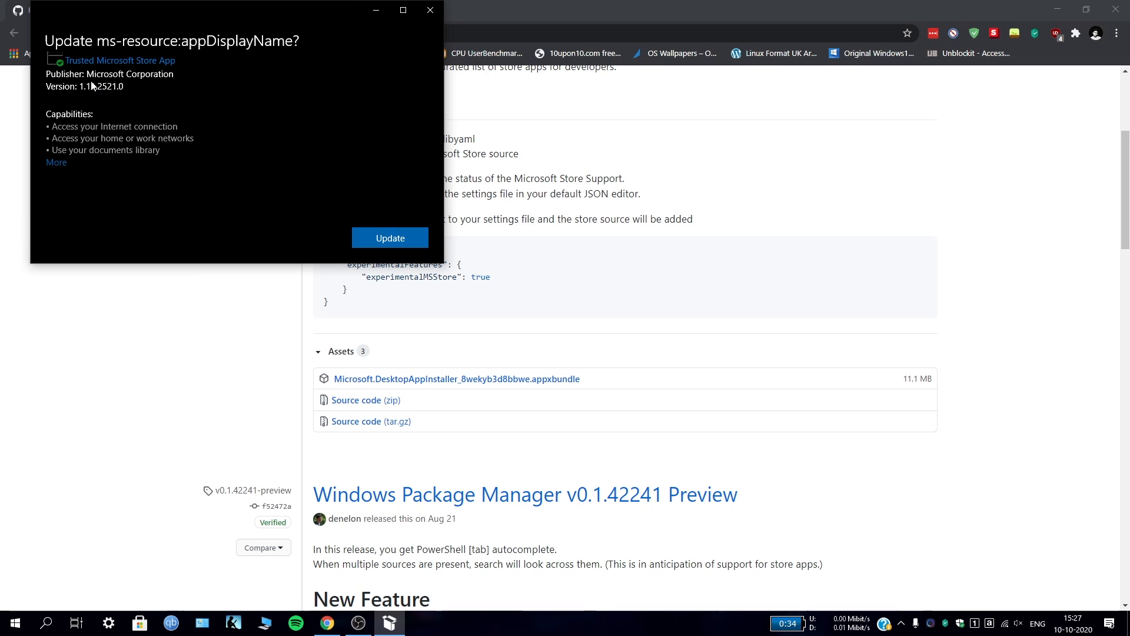
mouse_move(311, 216)
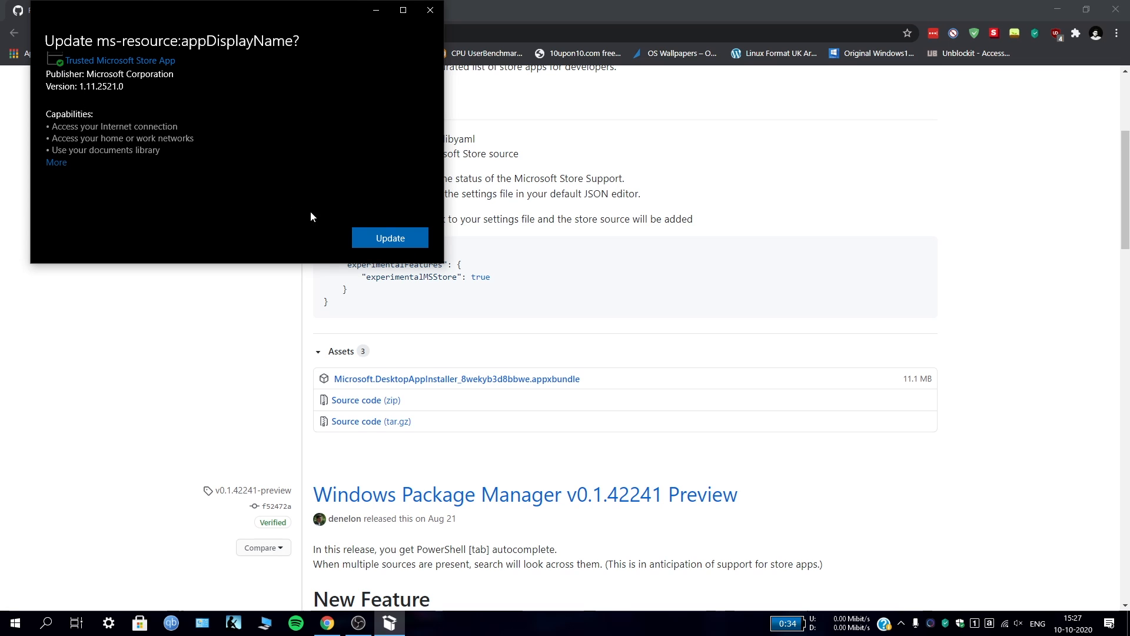
click(389, 237)
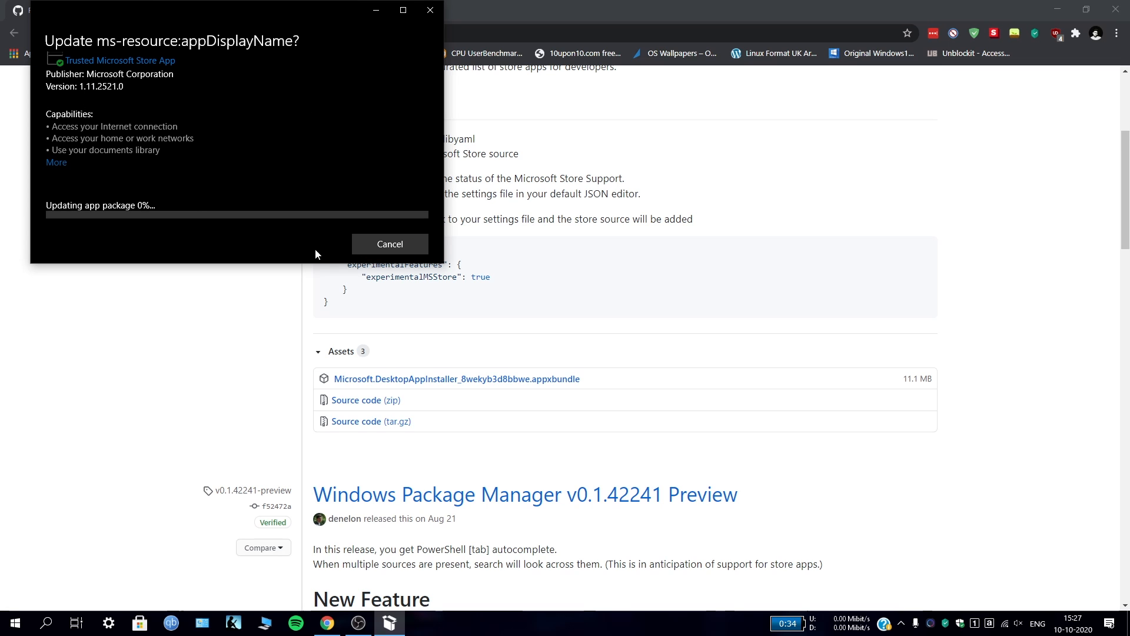
mouse_move(275, 253)
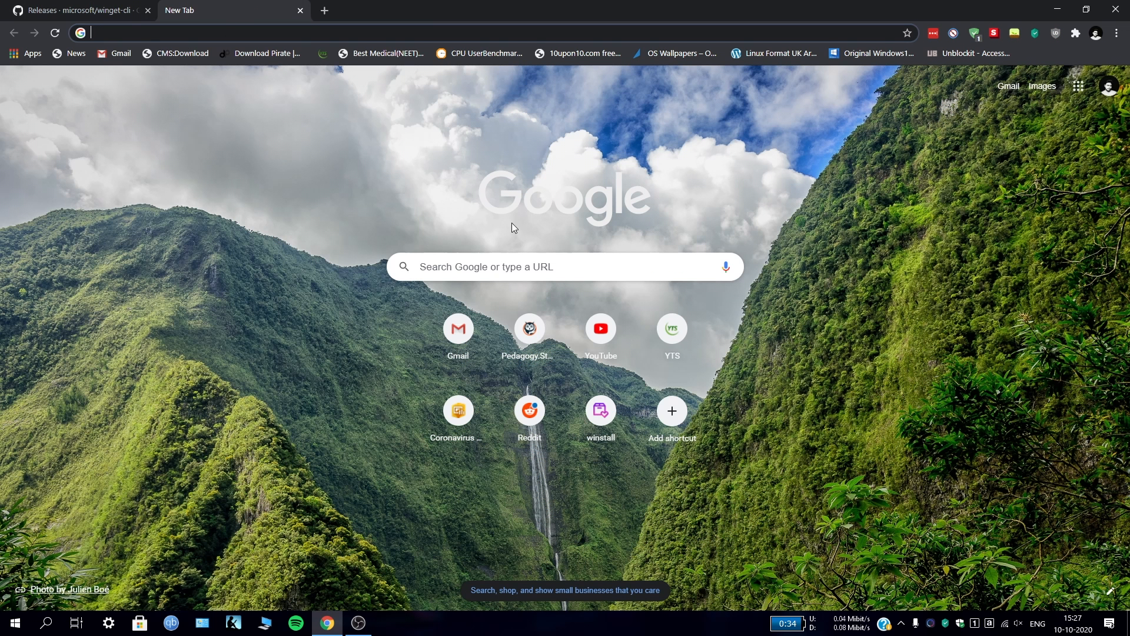
Step: Open winstall.app, dismiss the leftover App Installer notice, and browse the featured packs
click(600, 411)
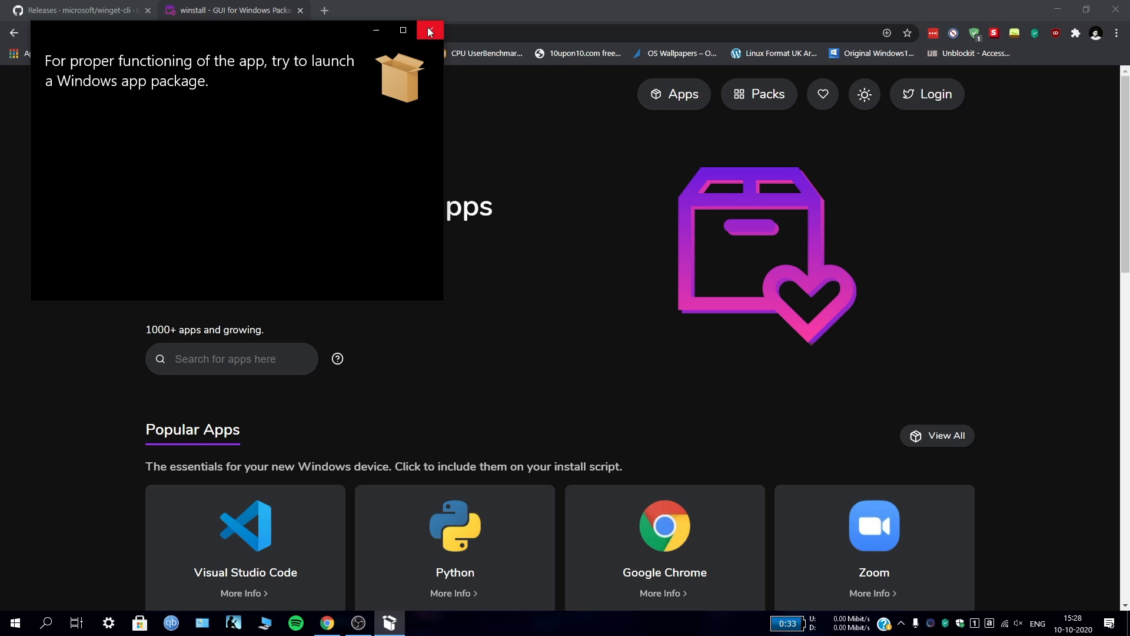
click(429, 31)
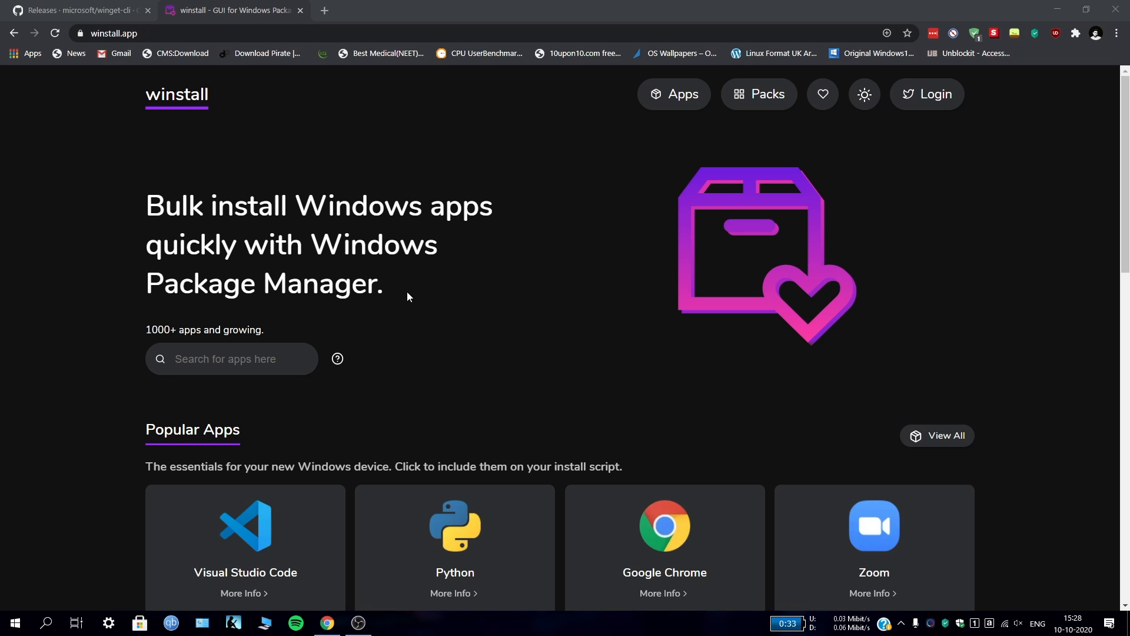
mouse_move(39, 160)
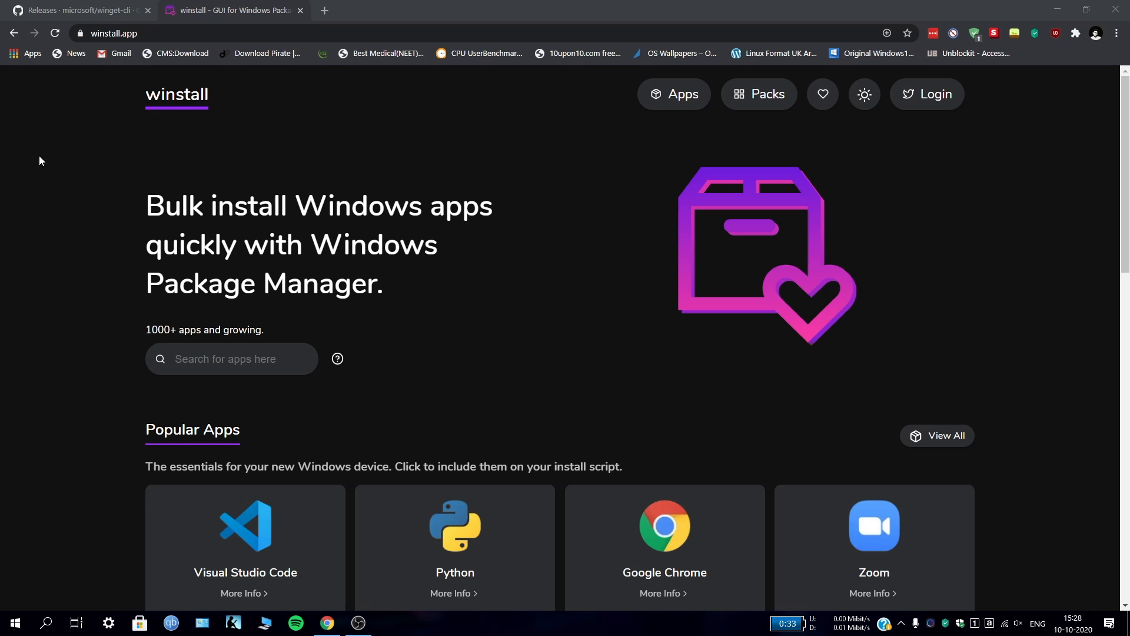
mouse_move(298, 198)
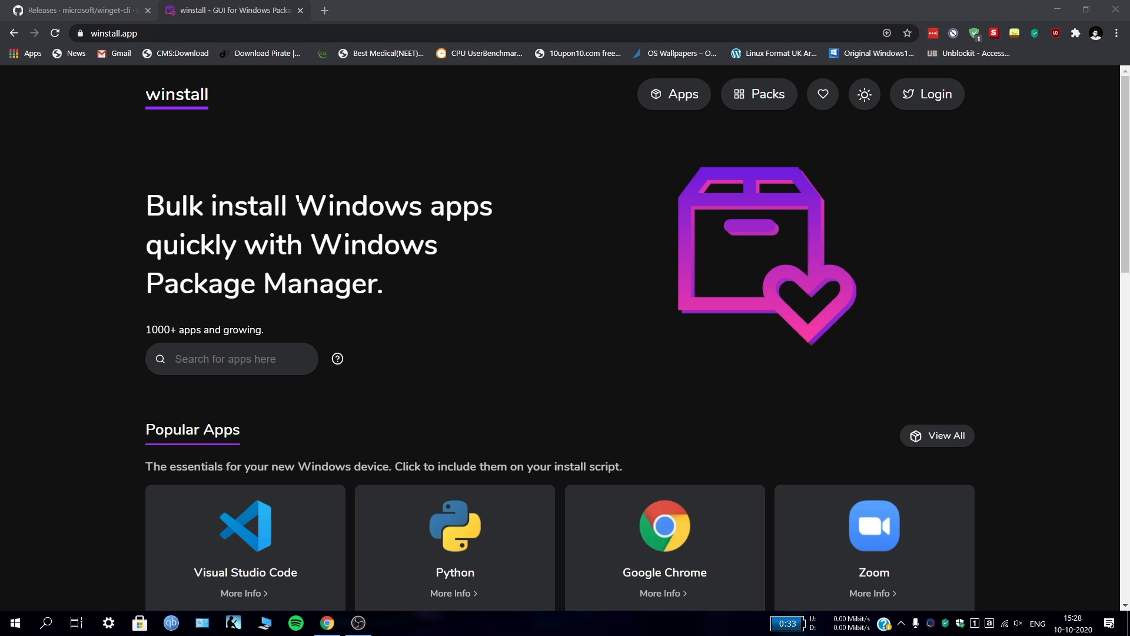
mouse_move(746, 246)
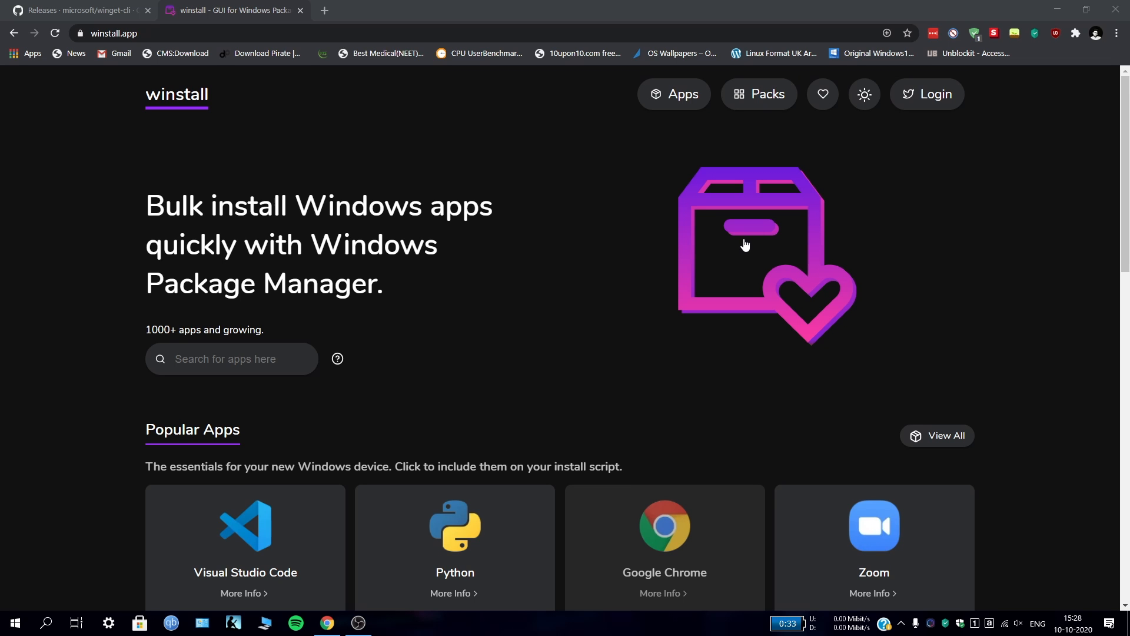
scroll(down, 3)
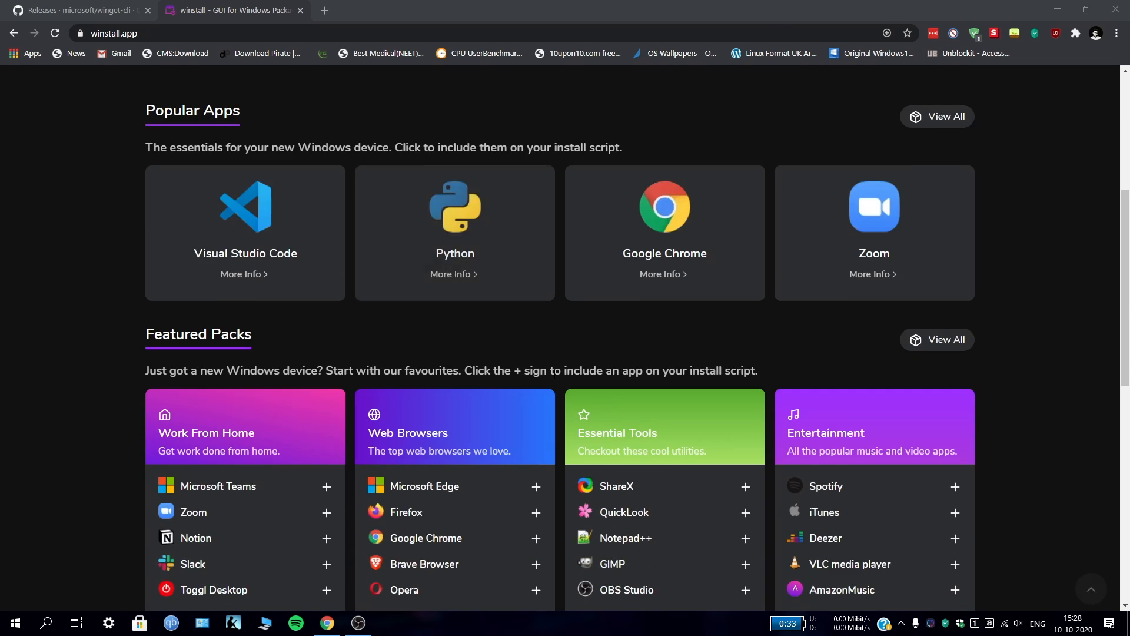
scroll(down, 3)
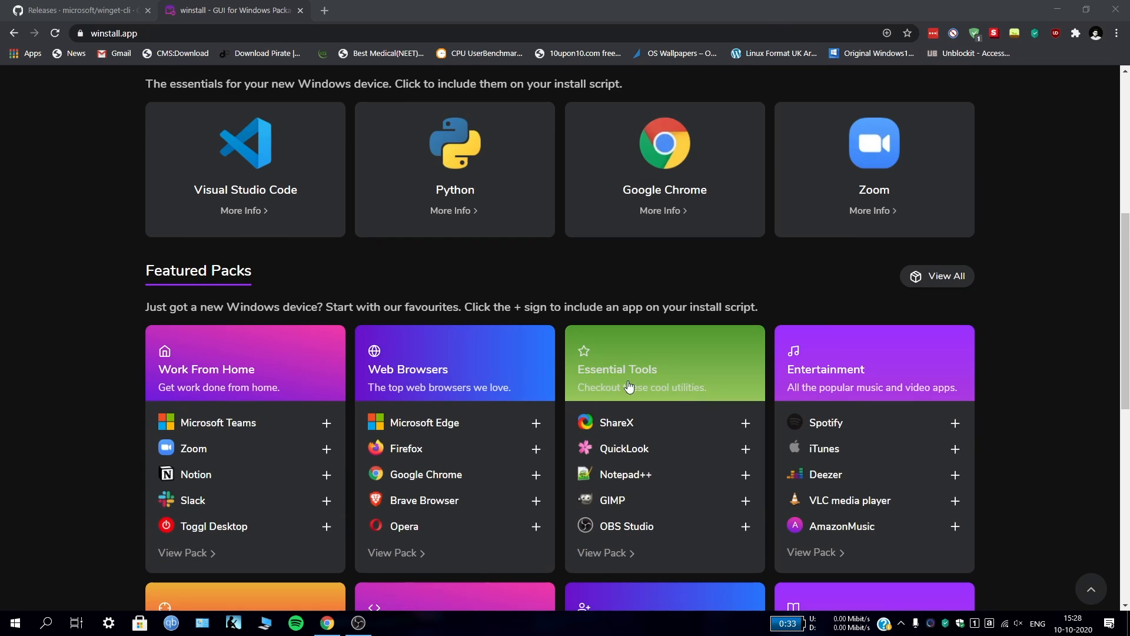
scroll(up, 3)
text(nin)
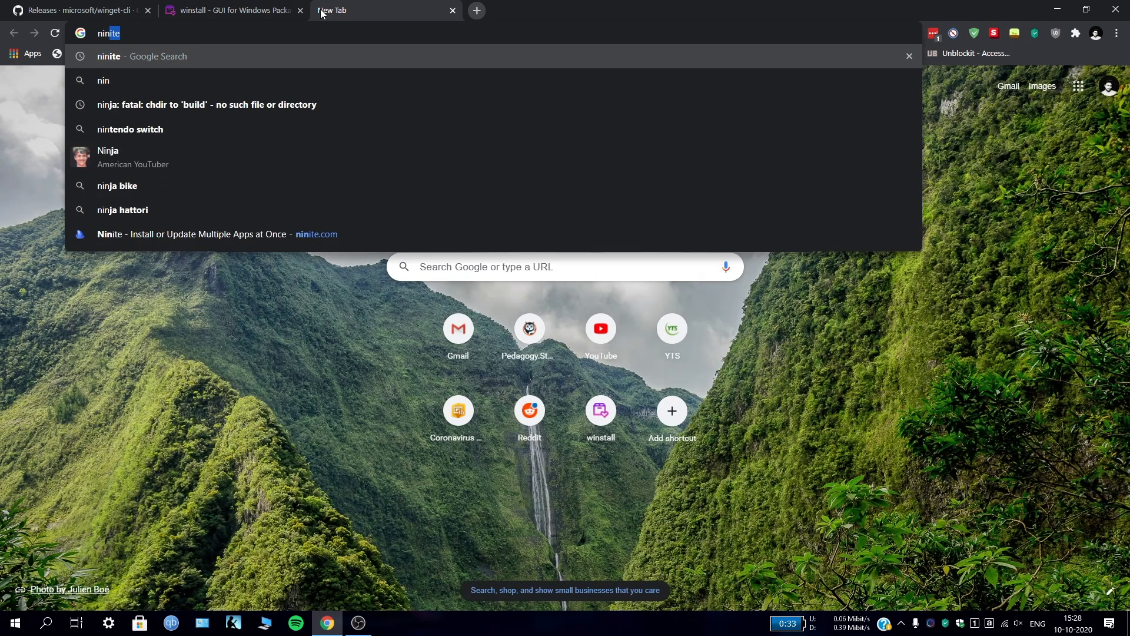
Step: Search for ninite, open ninite.com, and scroll down to its app list
key(Backspace)
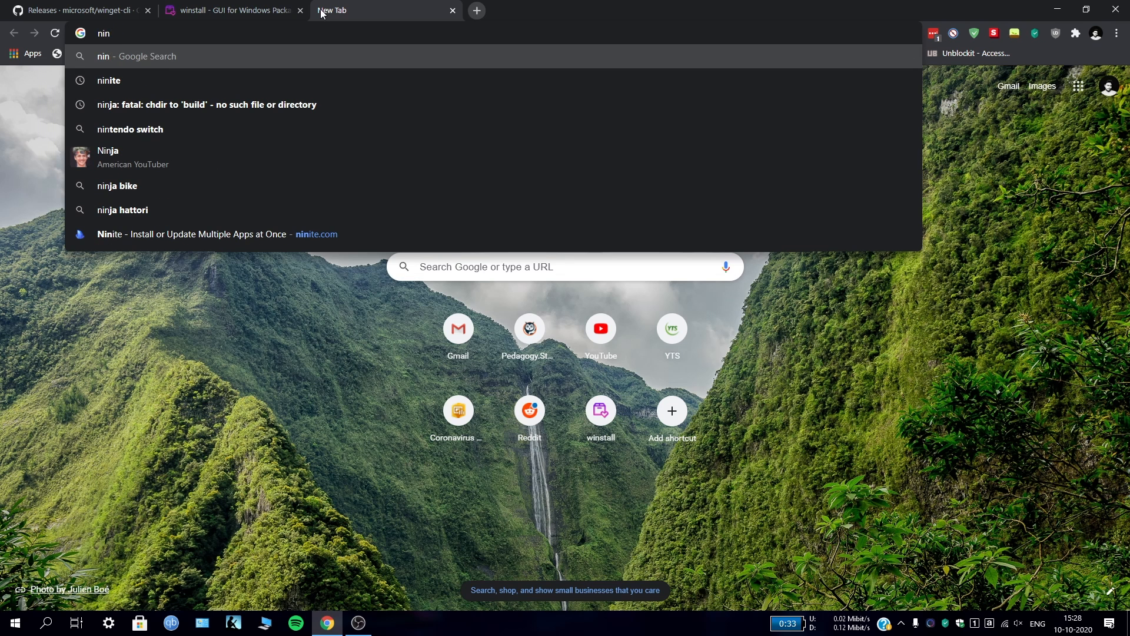
click(109, 80)
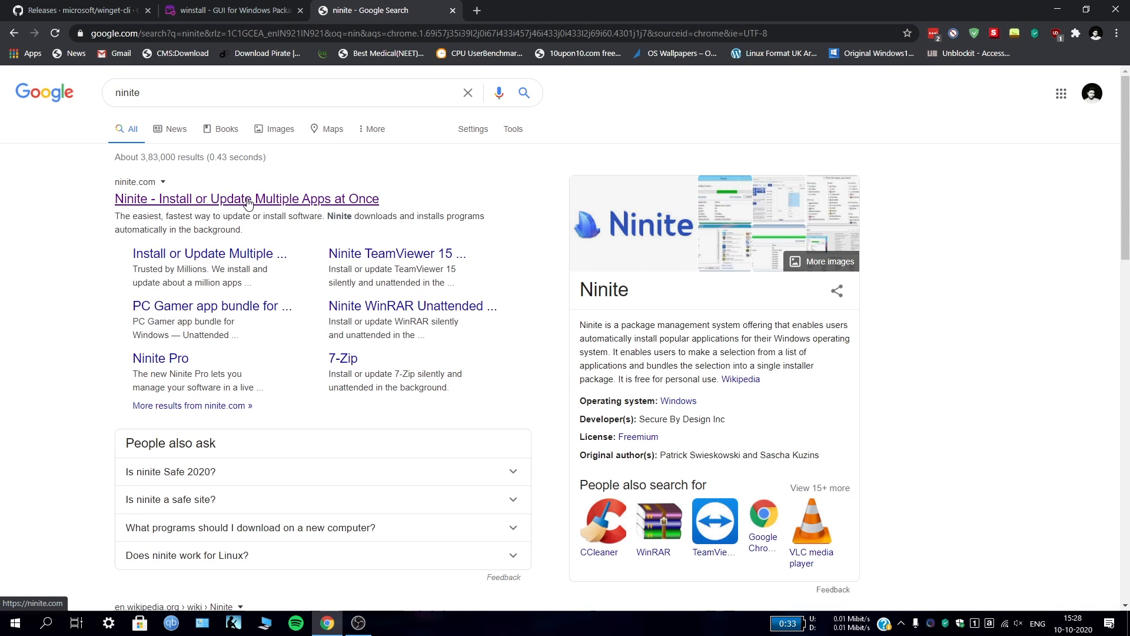
click(247, 199)
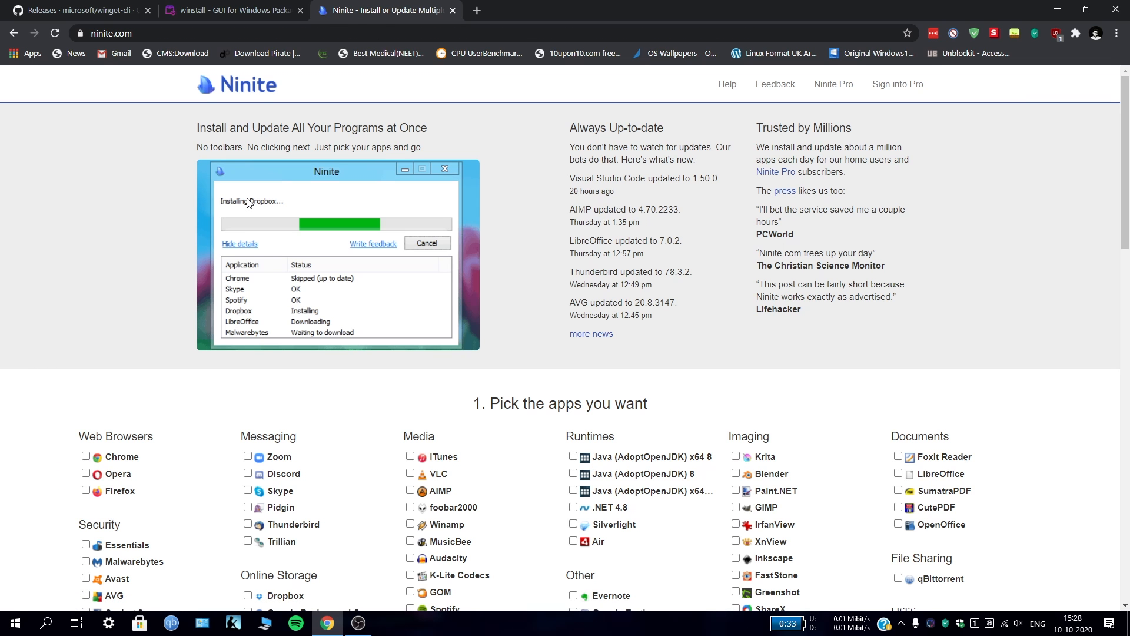
mouse_move(242, 339)
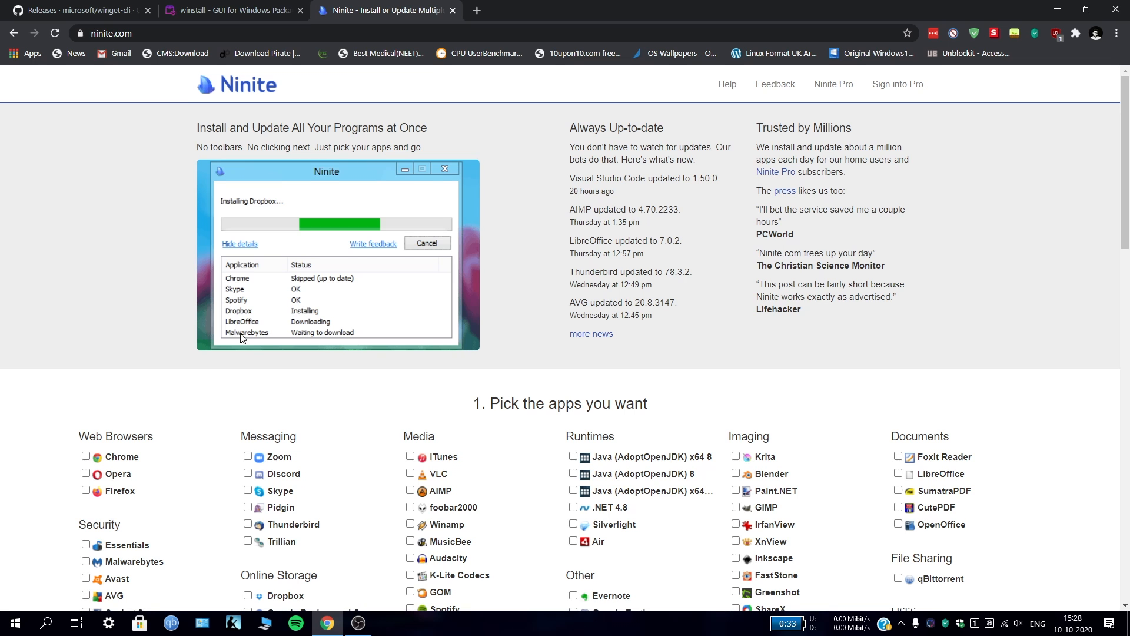
scroll(down, 3)
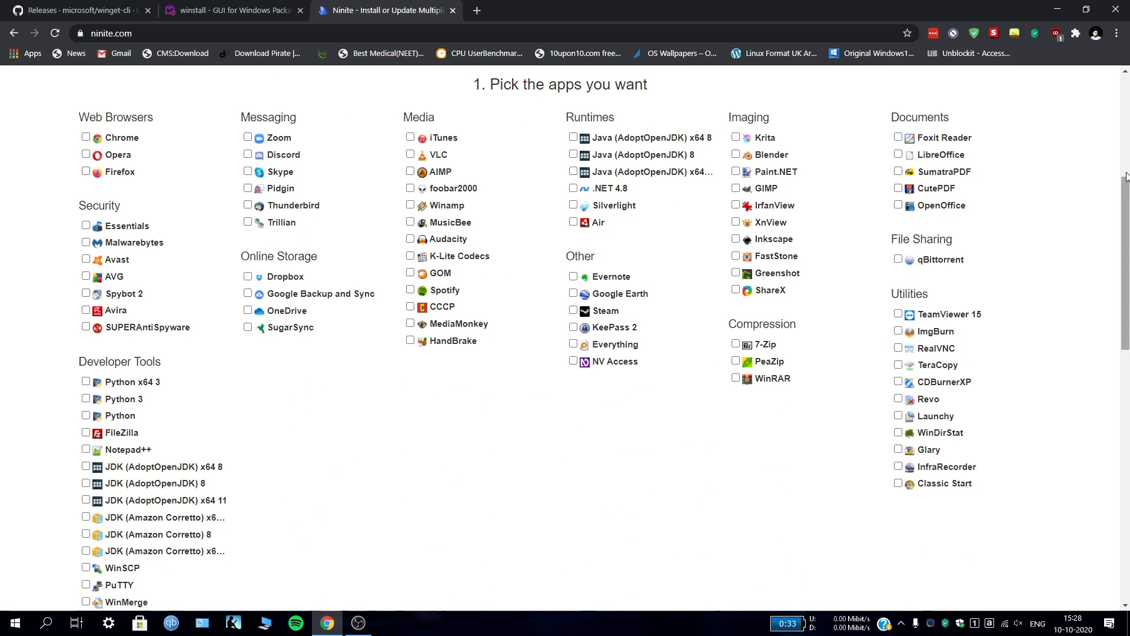
scroll(down, 3)
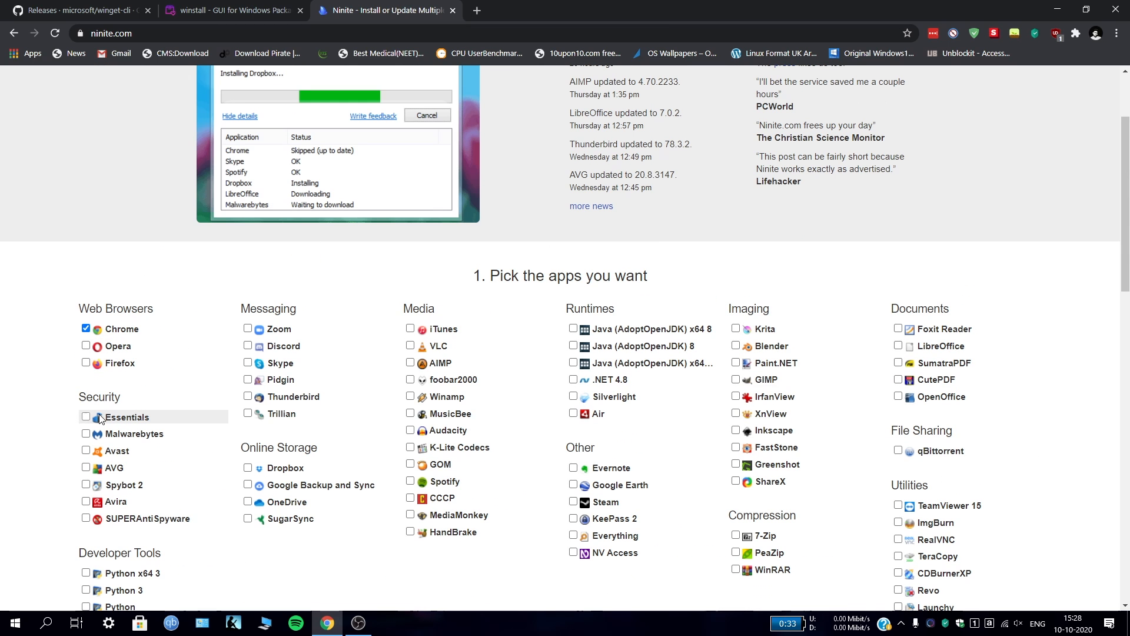
scroll(down, 3)
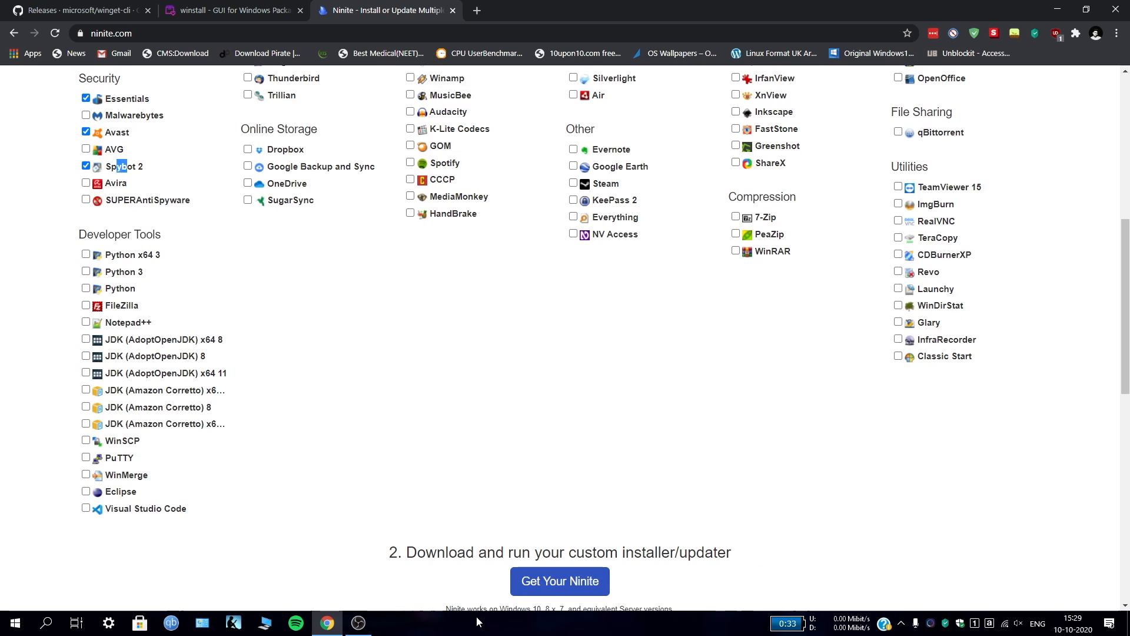
mouse_move(799, 479)
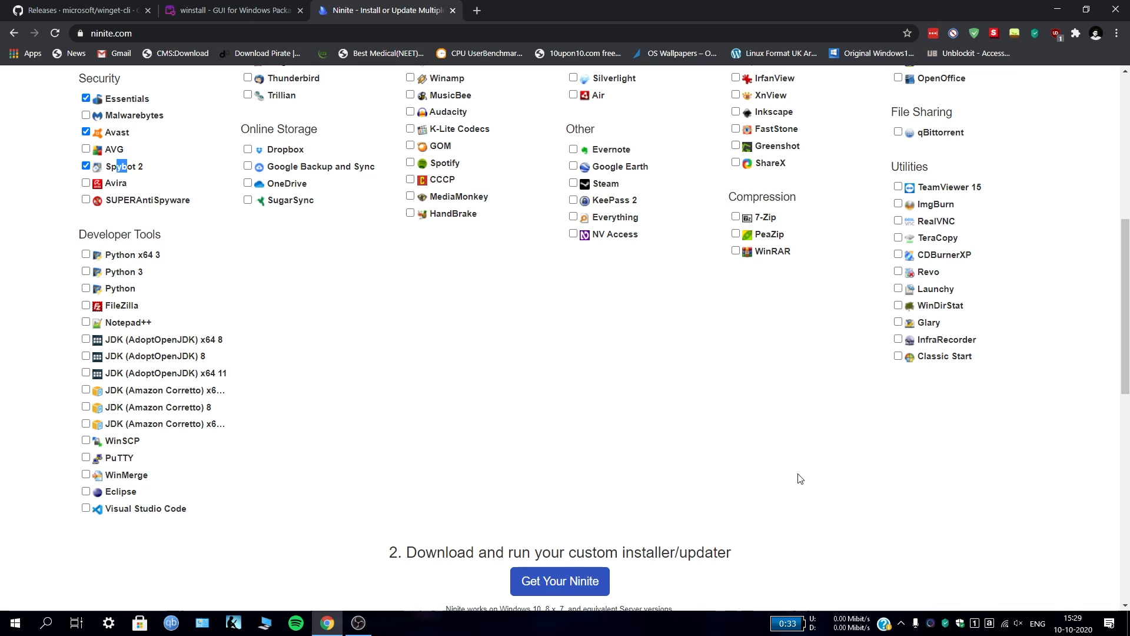
mouse_move(31, 367)
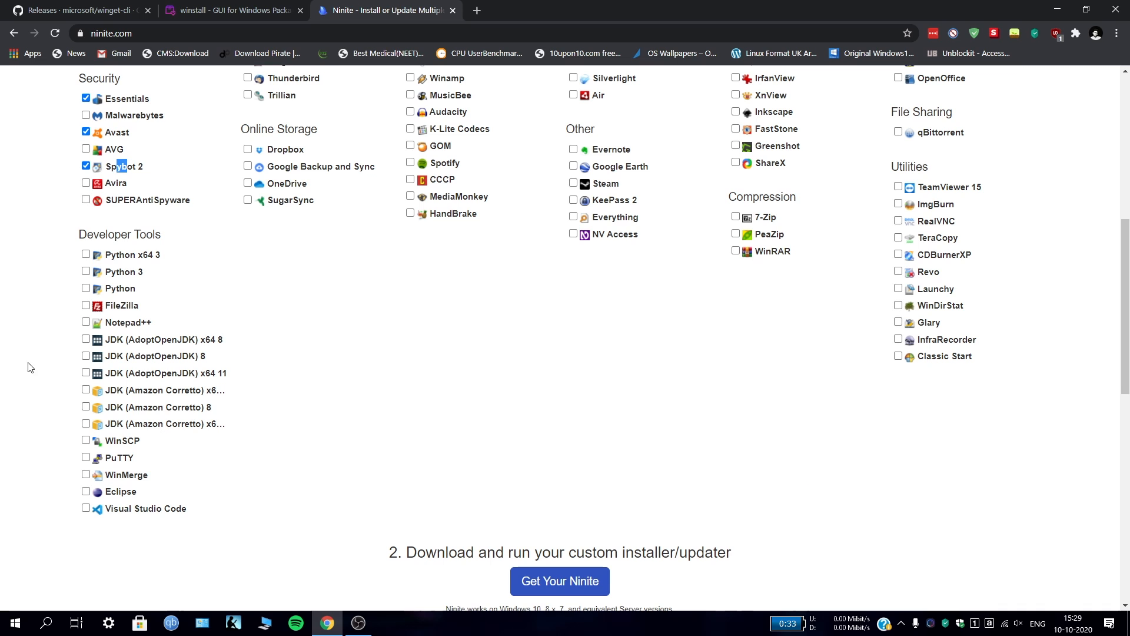
Step: Return to the winstall tab, close the Ninite tab, and open the All apps catalogue
click(232, 10)
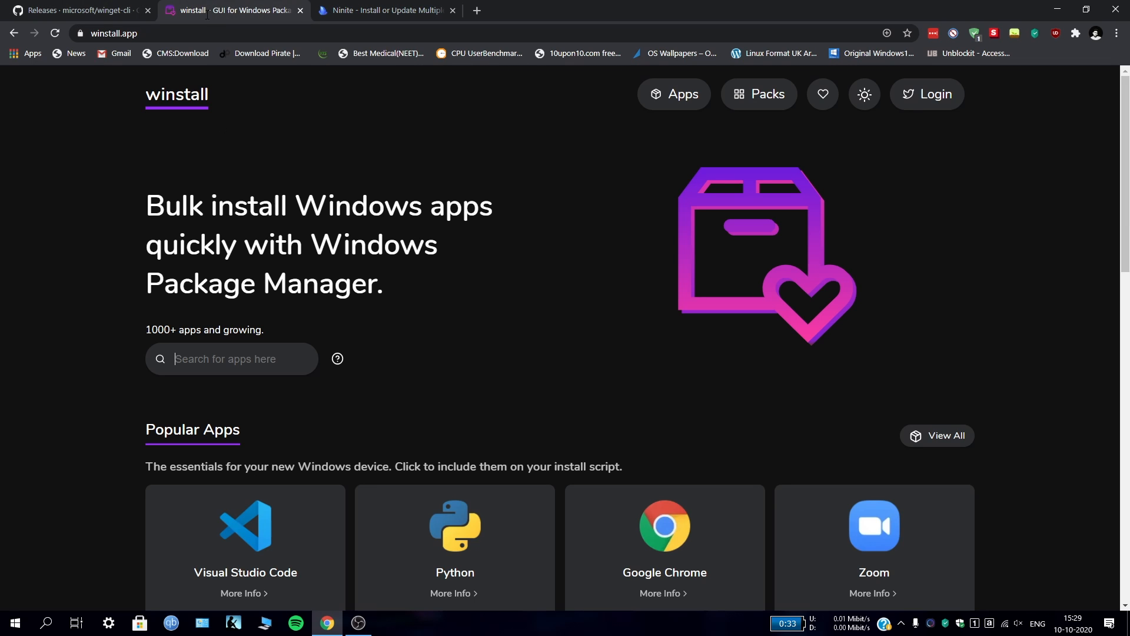
click(453, 10)
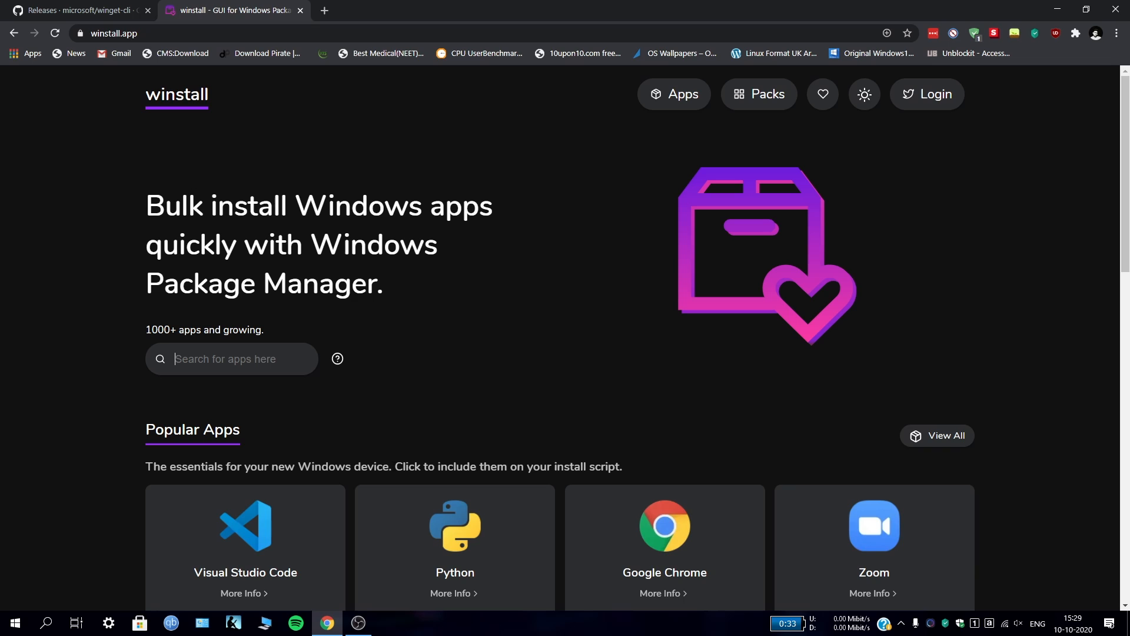
mouse_move(453, 296)
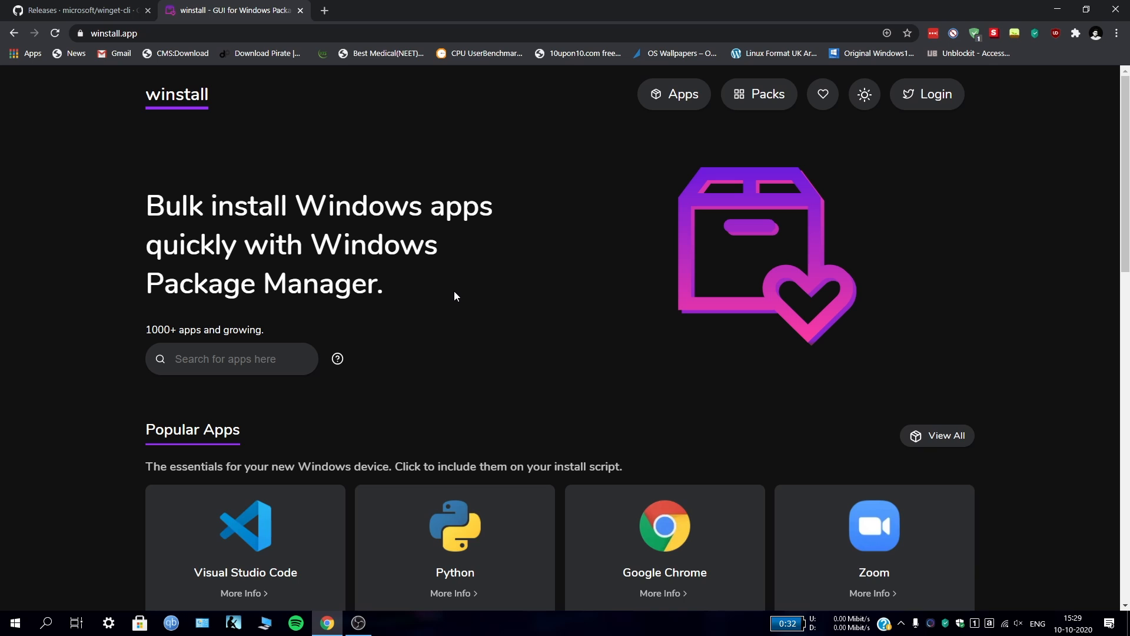
mouse_move(170, 335)
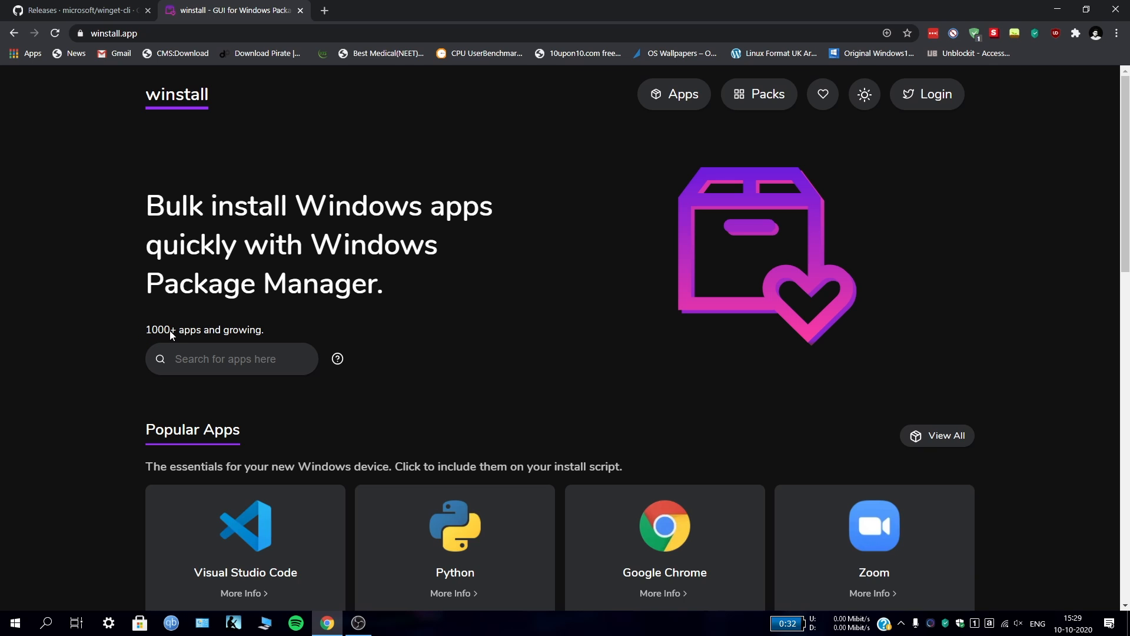
scroll(down, 3)
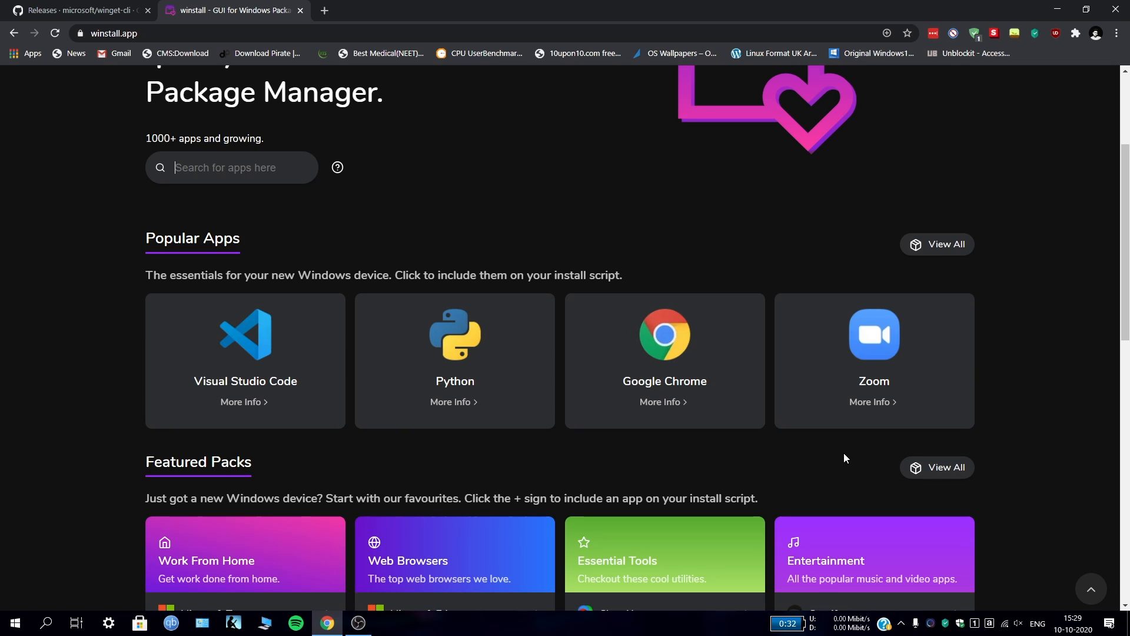
mouse_move(283, 209)
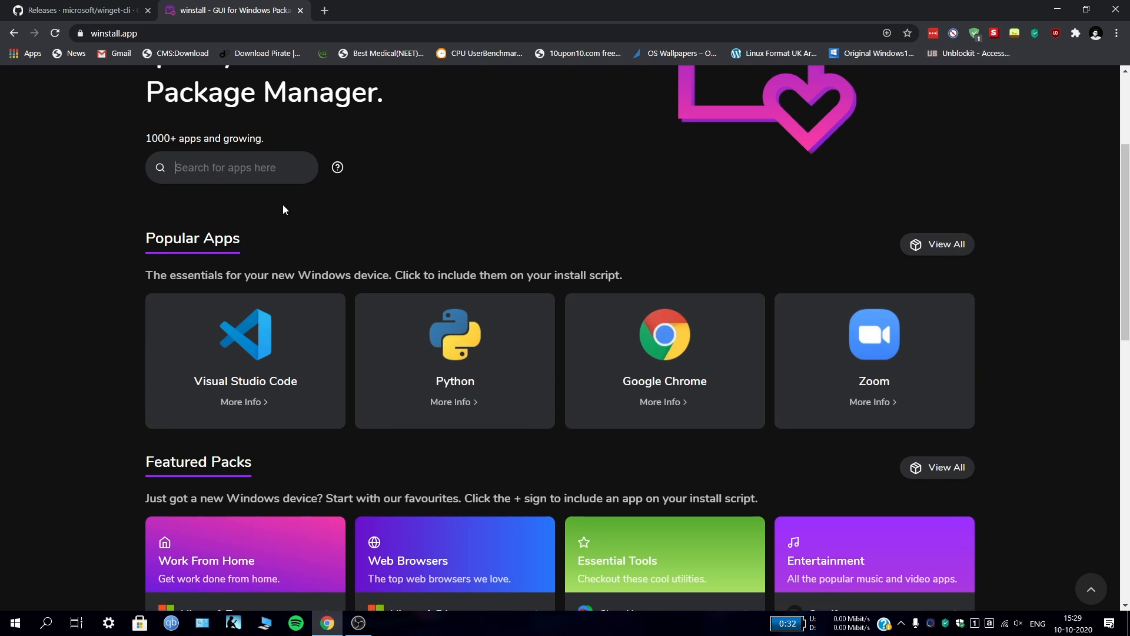
mouse_move(925, 280)
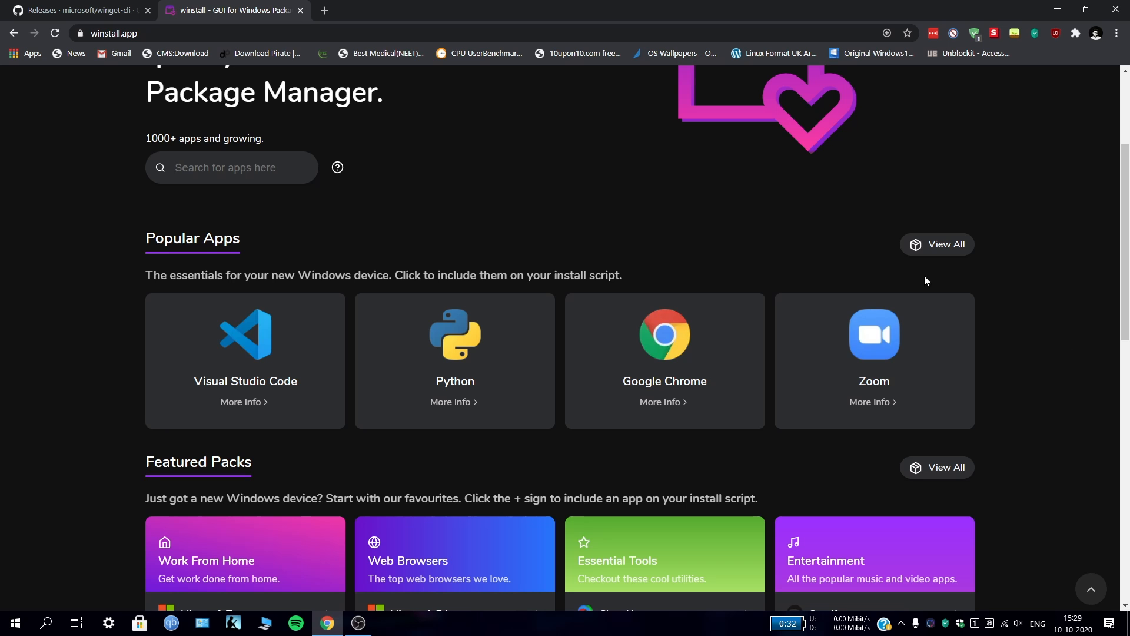
click(942, 244)
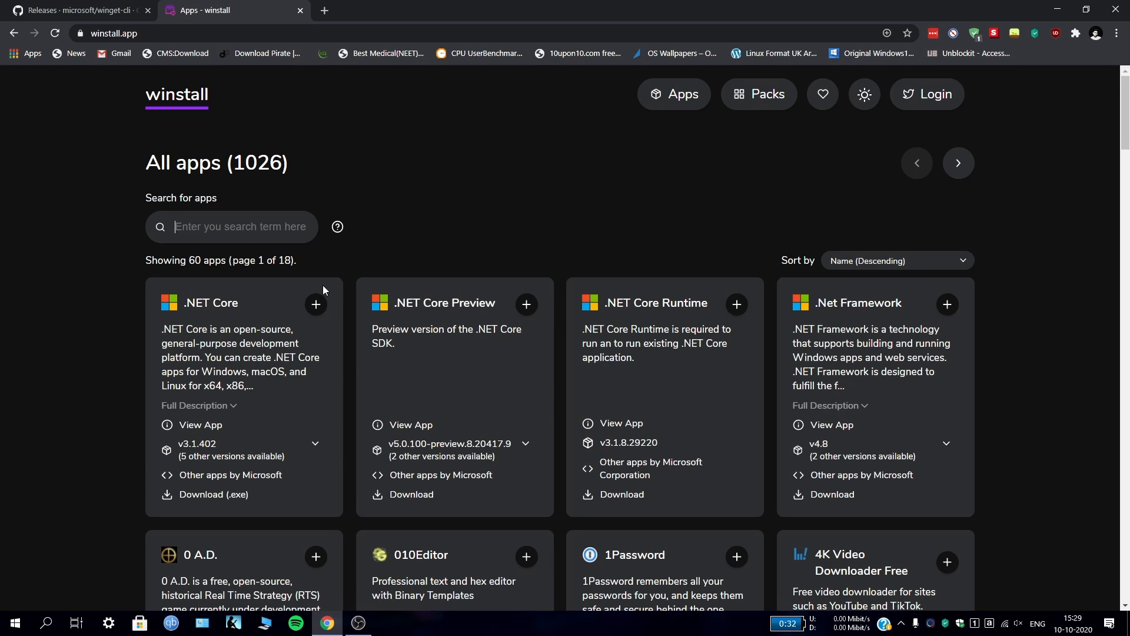
Step: Scroll the All apps catalogue past Atom and Audacity to Auto Dark Mode and AutoHotkey
scroll(down, 3)
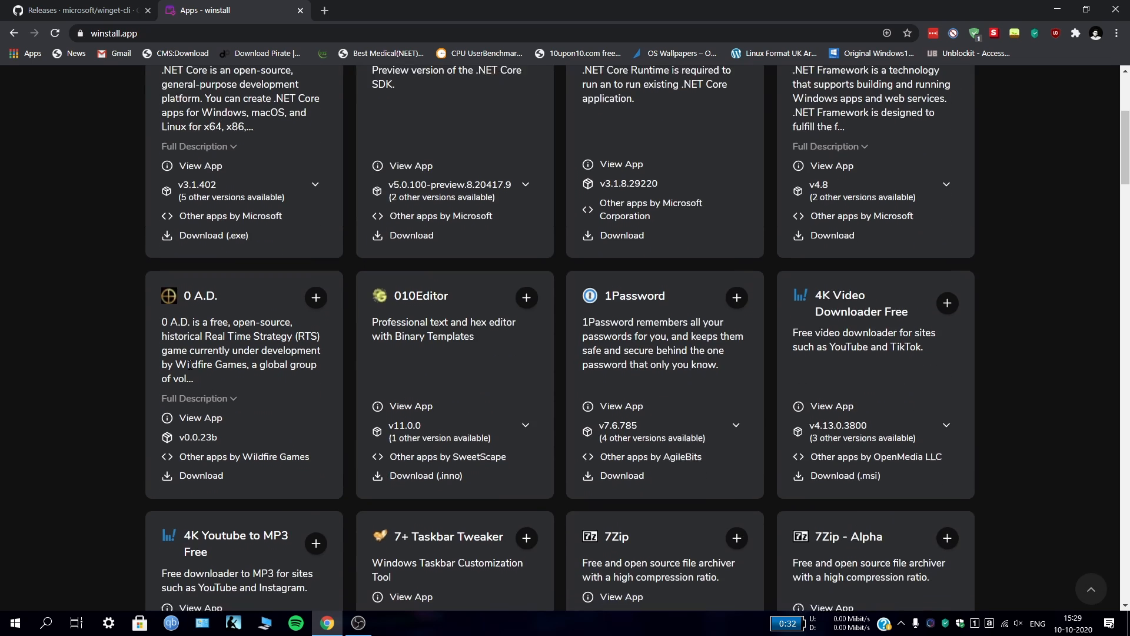
scroll(down, 3)
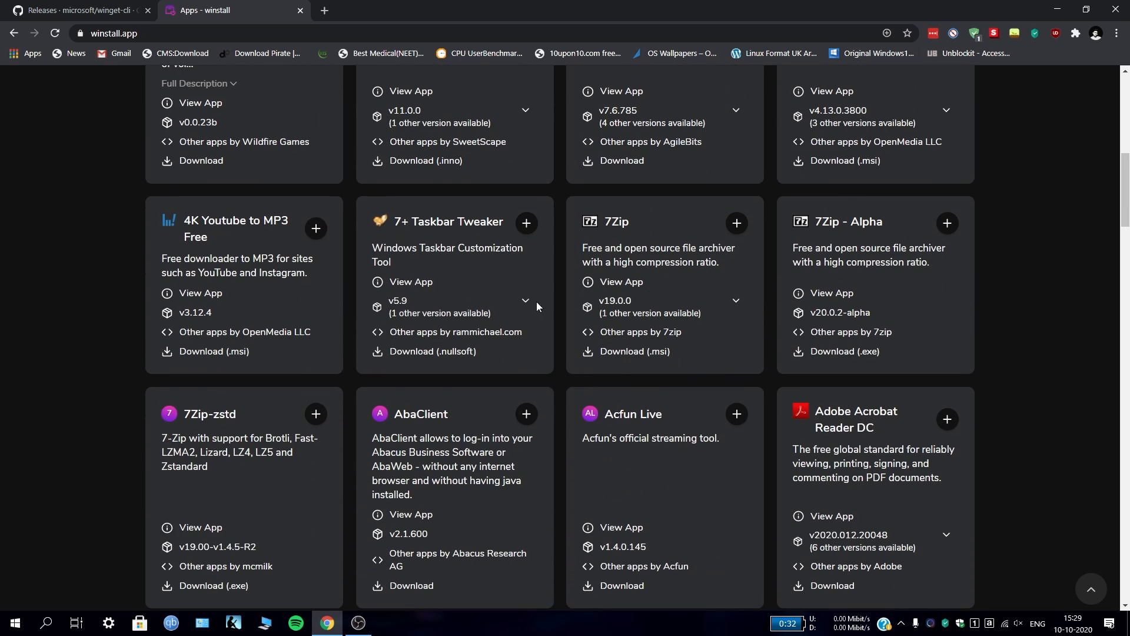
scroll(down, 3)
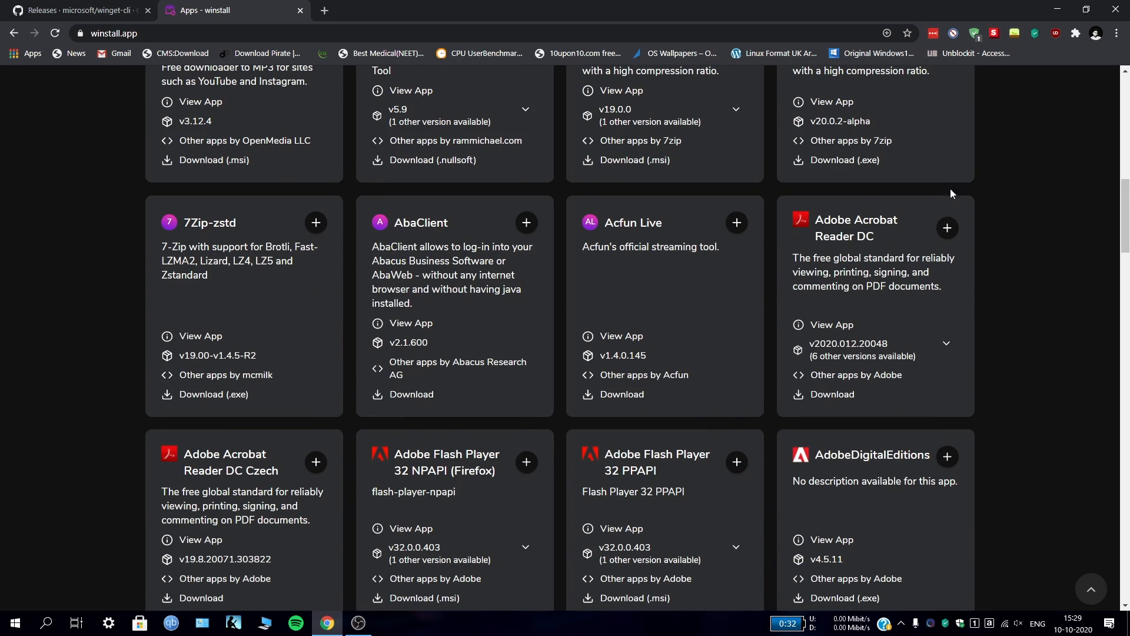
scroll(down, 3)
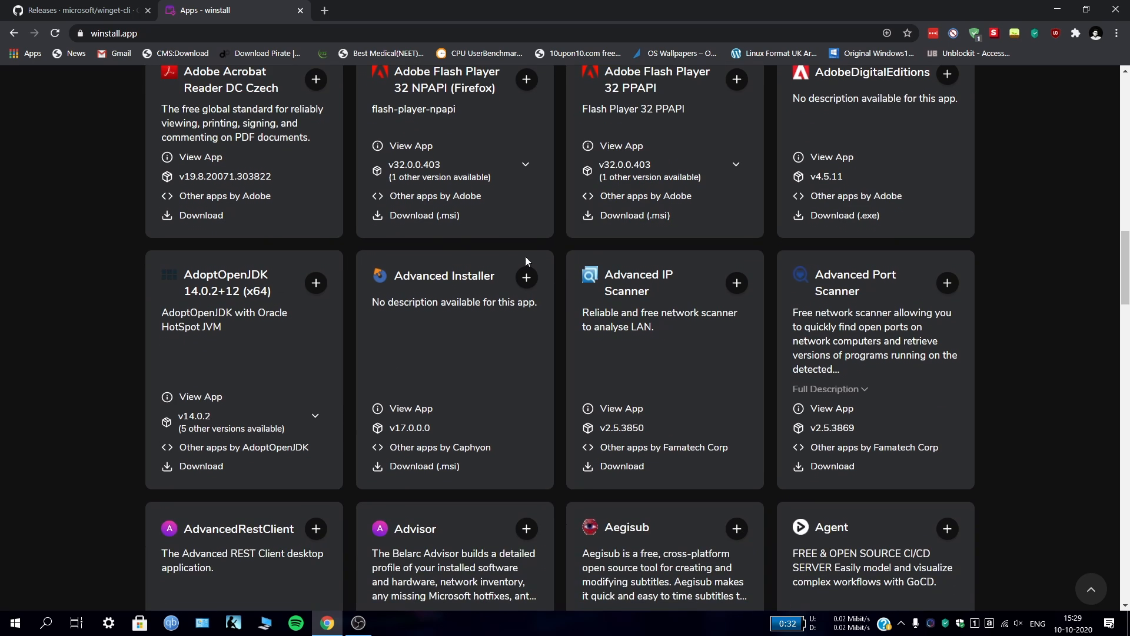
scroll(down, 3)
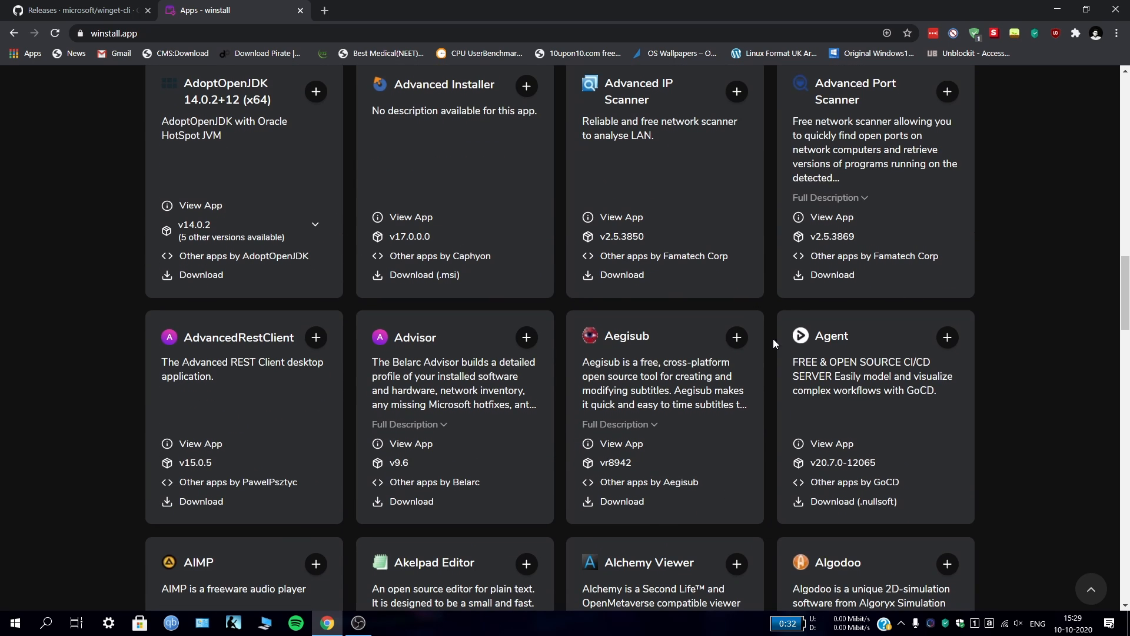
scroll(down, 3)
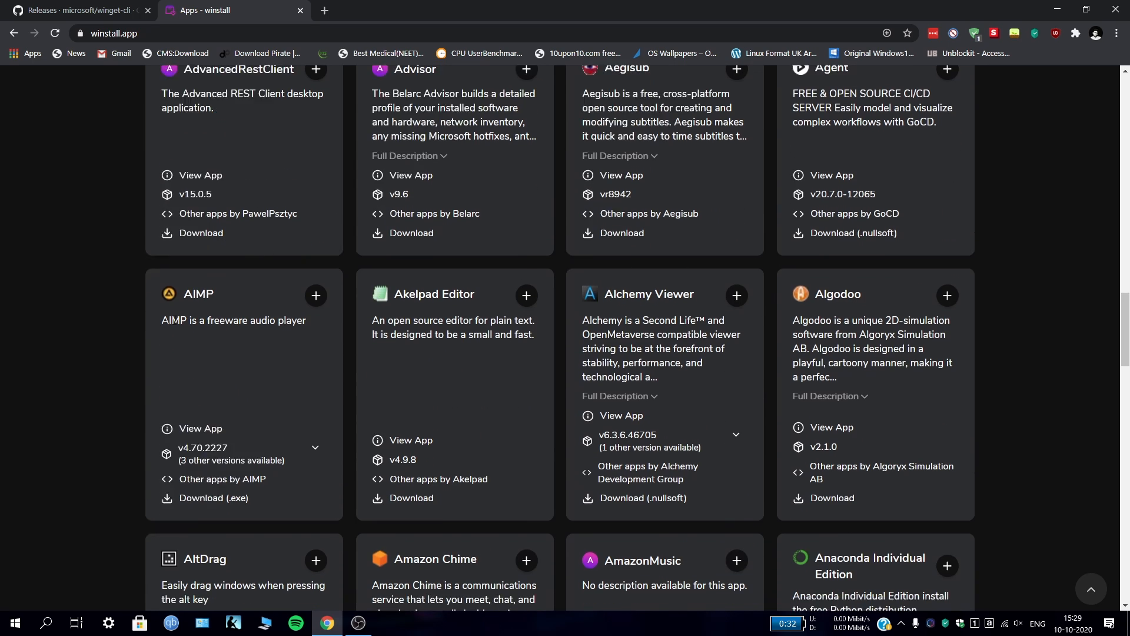
scroll(down, 3)
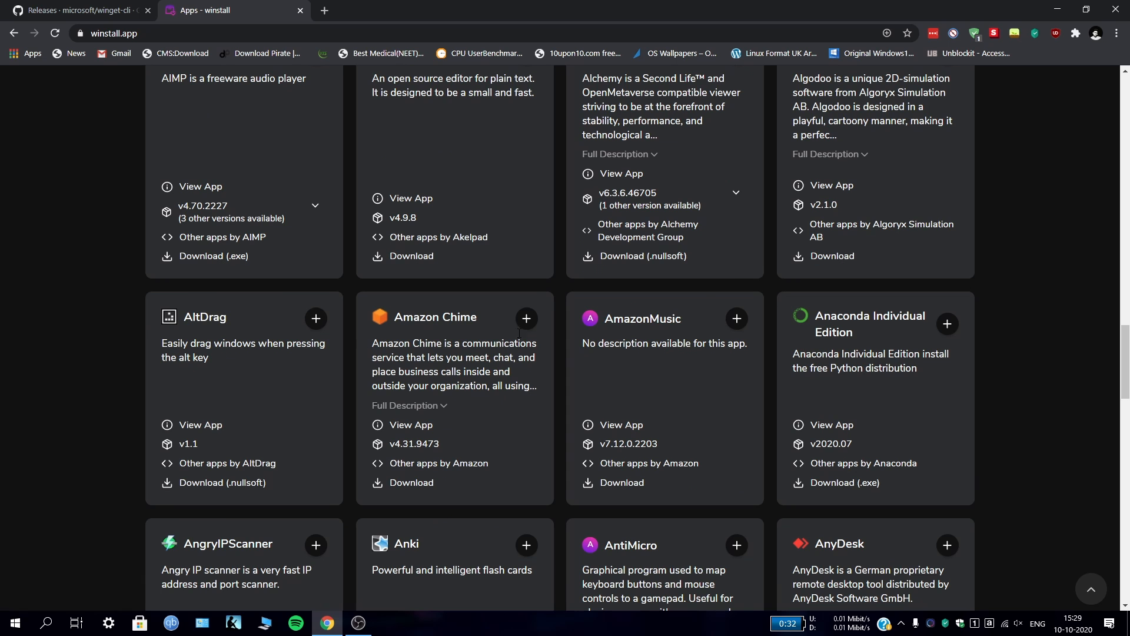
scroll(down, 3)
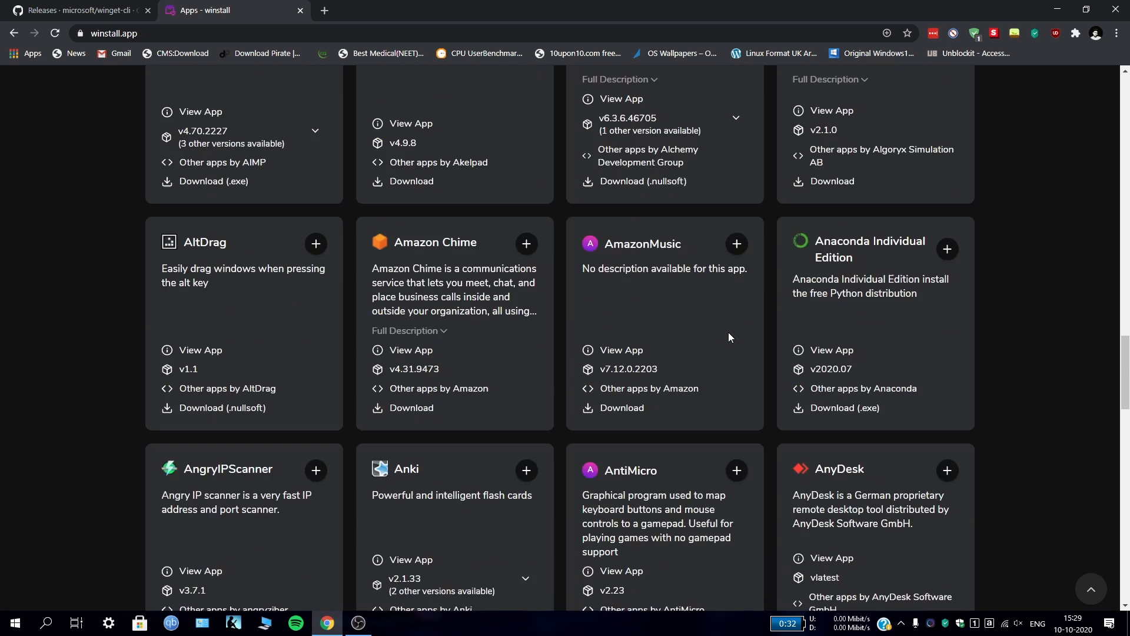
scroll(down, 3)
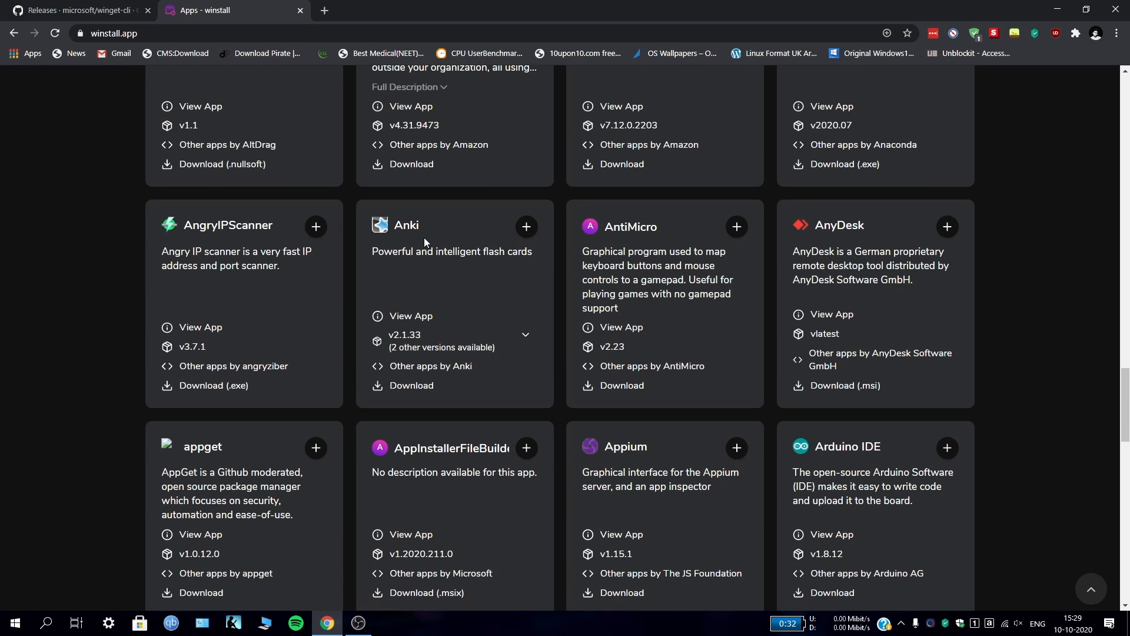
scroll(down, 3)
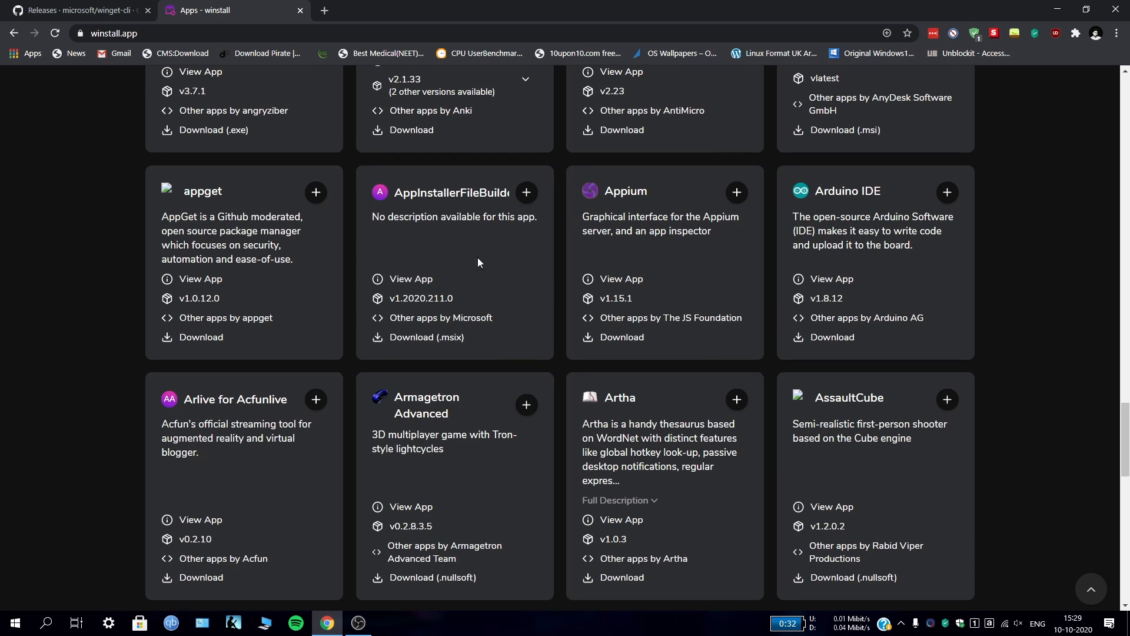
scroll(down, 3)
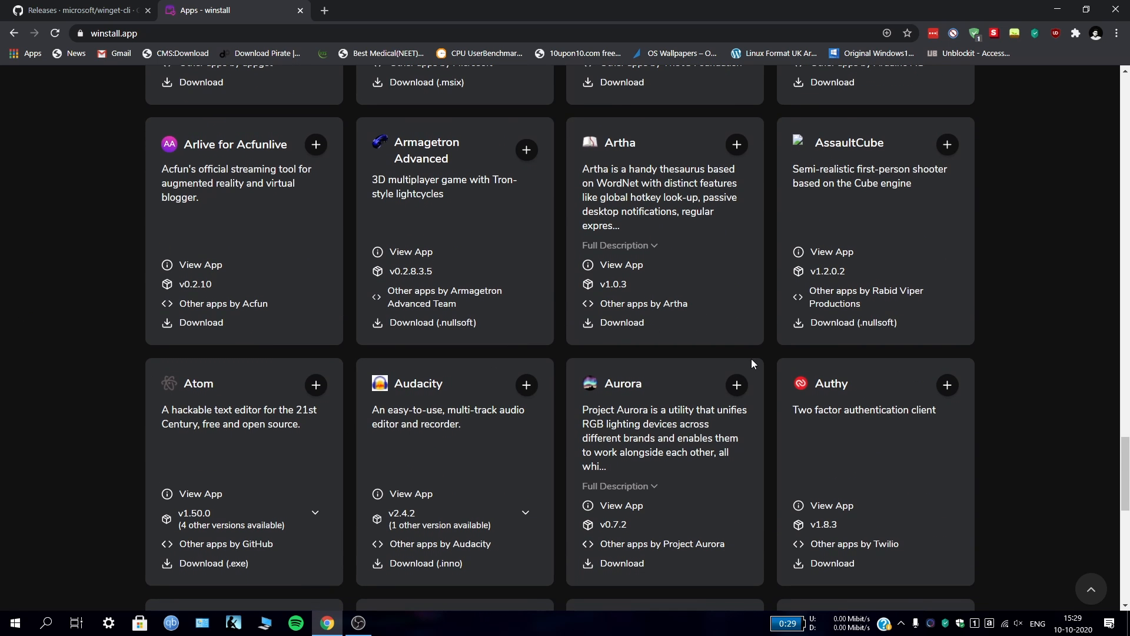
scroll(down, 3)
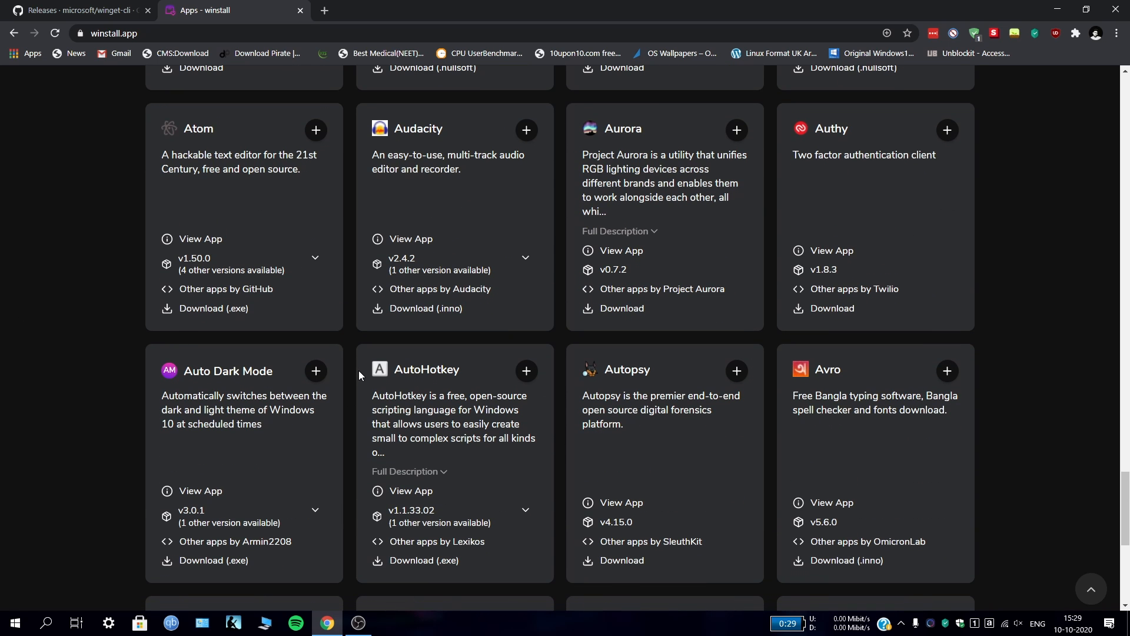
scroll(down, 3)
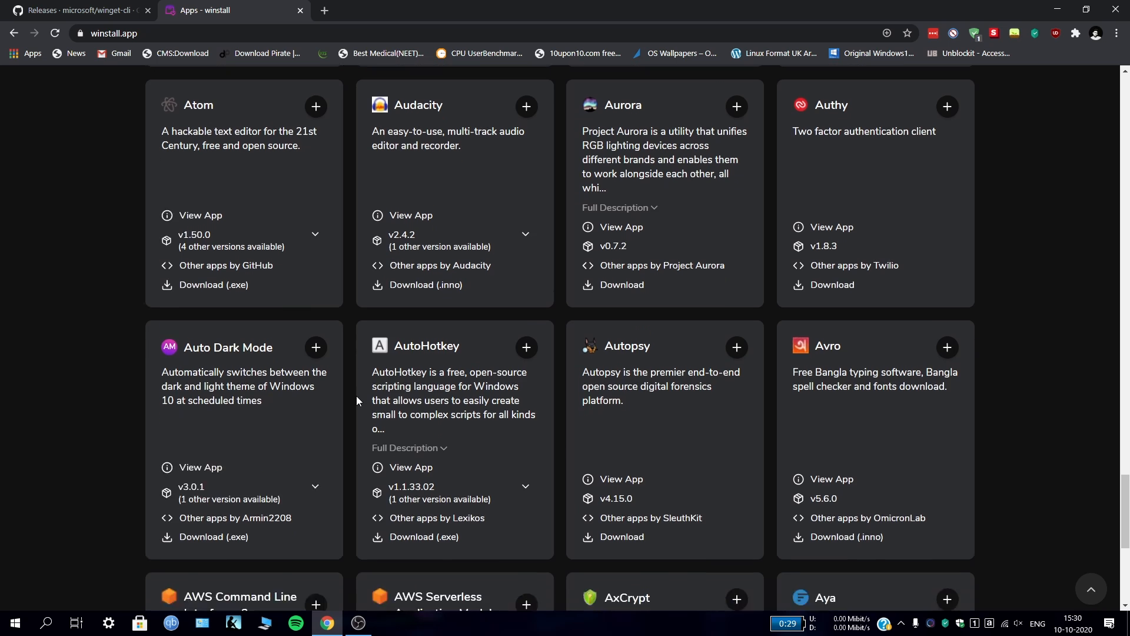
scroll(down, 3)
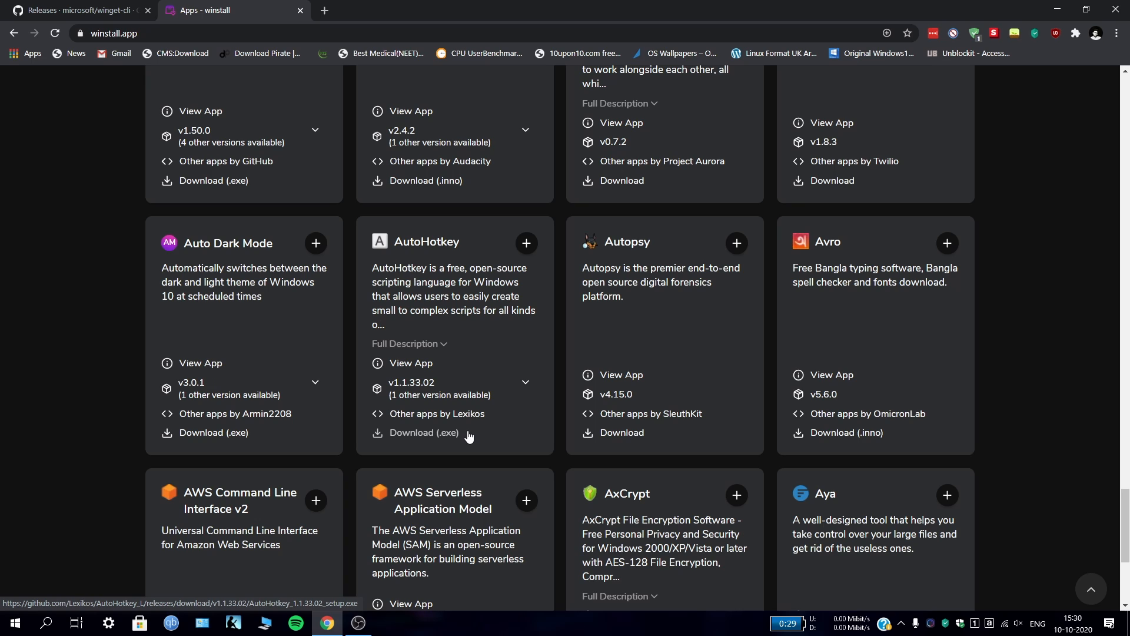
mouse_move(155, 283)
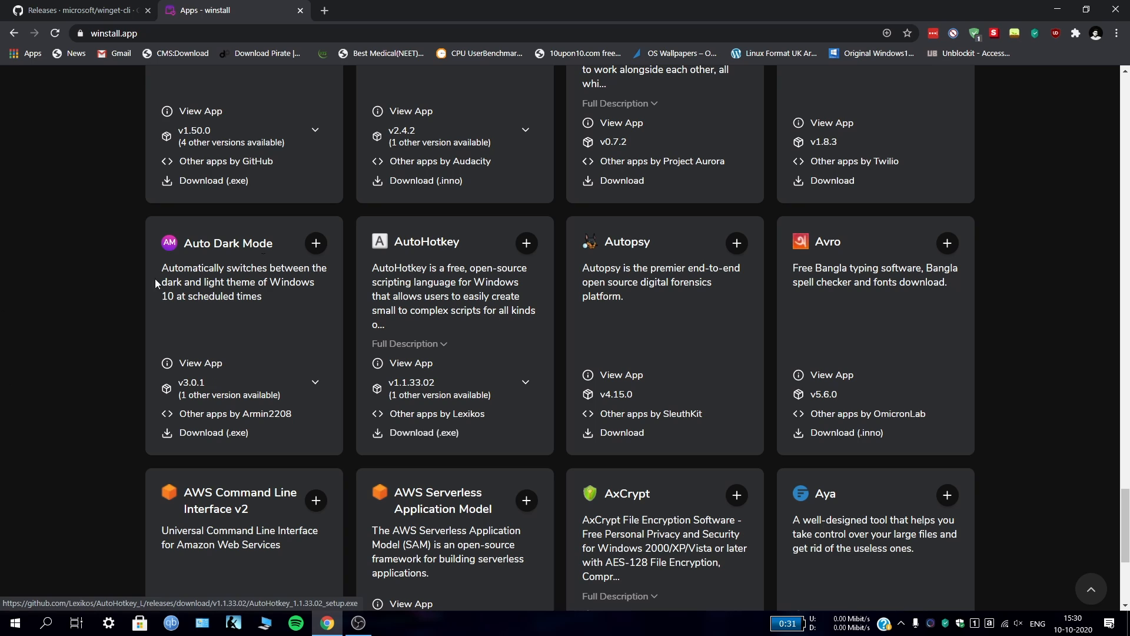
mouse_move(287, 258)
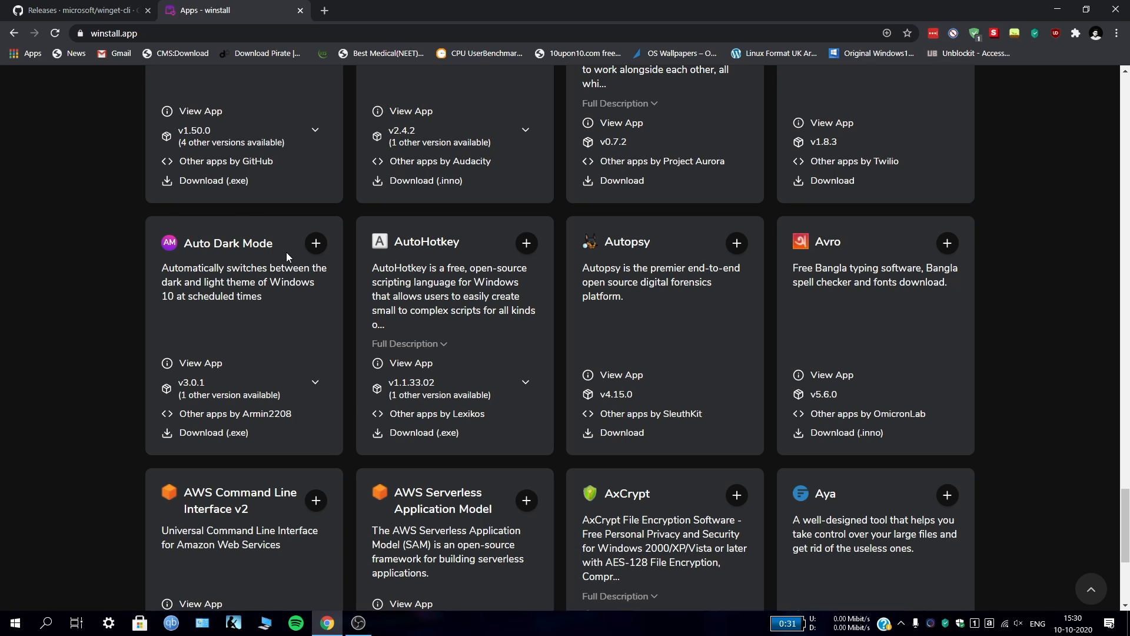
mouse_move(196, 463)
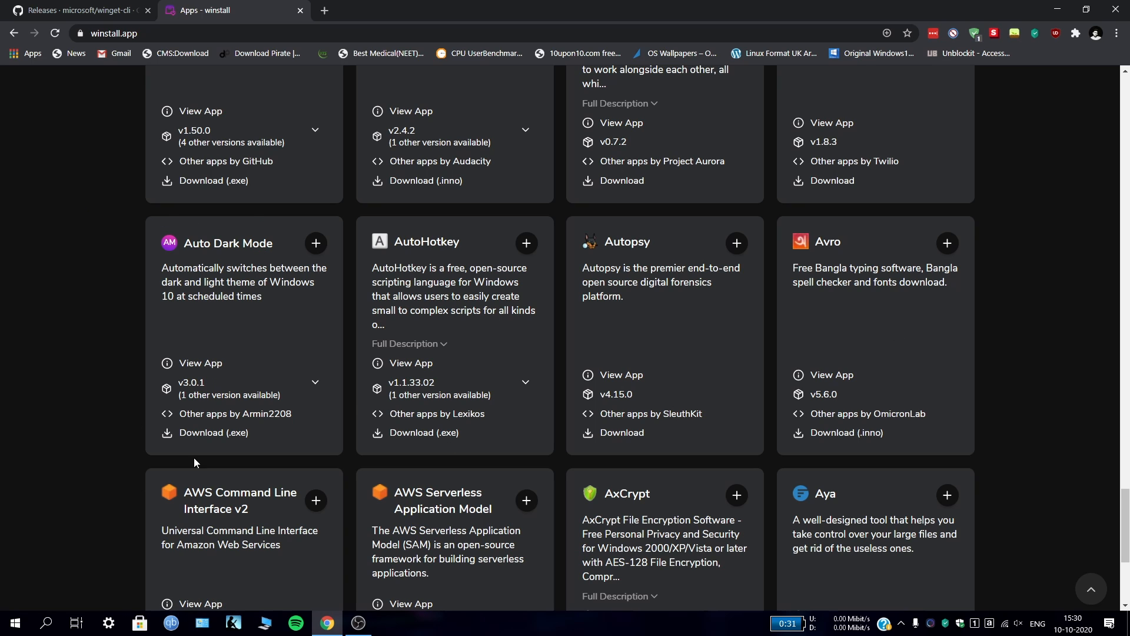
Step: Download the Auto Dark Mode .exe installer, then scroll back up toward AIMP and Algodoo
click(212, 433)
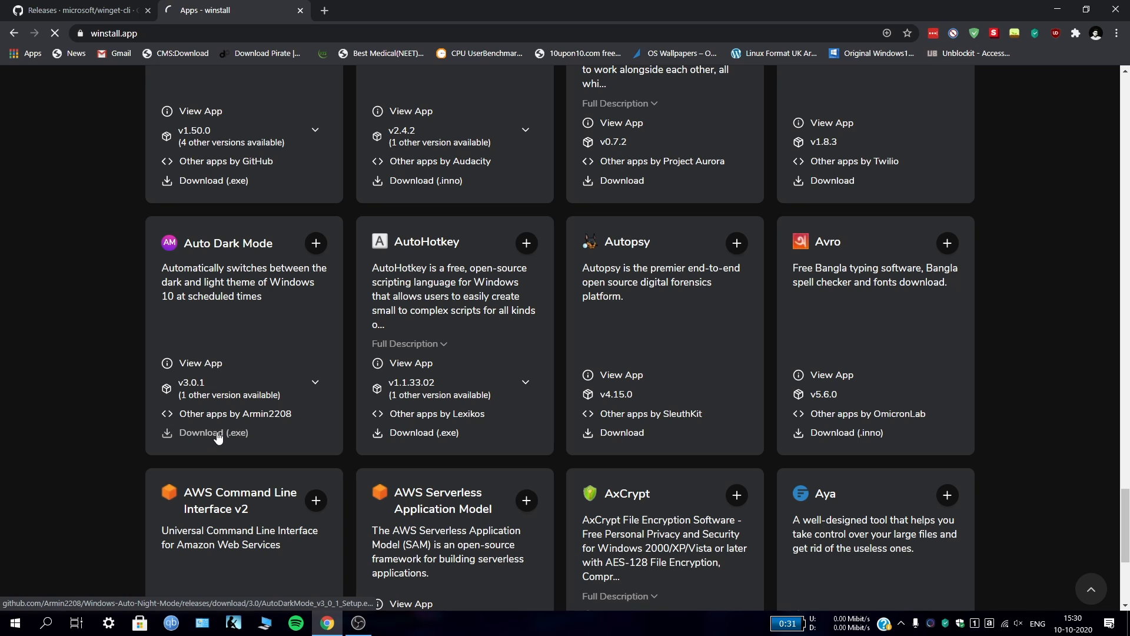
click(212, 432)
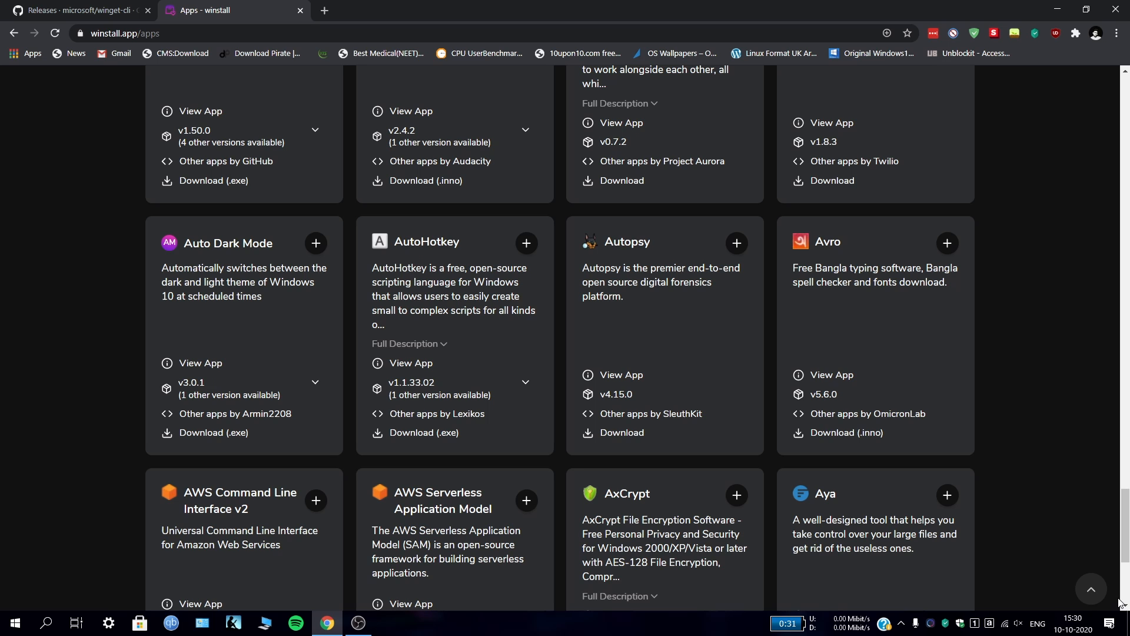
scroll(up, 3)
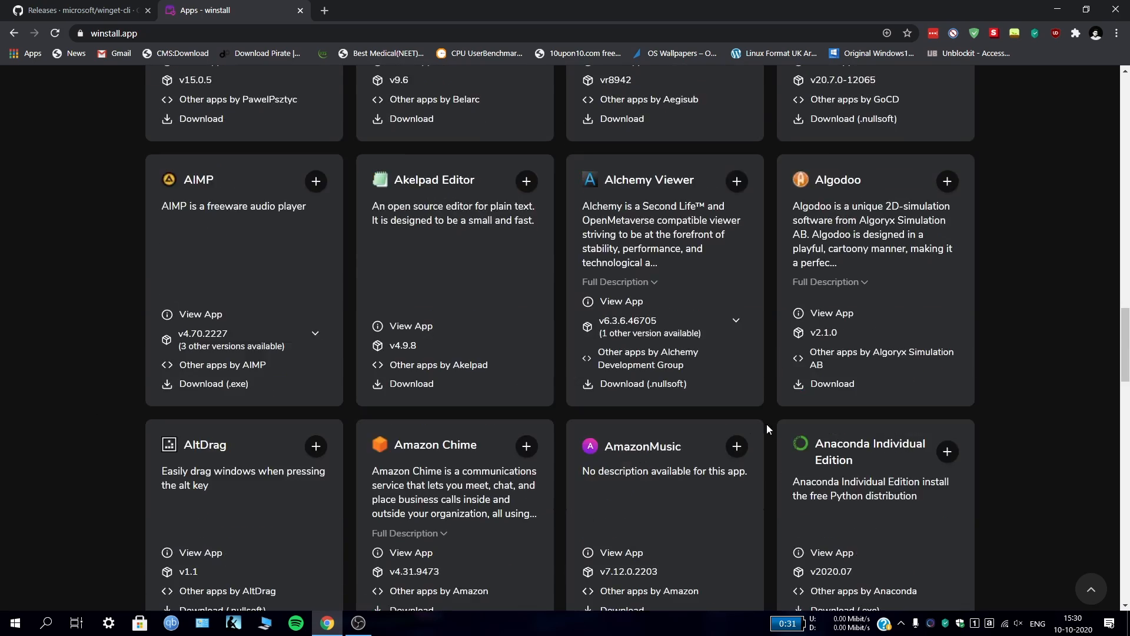
Step: Select the 1Password and 7Zip cards at the top of All apps
scroll(up, 3)
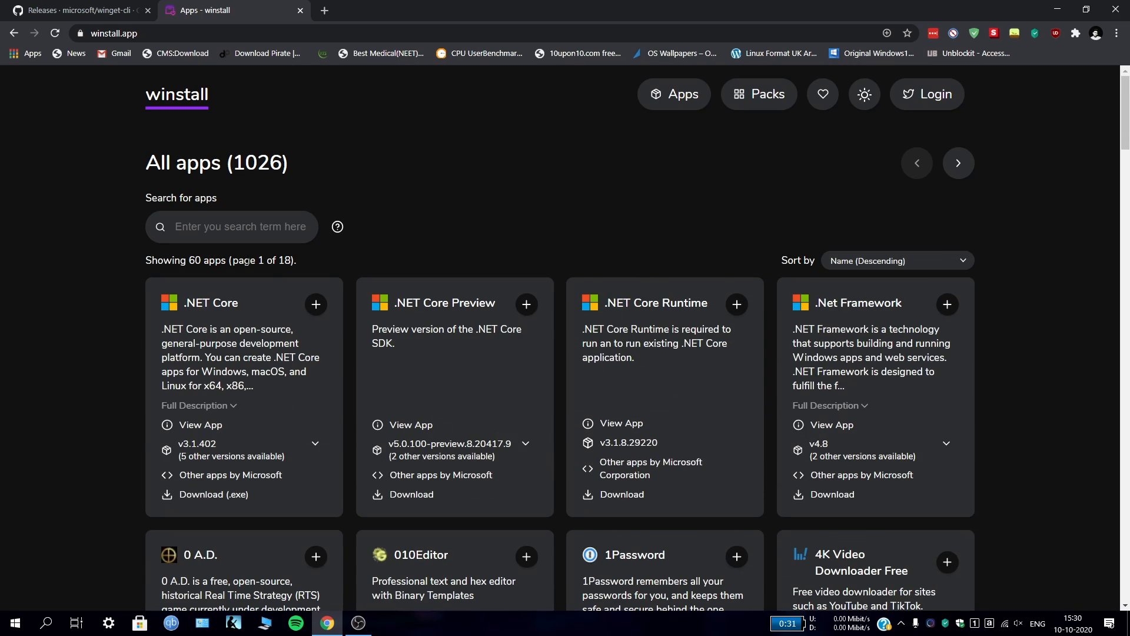
mouse_move(322, 327)
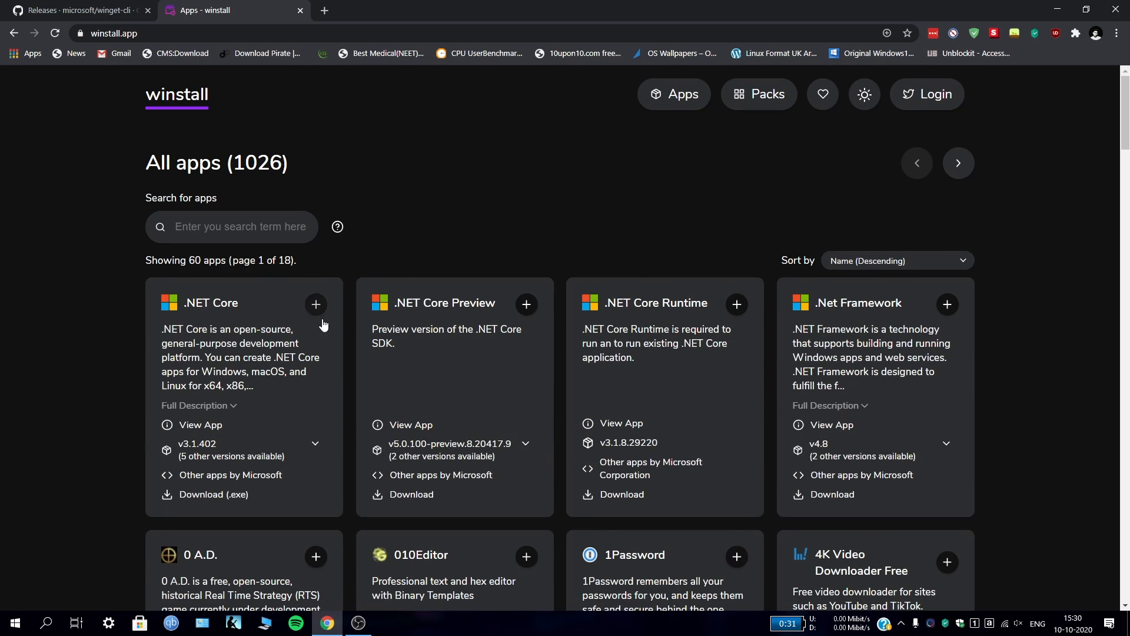
scroll(down, 3)
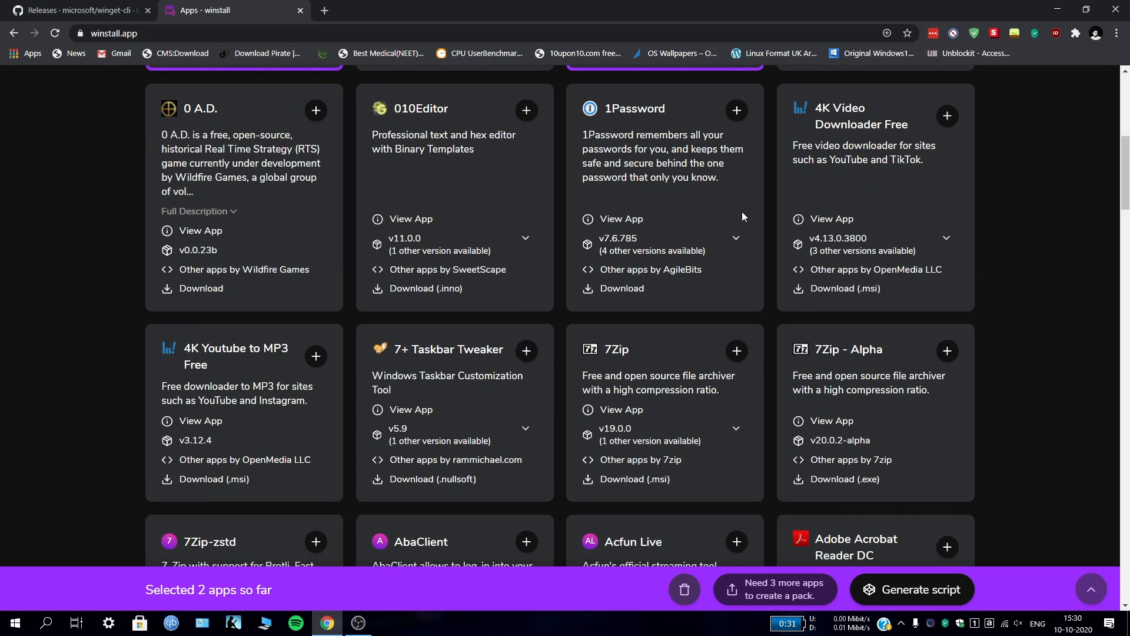
click(736, 110)
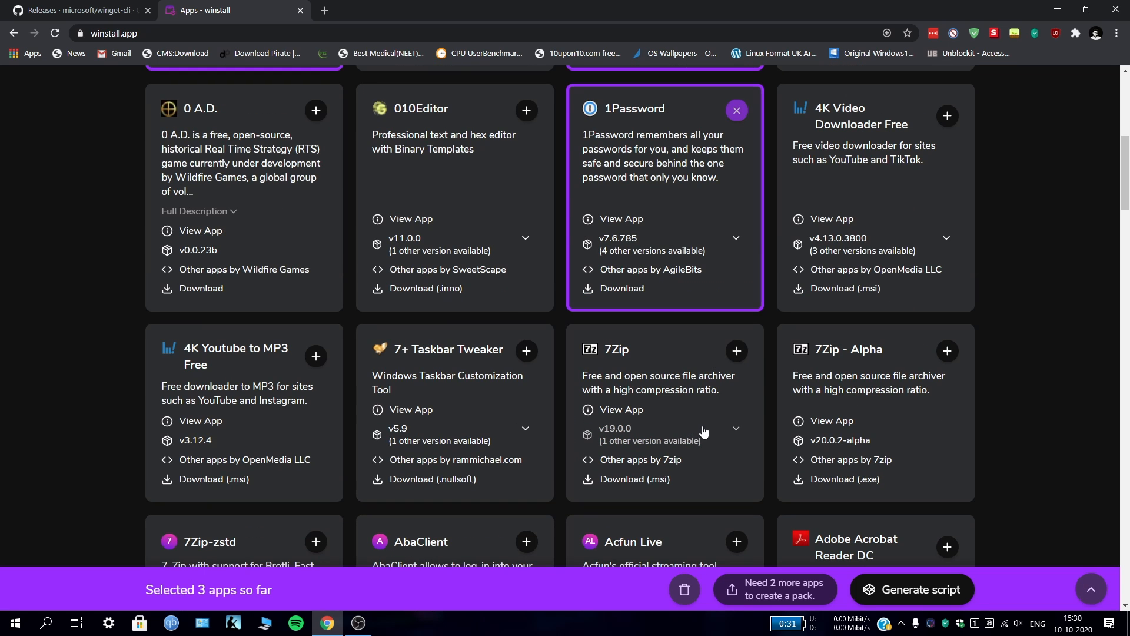
click(736, 351)
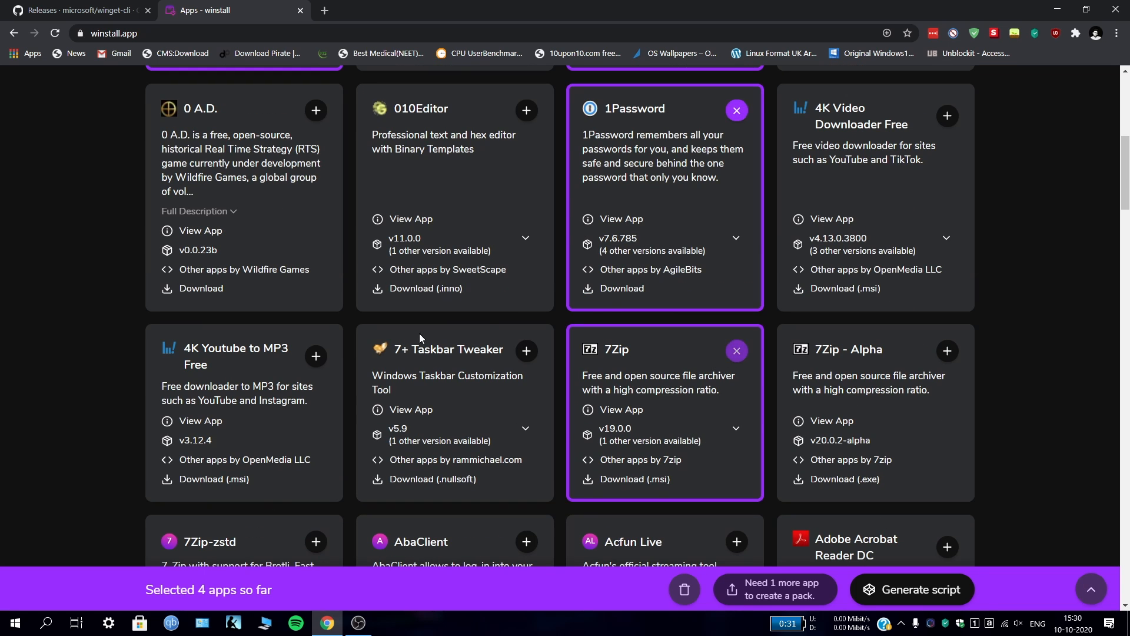
scroll(down, 3)
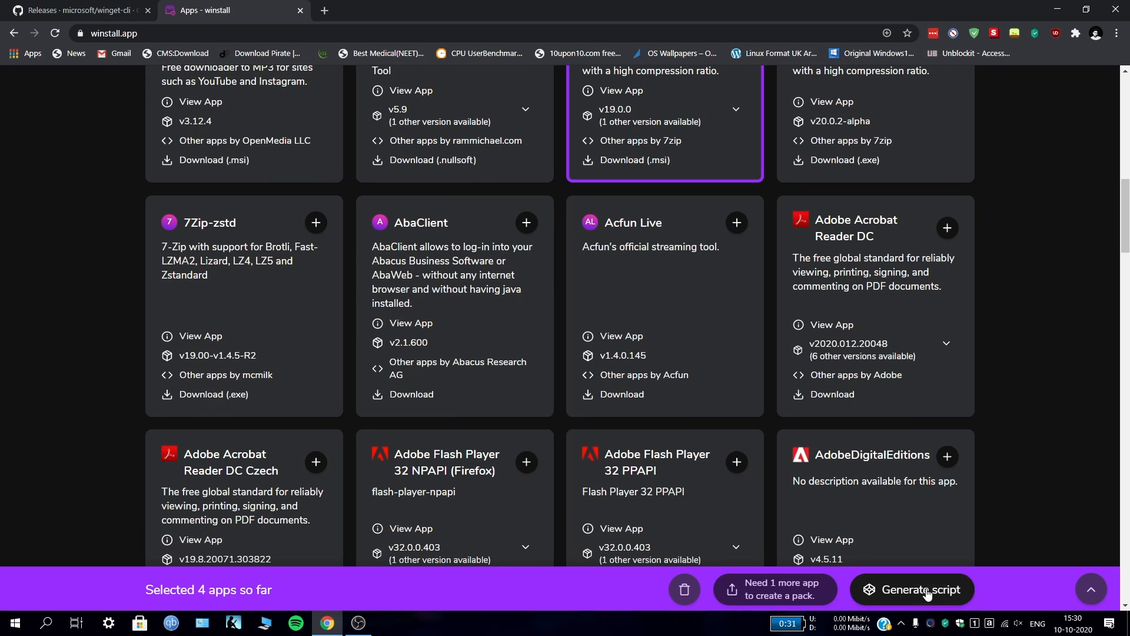
scroll(down, 3)
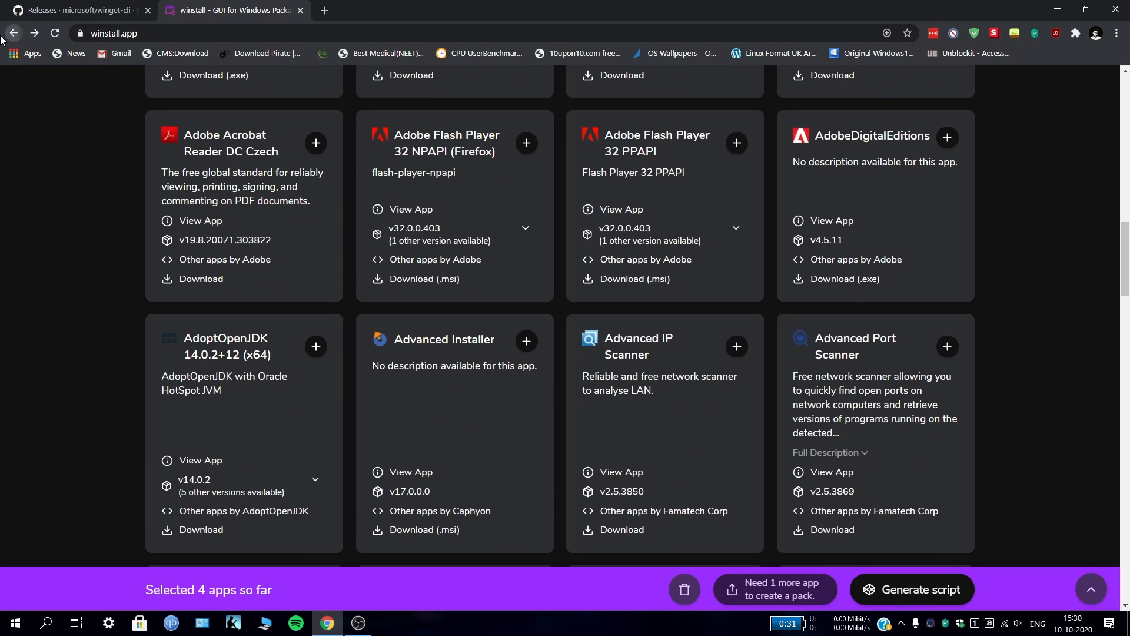
scroll(up, 3)
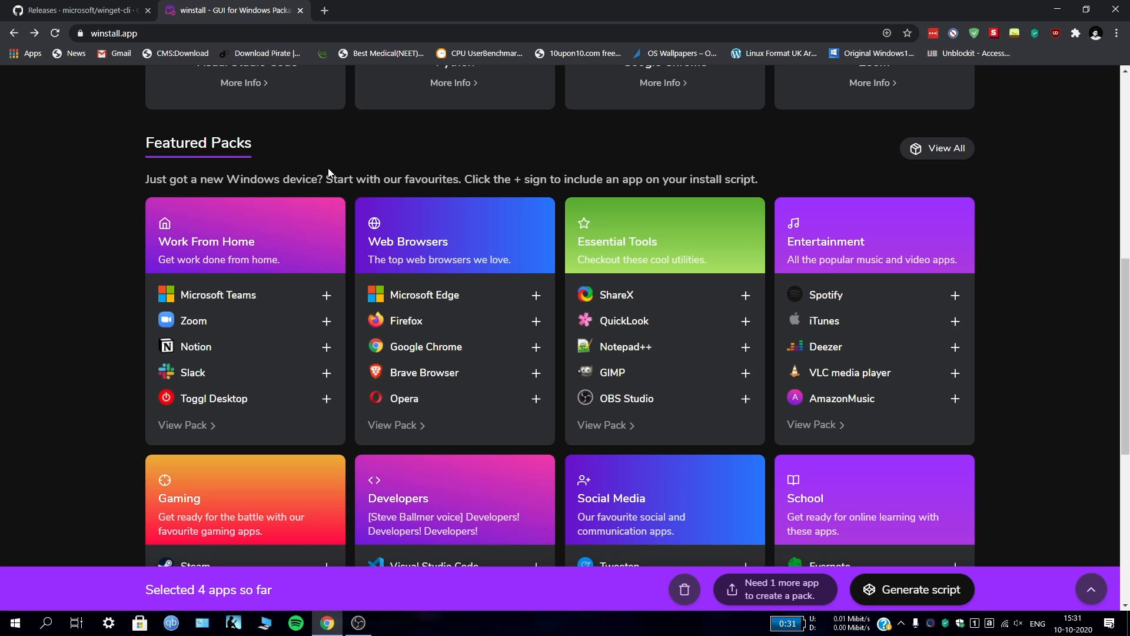
Step: Scroll through Featured Packs and open the School pack with Evernote, LibreOffice and Qalculate!
scroll(down, 3)
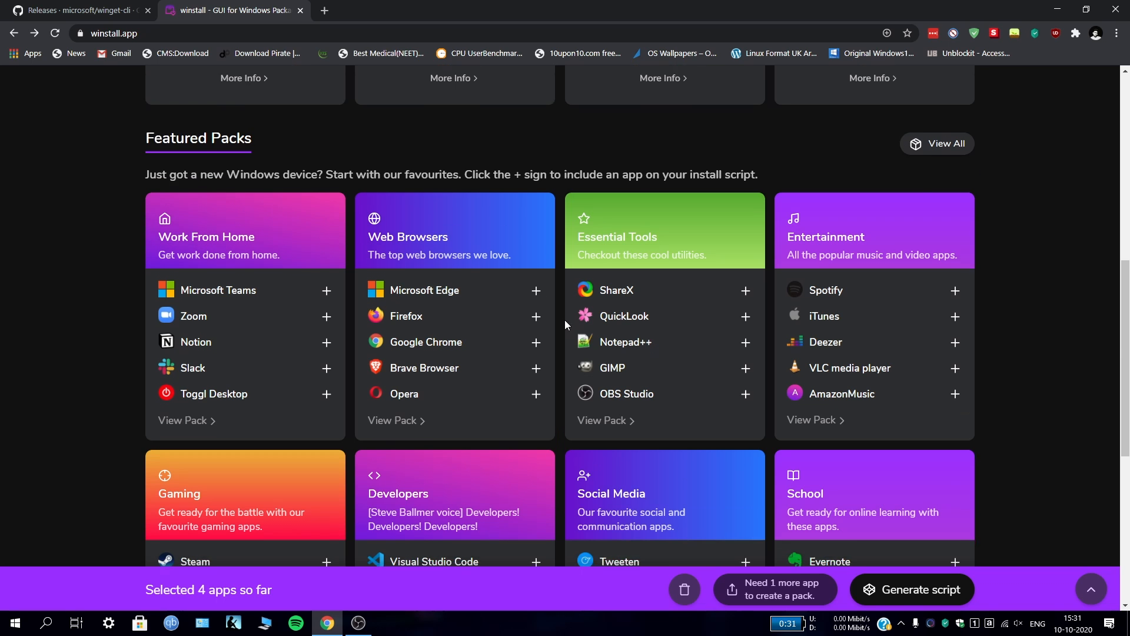
scroll(down, 3)
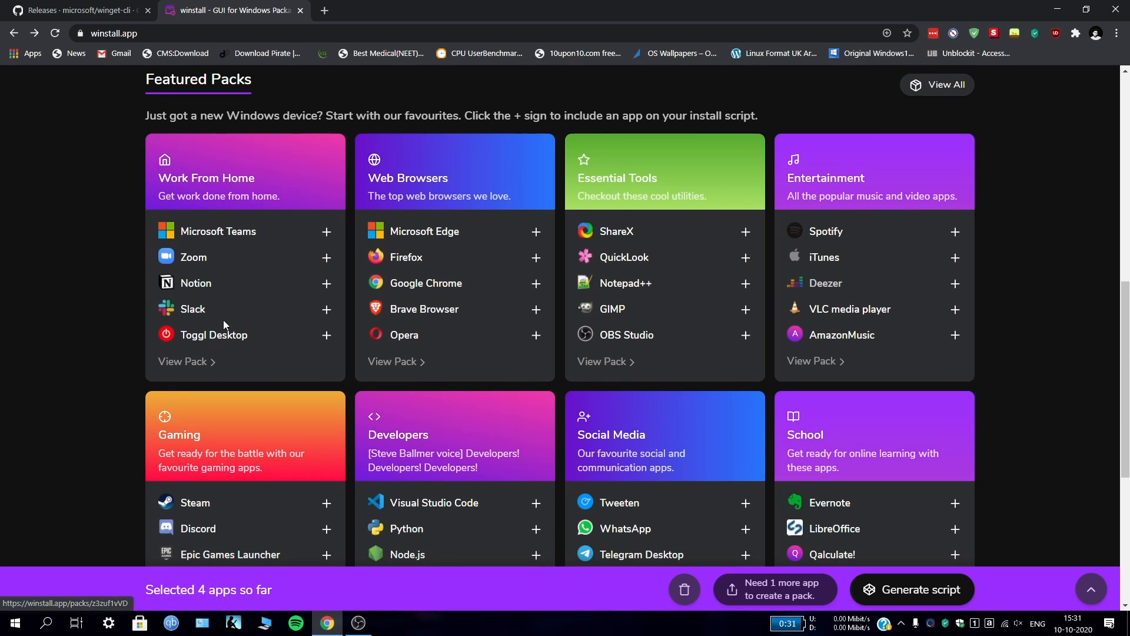
mouse_move(793, 296)
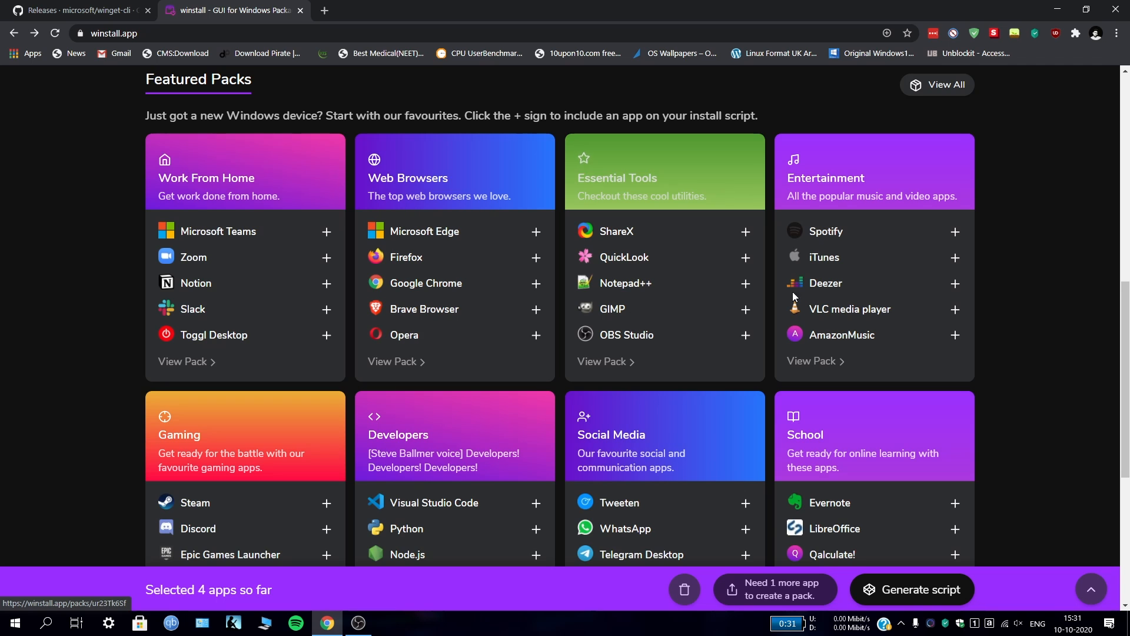
scroll(down, 3)
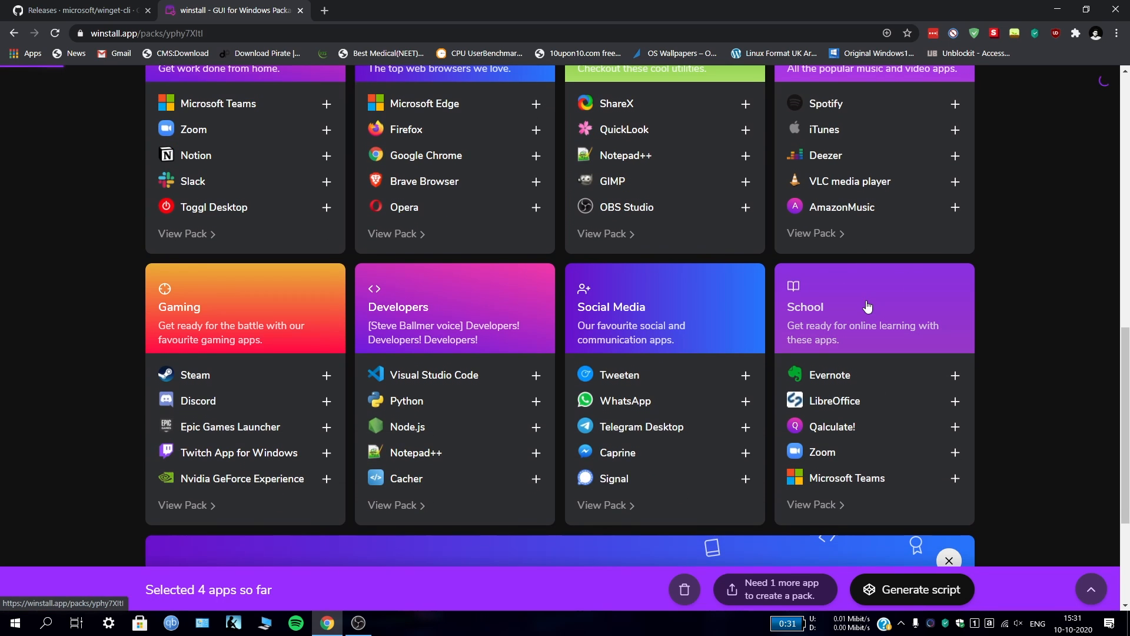
click(815, 504)
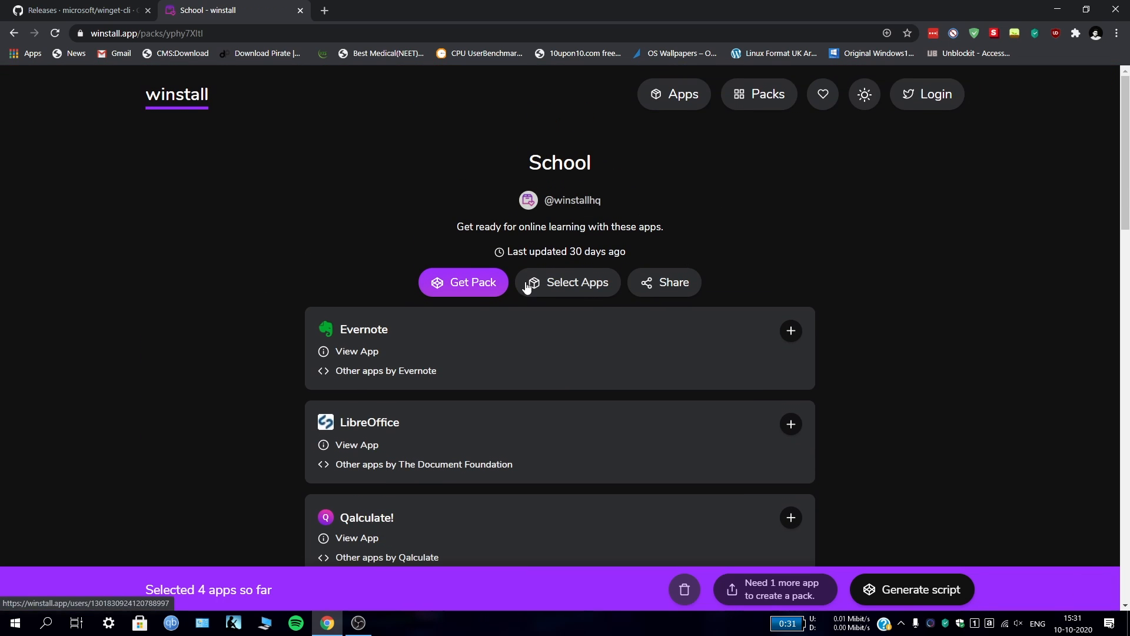
Step: Clear the four selected apps from the School pack page using the trash icon
scroll(down, 3)
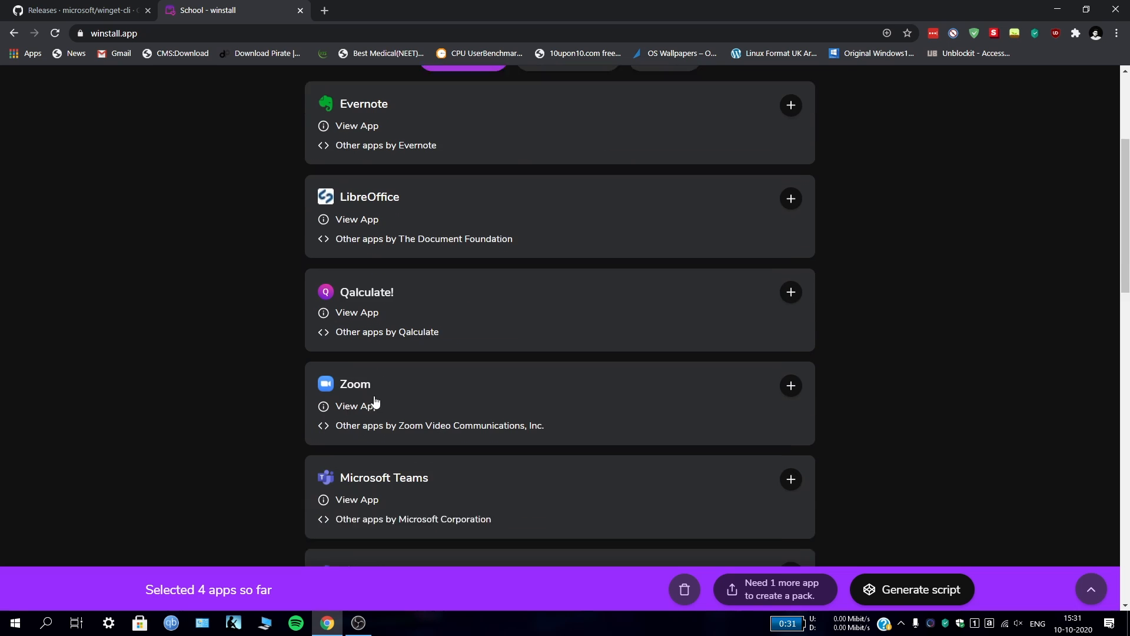
scroll(down, 3)
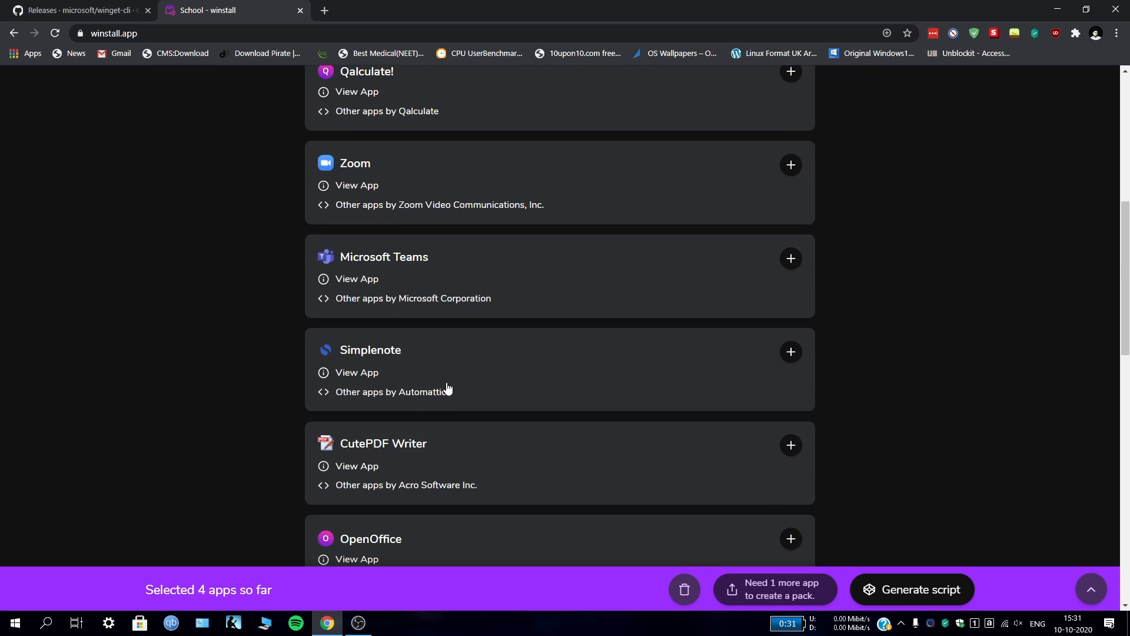
scroll(down, 3)
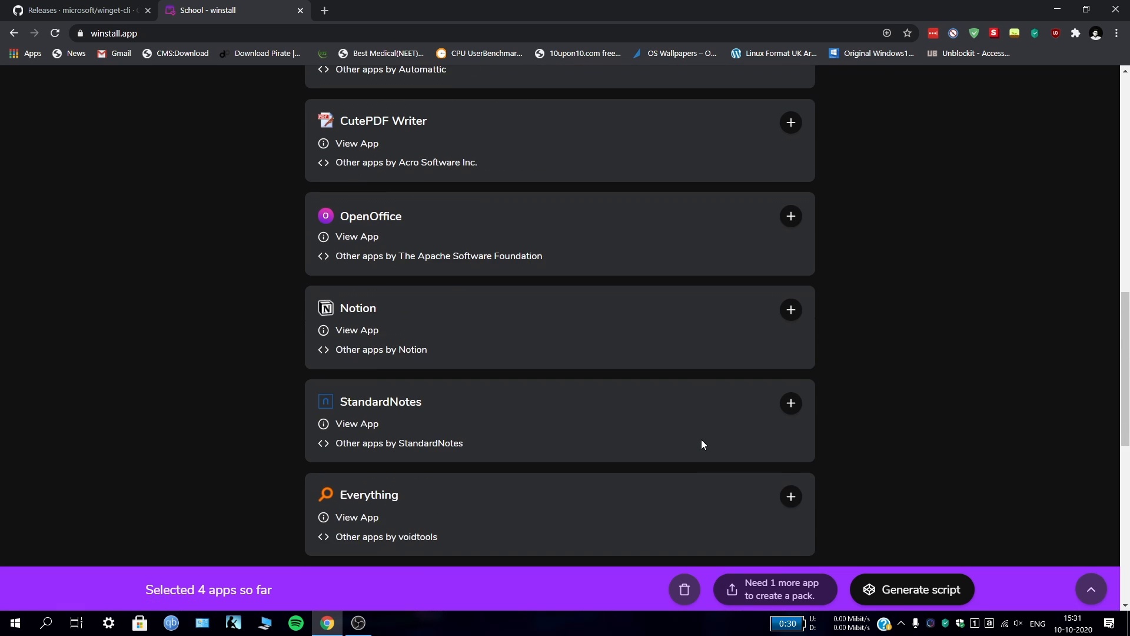
scroll(up, 3)
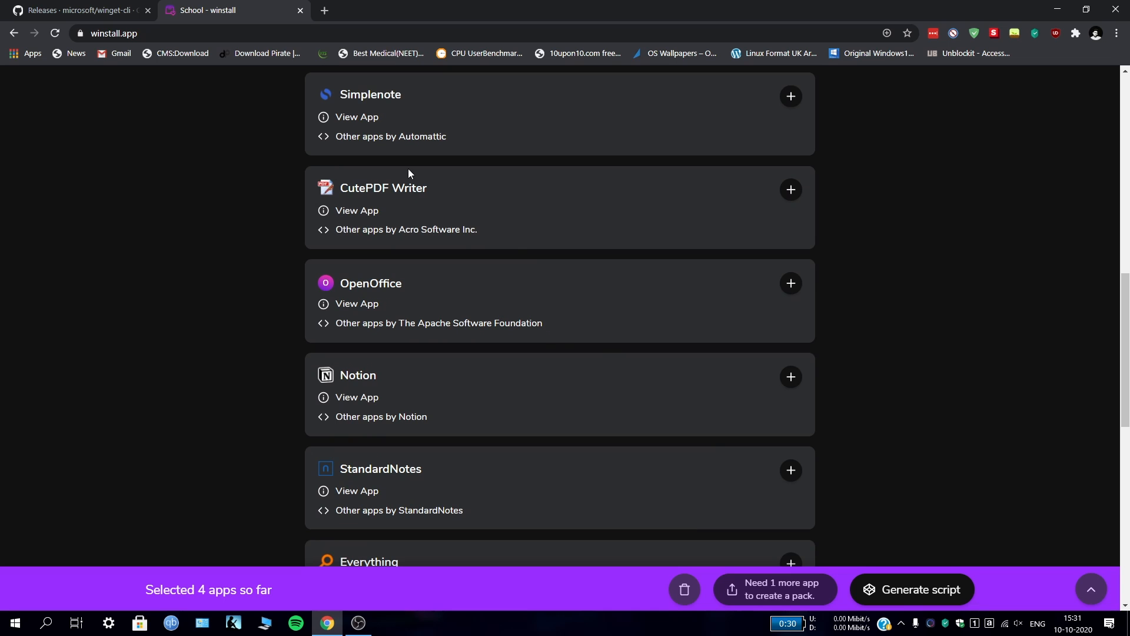
scroll(up, 3)
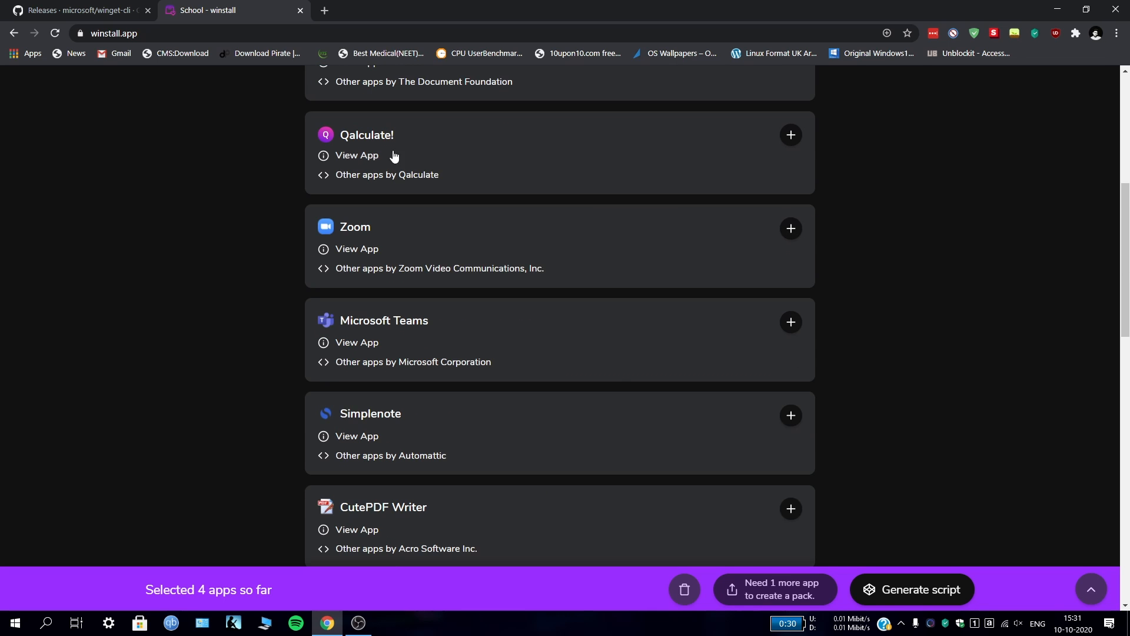
scroll(down, 3)
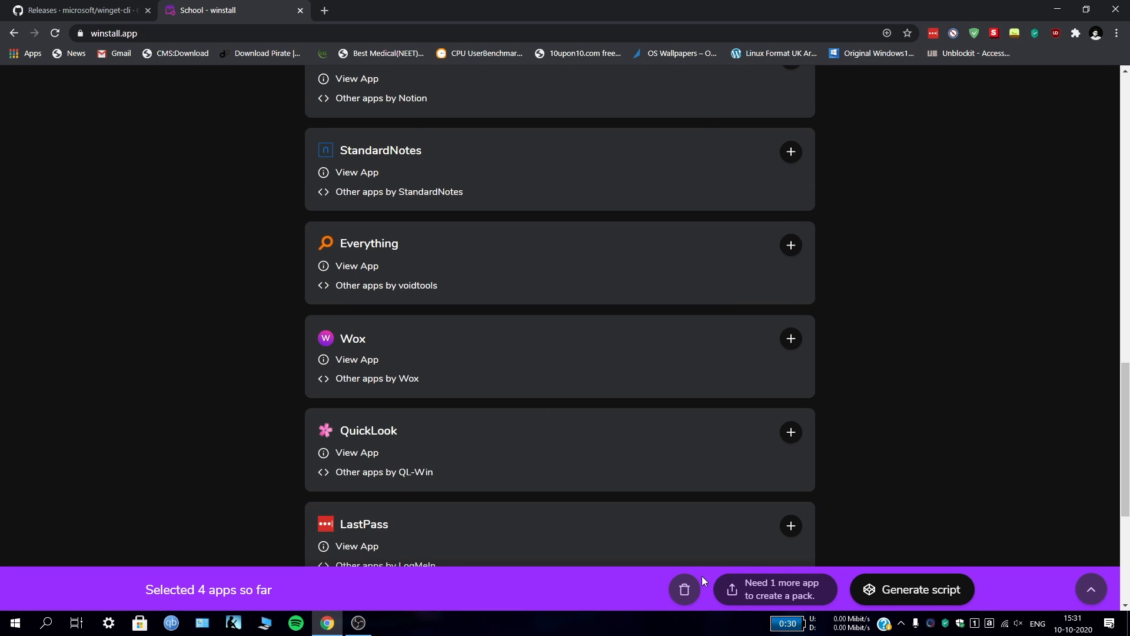
click(684, 590)
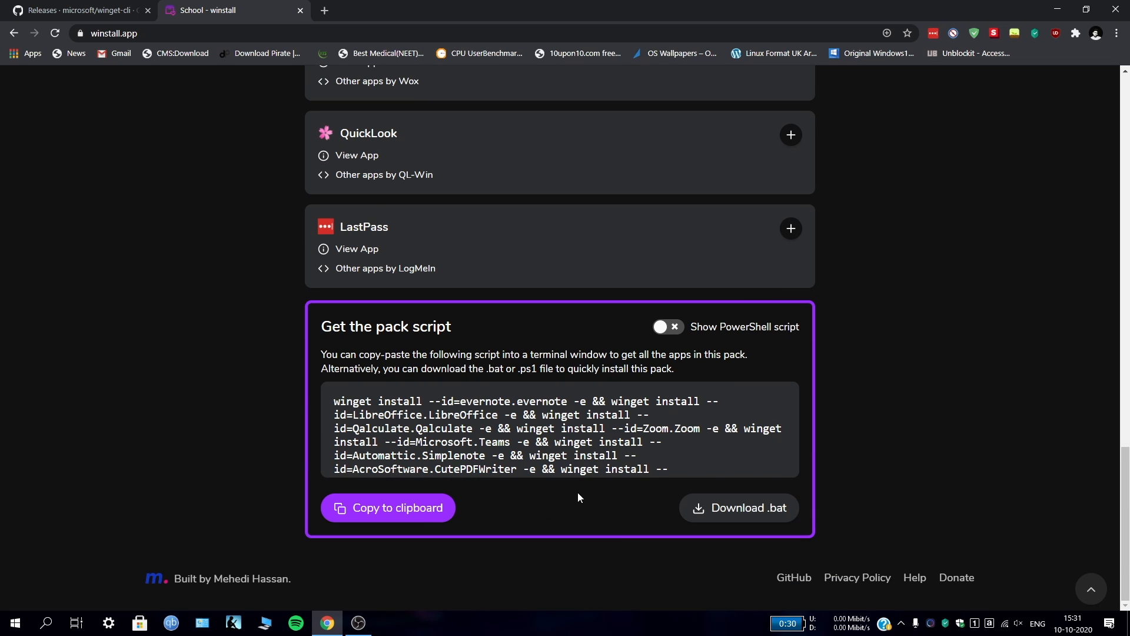
mouse_move(285, 451)
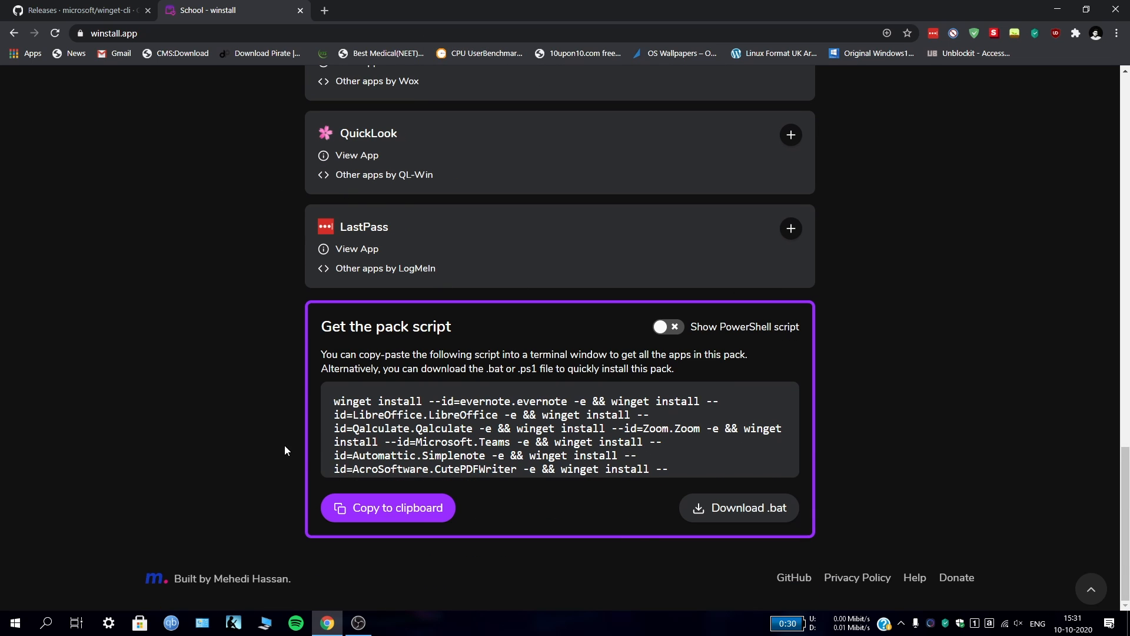
mouse_move(810, 426)
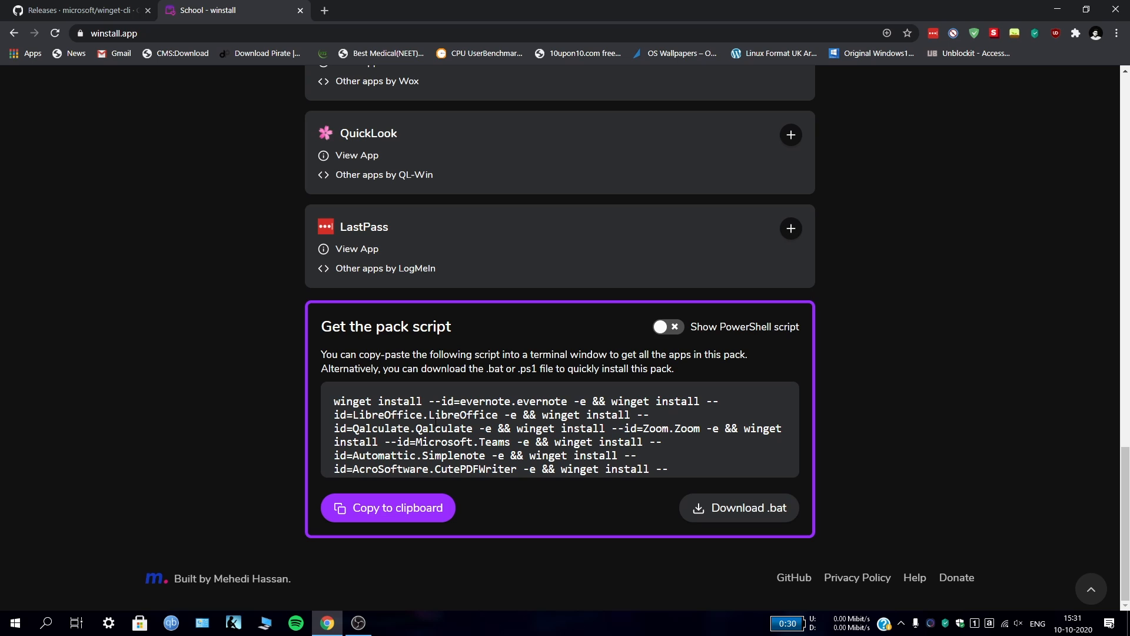
Step: Show the School pack script as PowerShell, then switch back to the batch version
click(668, 327)
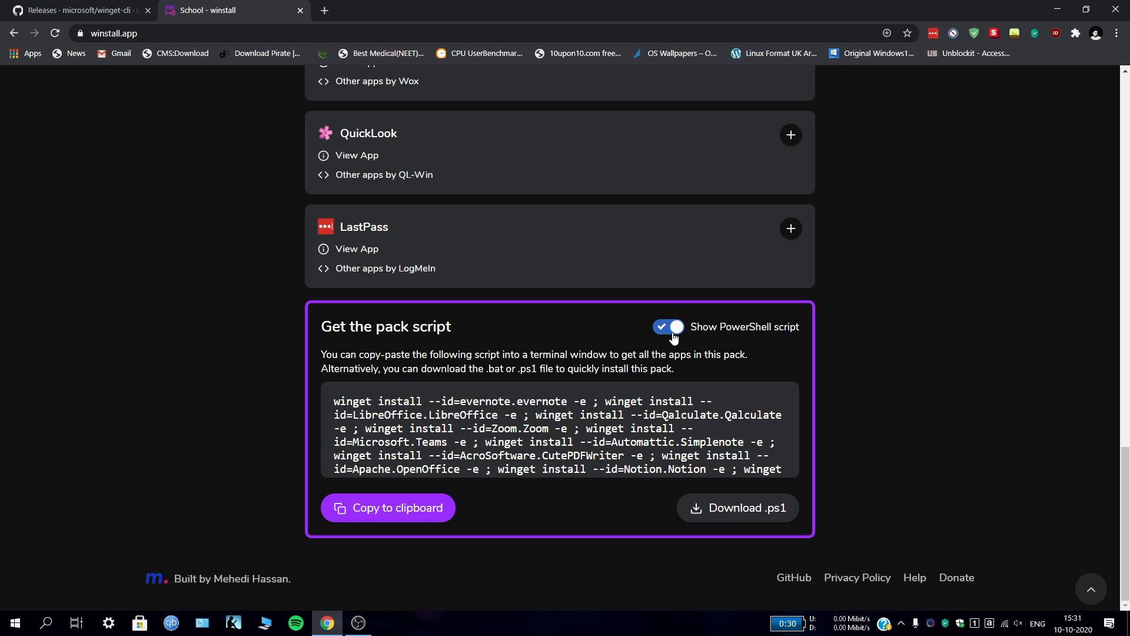
click(667, 327)
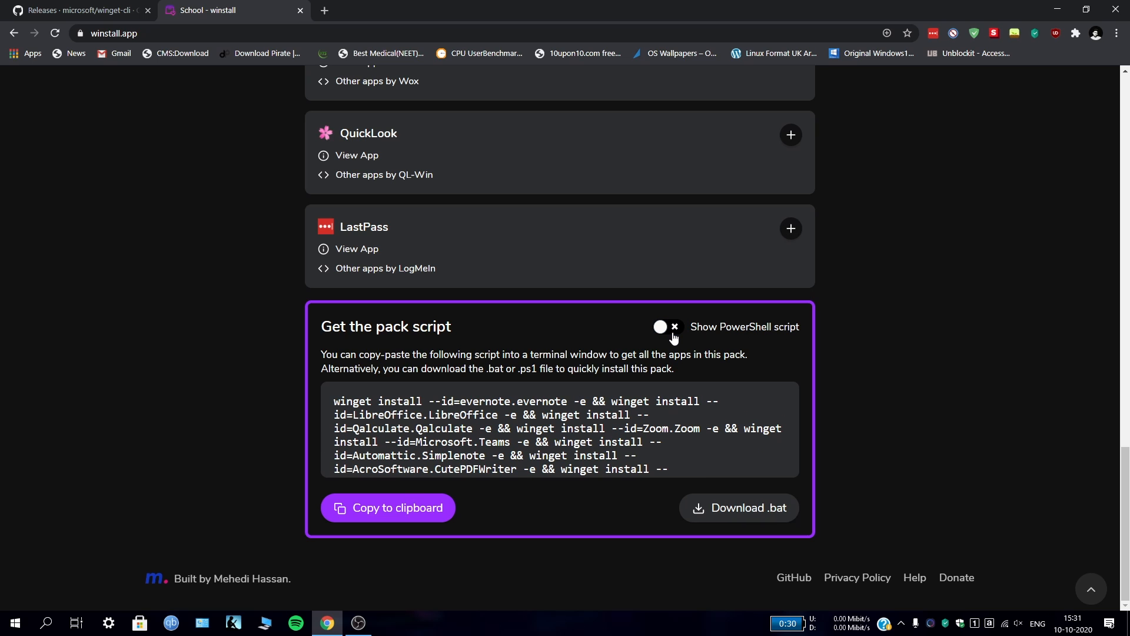
scroll(up, 3)
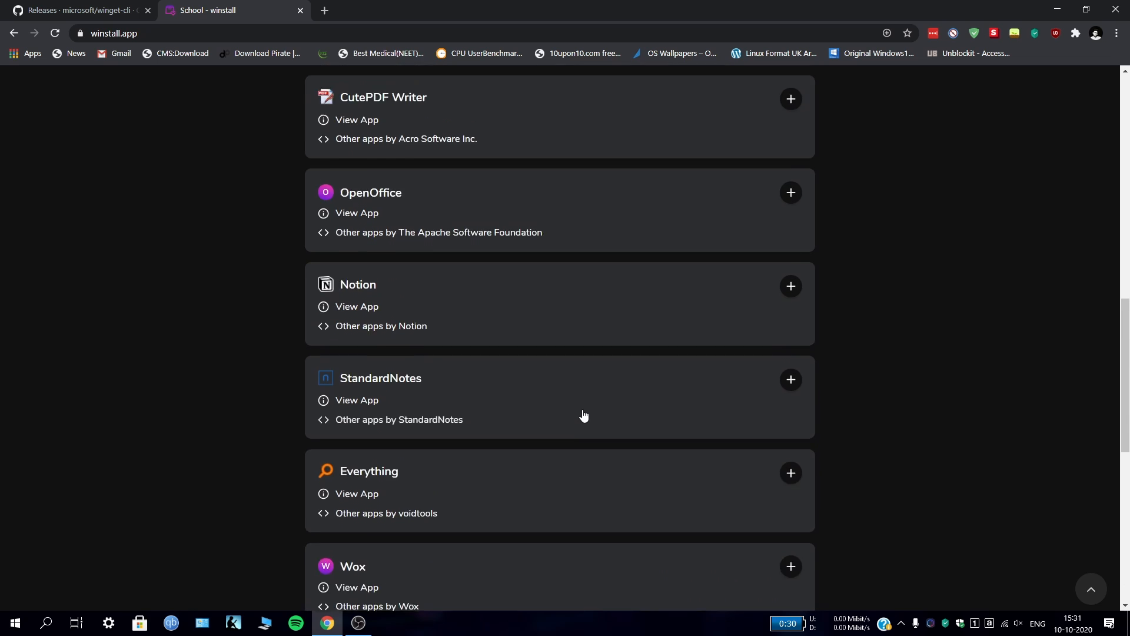
Step: Add QuickLook to the selection and start a pack, reaching the Twitter login prompt
scroll(up, 3)
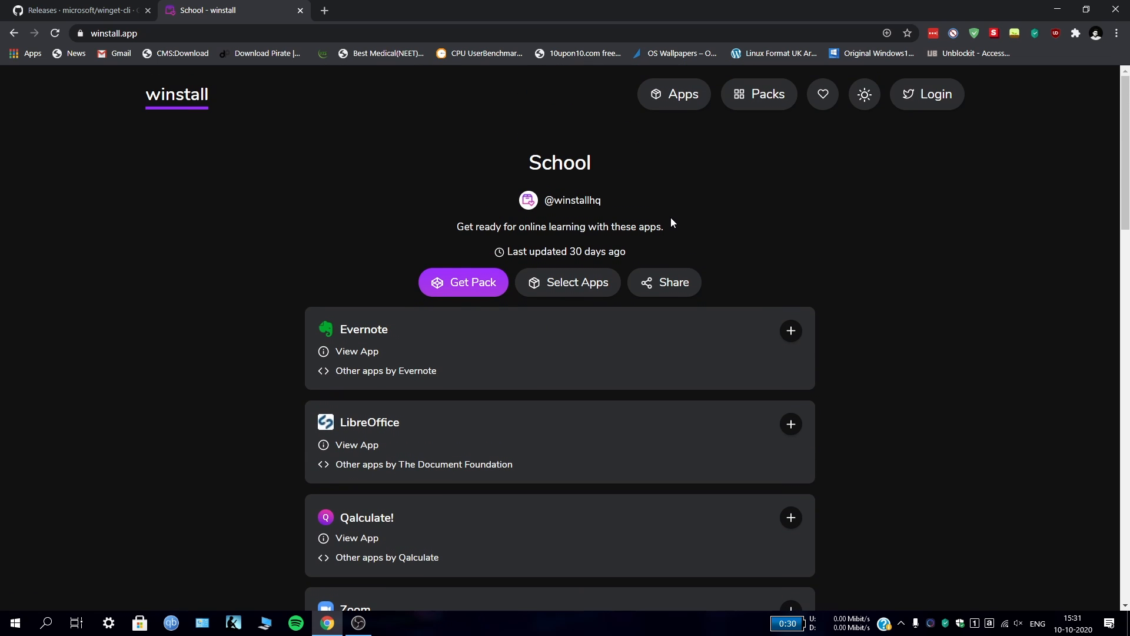
mouse_move(684, 449)
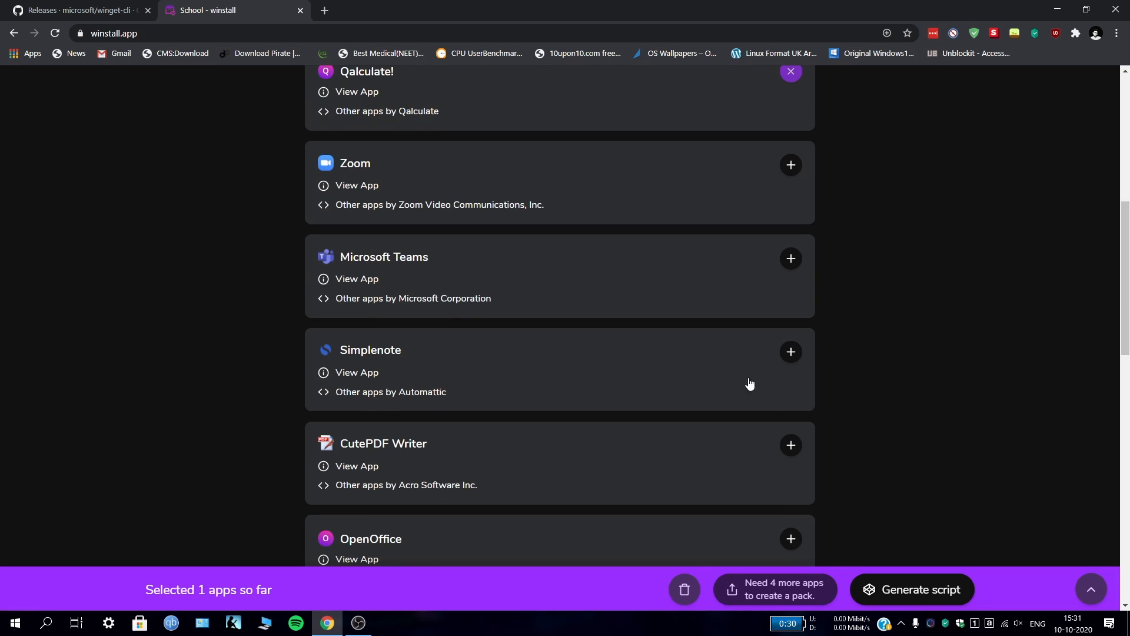
scroll(down, 3)
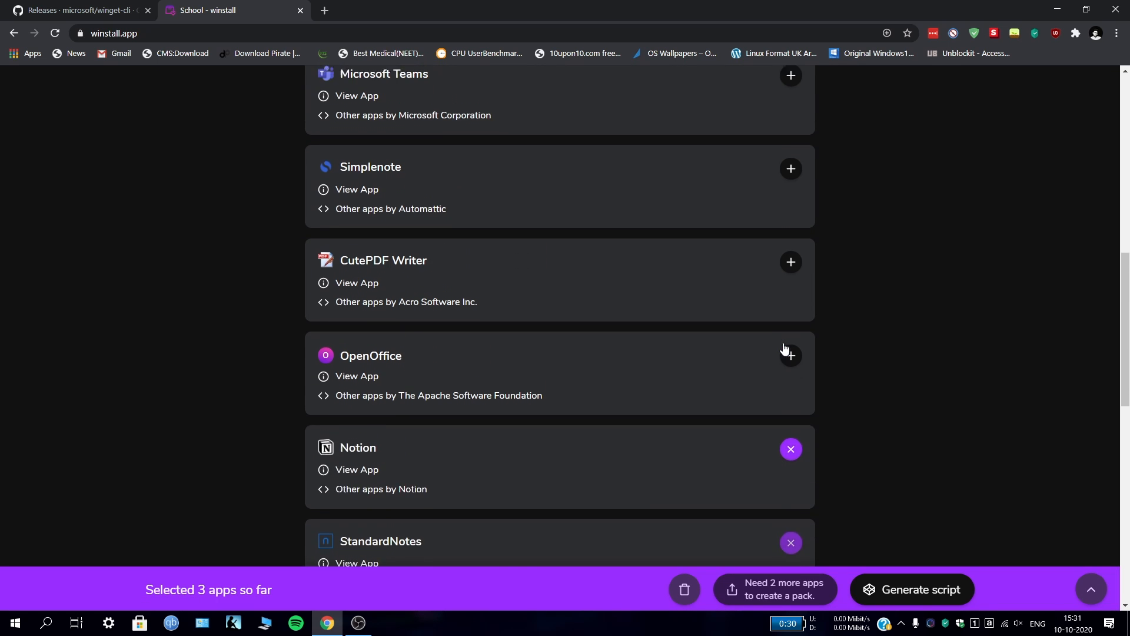
scroll(down, 3)
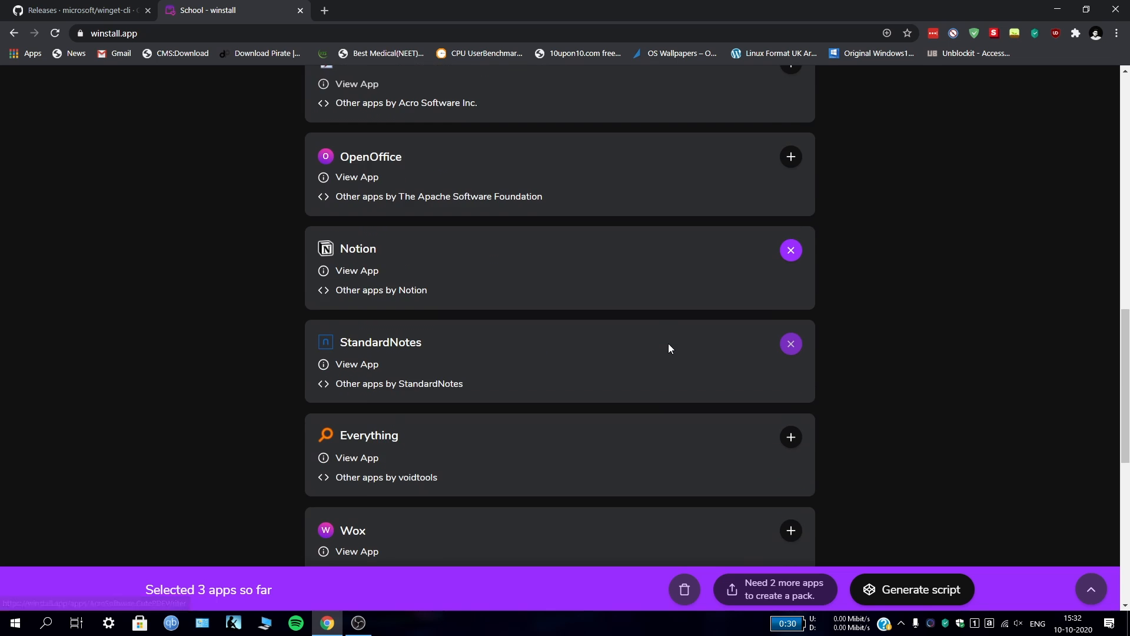
scroll(down, 3)
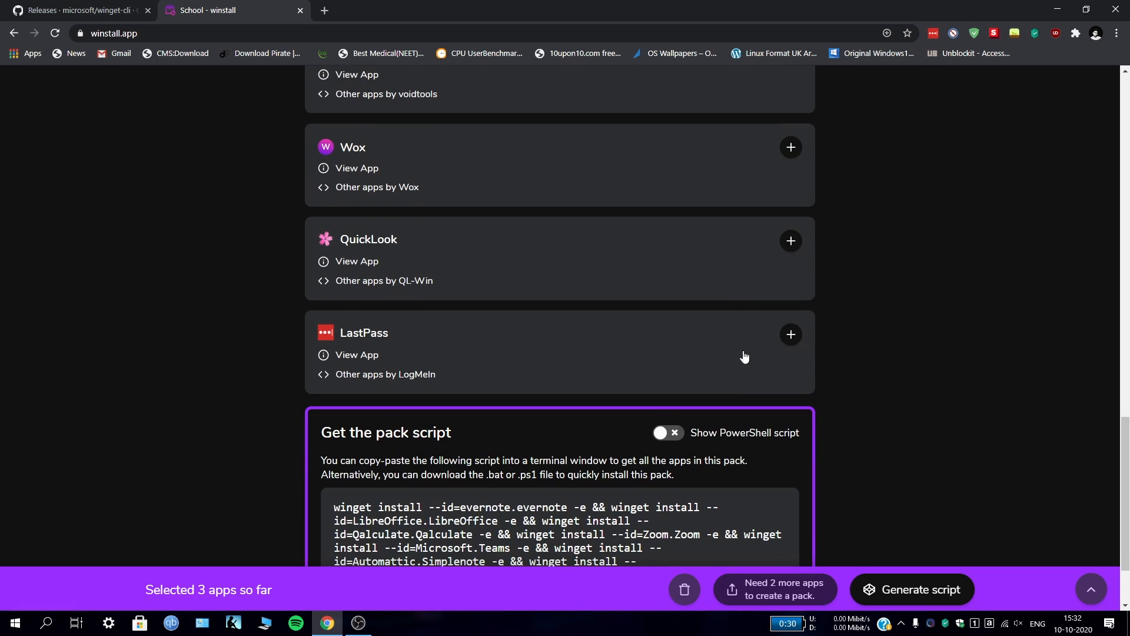
click(790, 241)
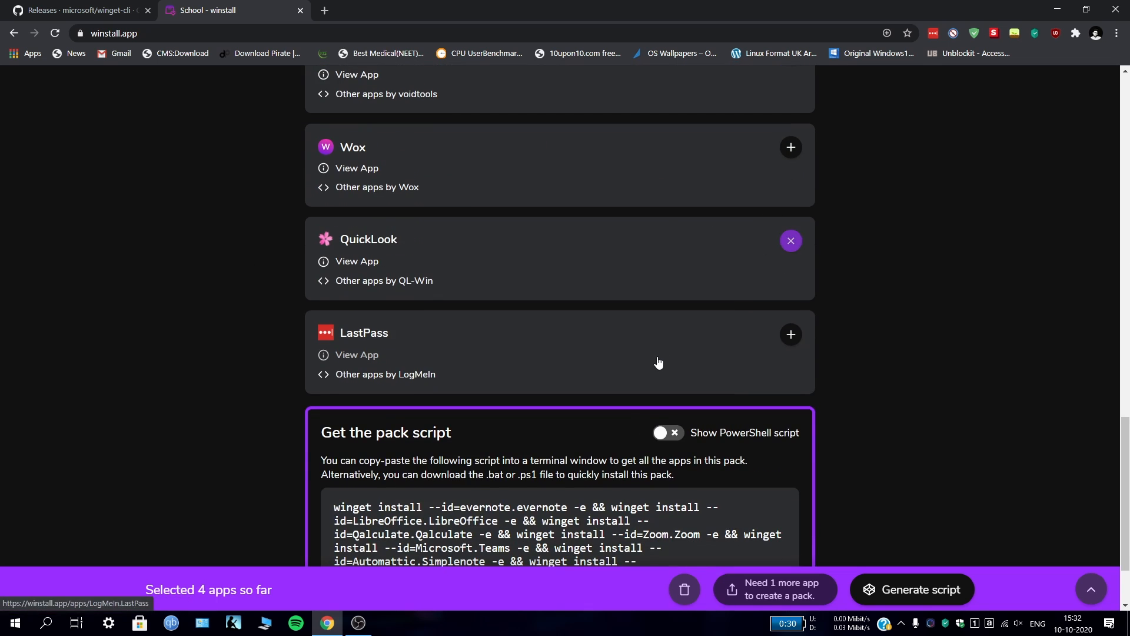
scroll(up, 3)
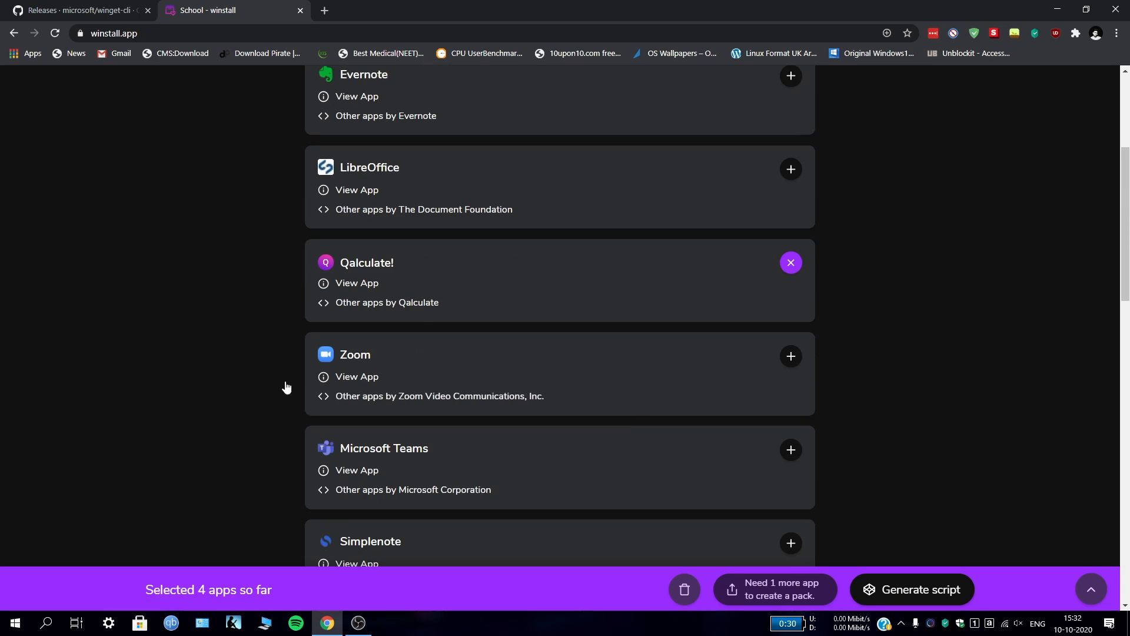
scroll(down, 3)
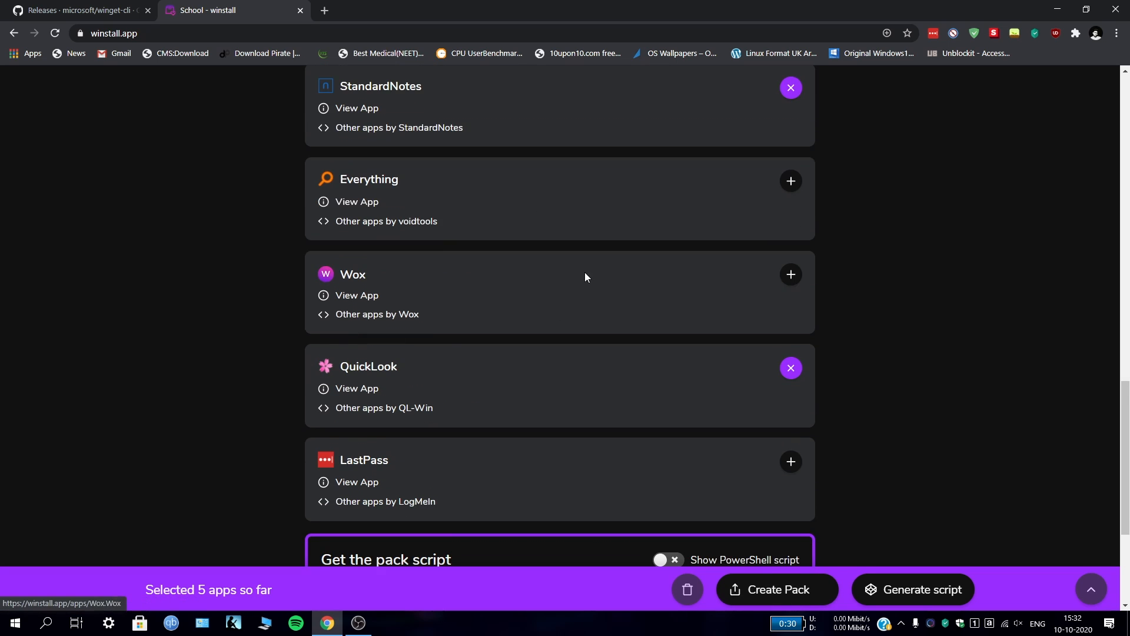
click(778, 589)
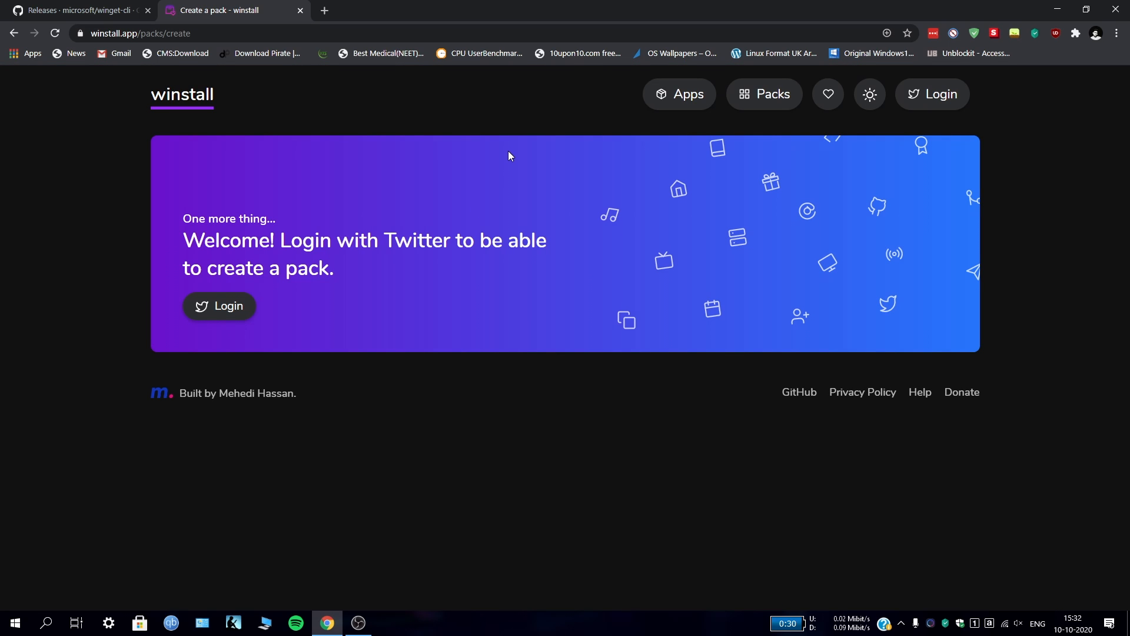
Step: From the School pack, generate and copy the winget install command for the five apps
click(13, 33)
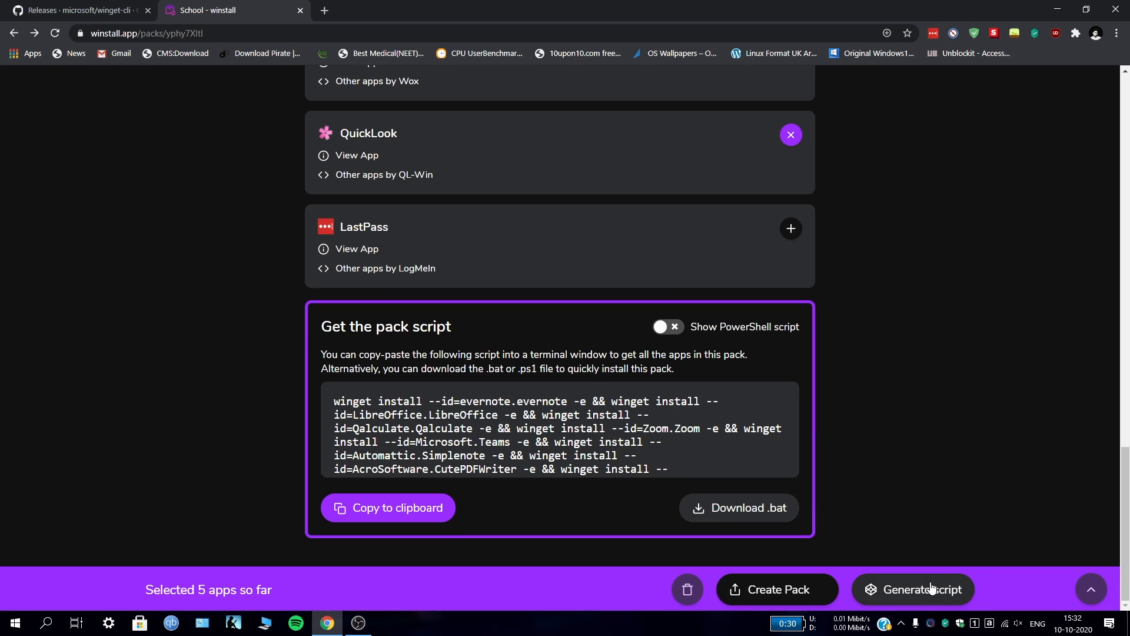
click(924, 599)
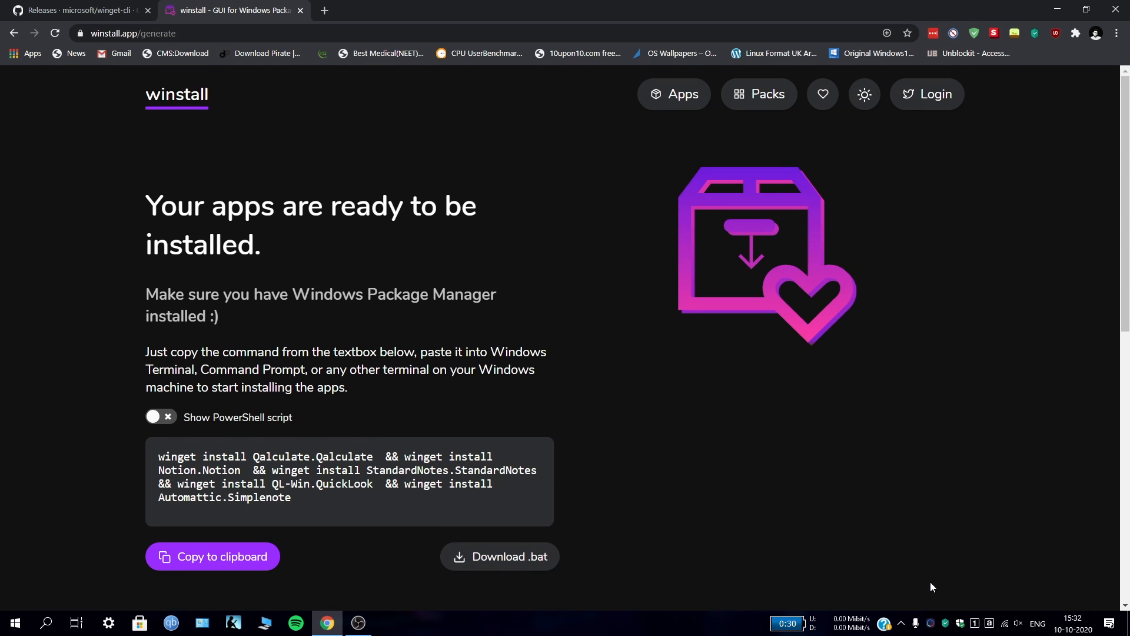
mouse_move(208, 433)
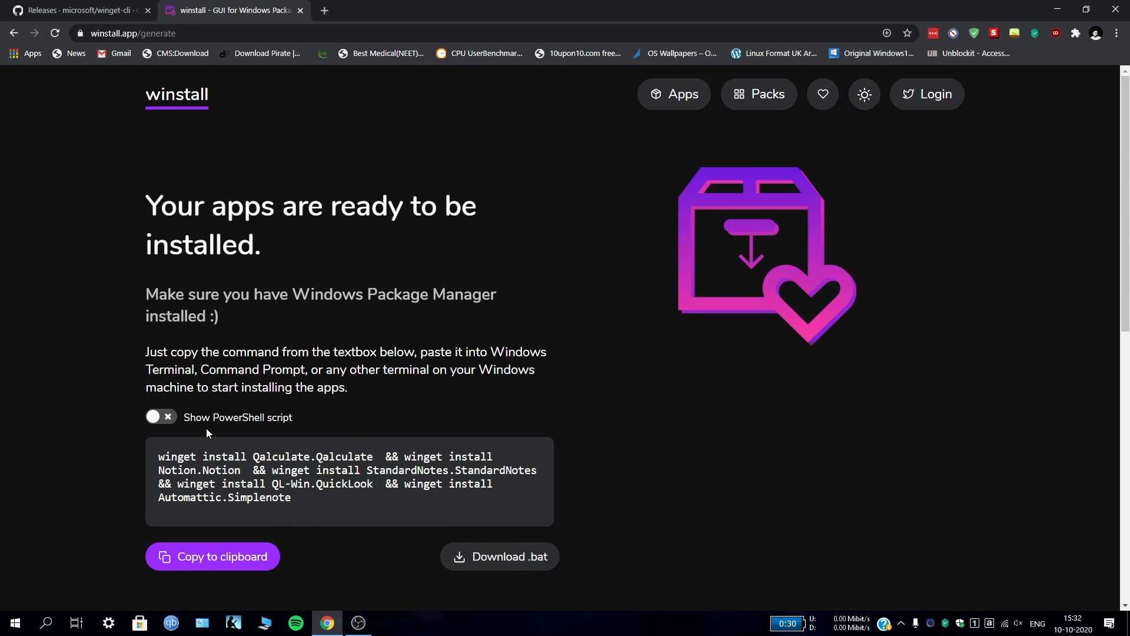
click(212, 556)
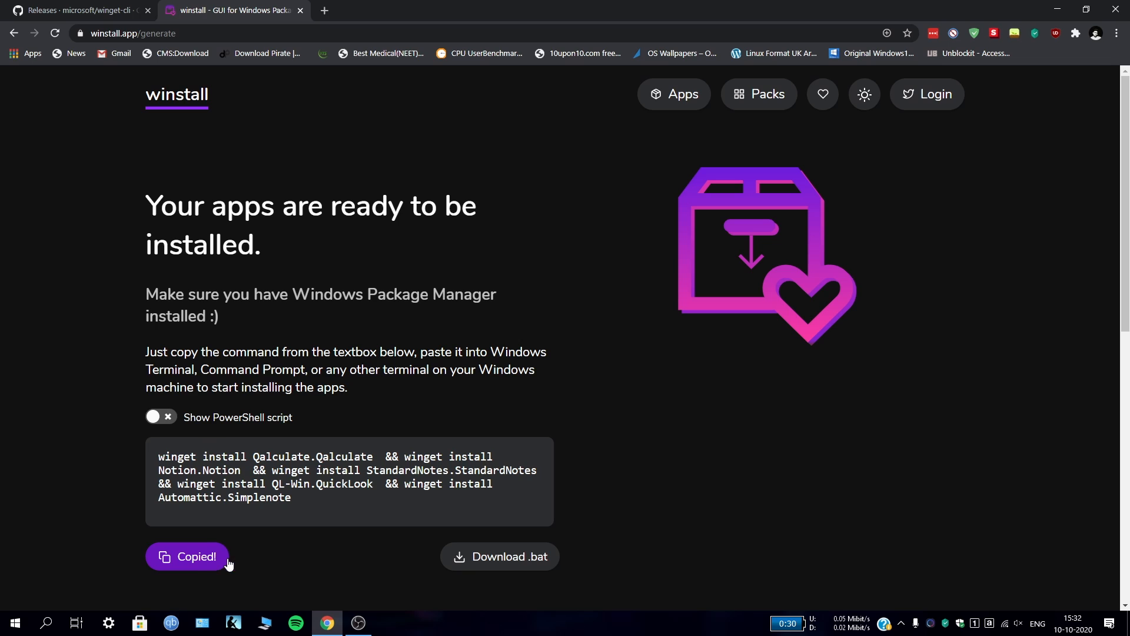
mouse_move(437, 391)
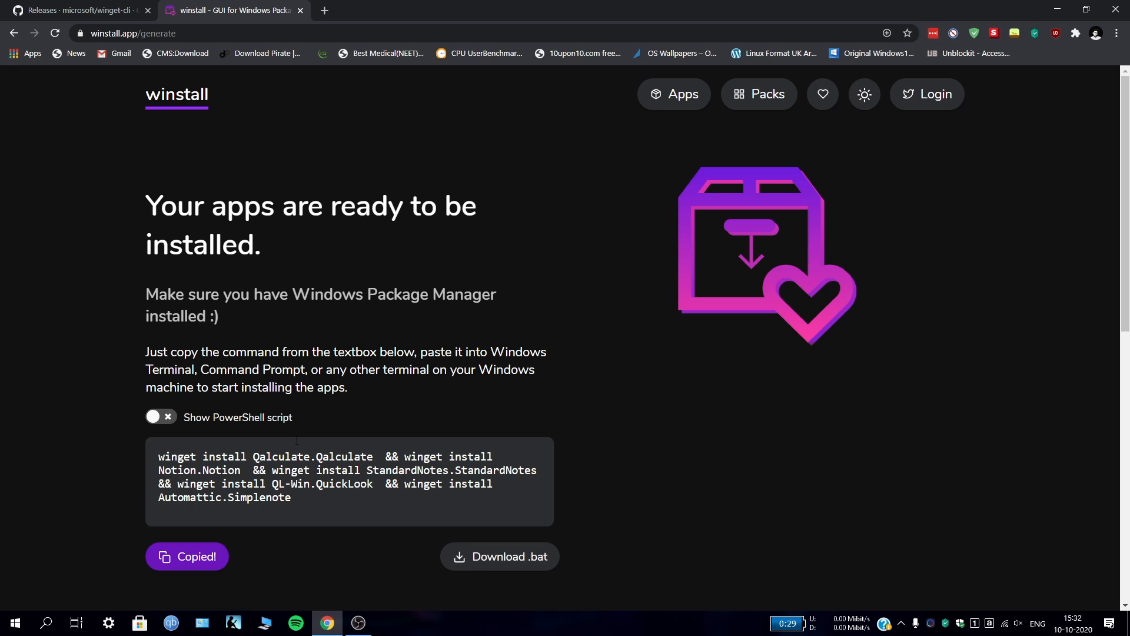
click(46, 627)
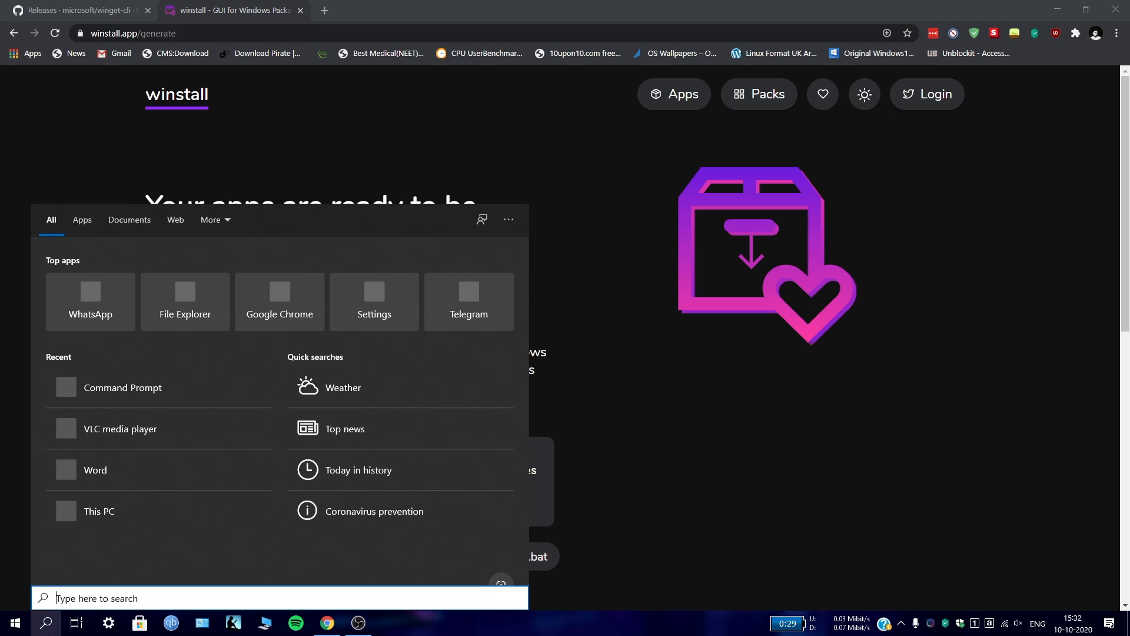
Step: Search for cmd and launch Command Prompt as administrator
text(cmd)
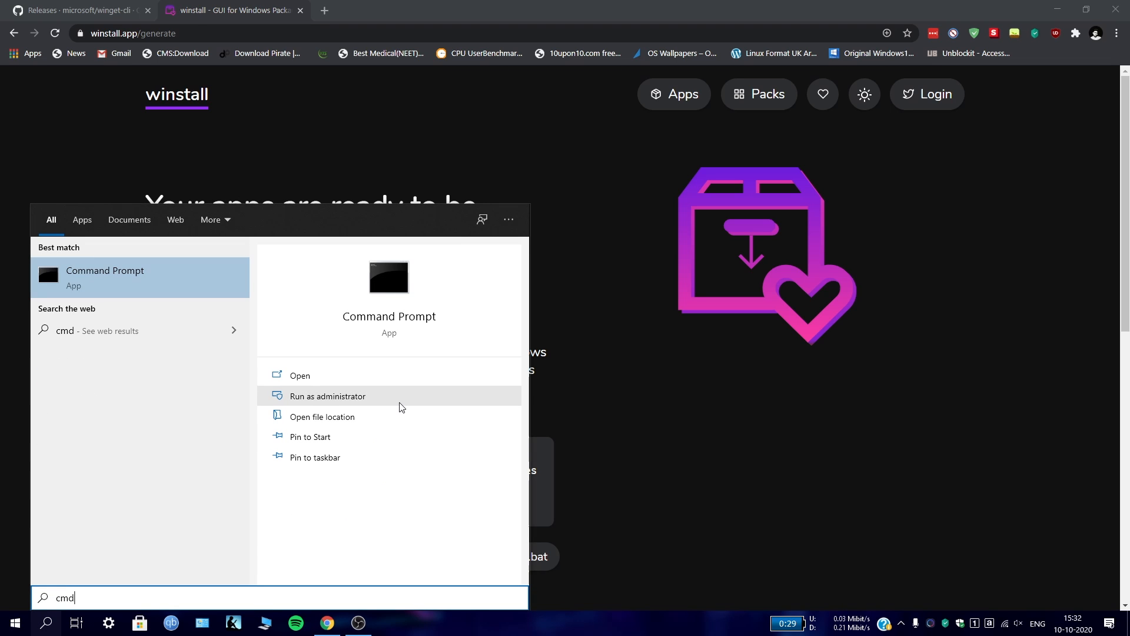
click(327, 396)
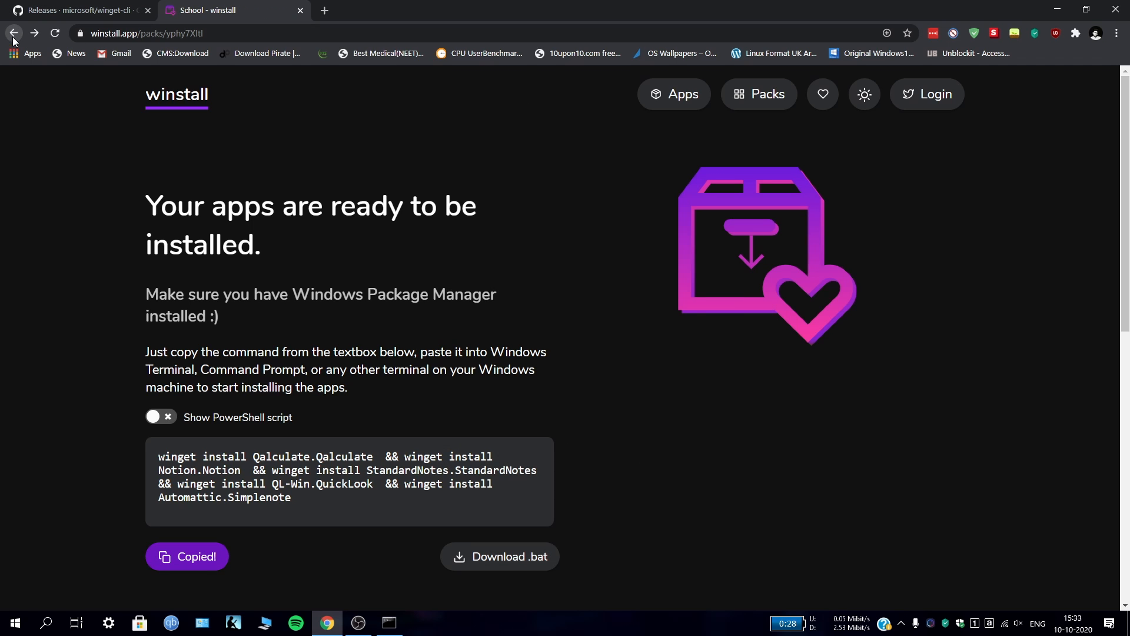
Step: Go back and scroll through the Gaming pack's list of apps
click(13, 33)
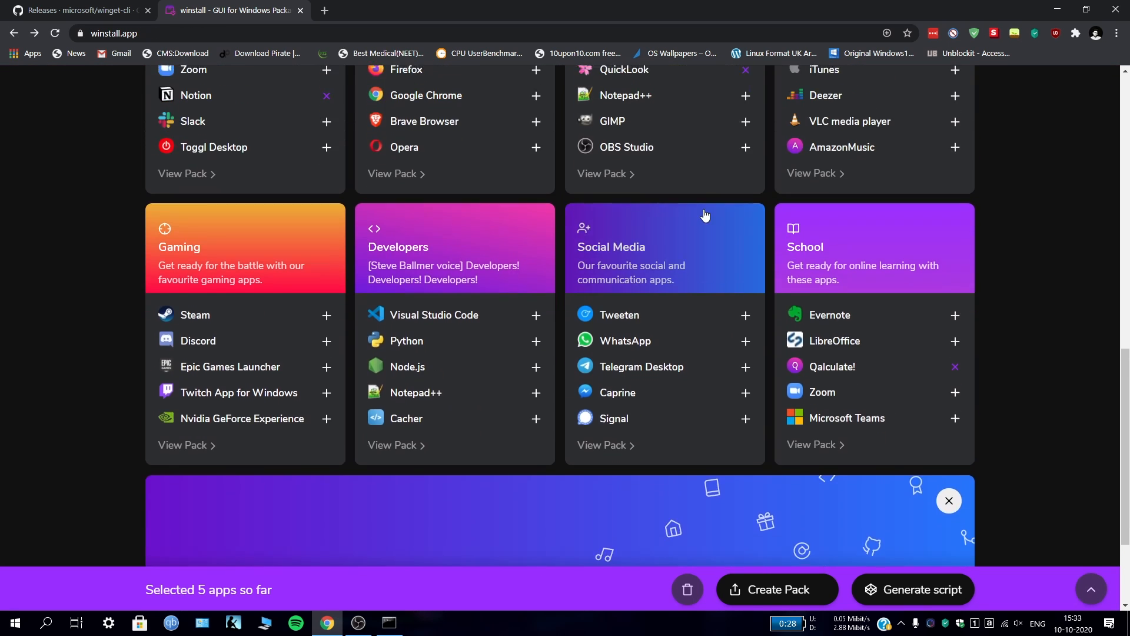
scroll(up, 3)
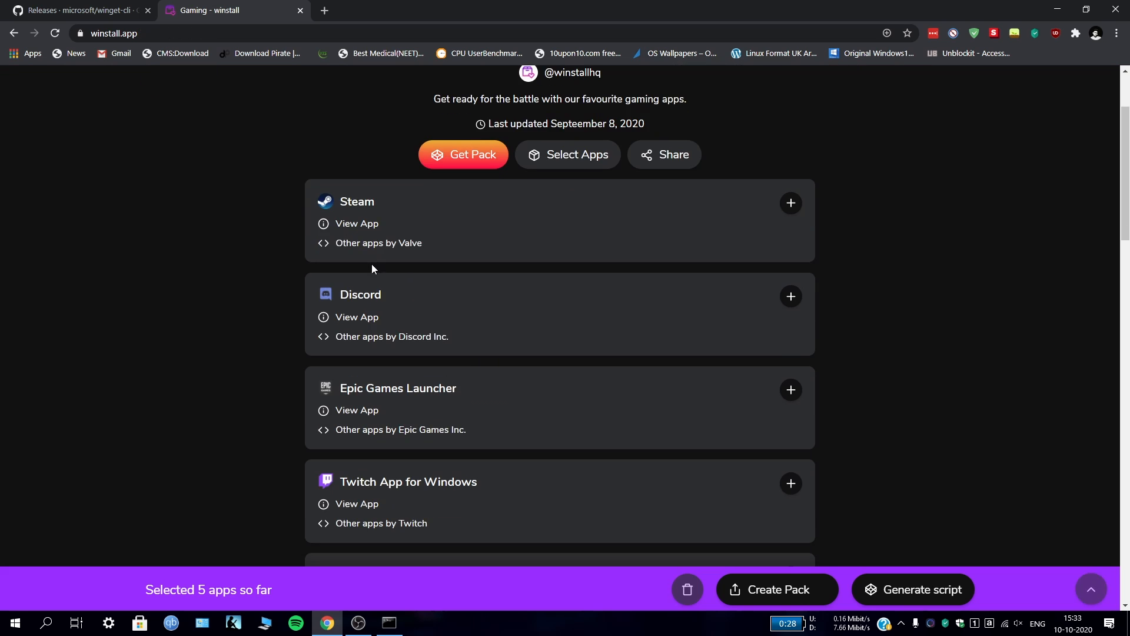
scroll(down, 3)
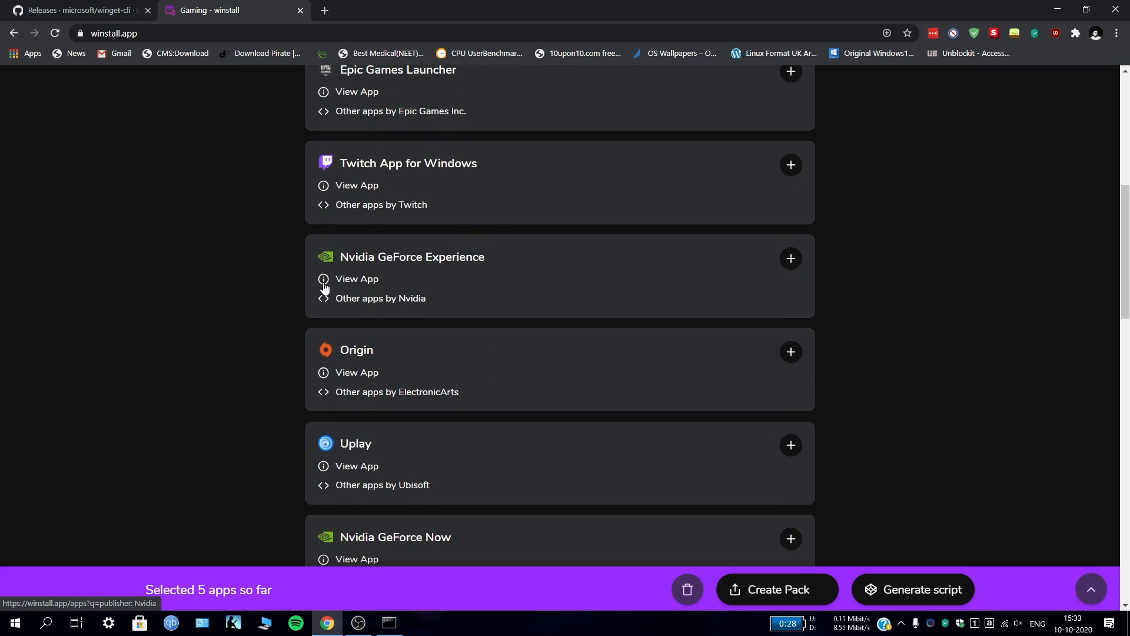
mouse_move(368, 251)
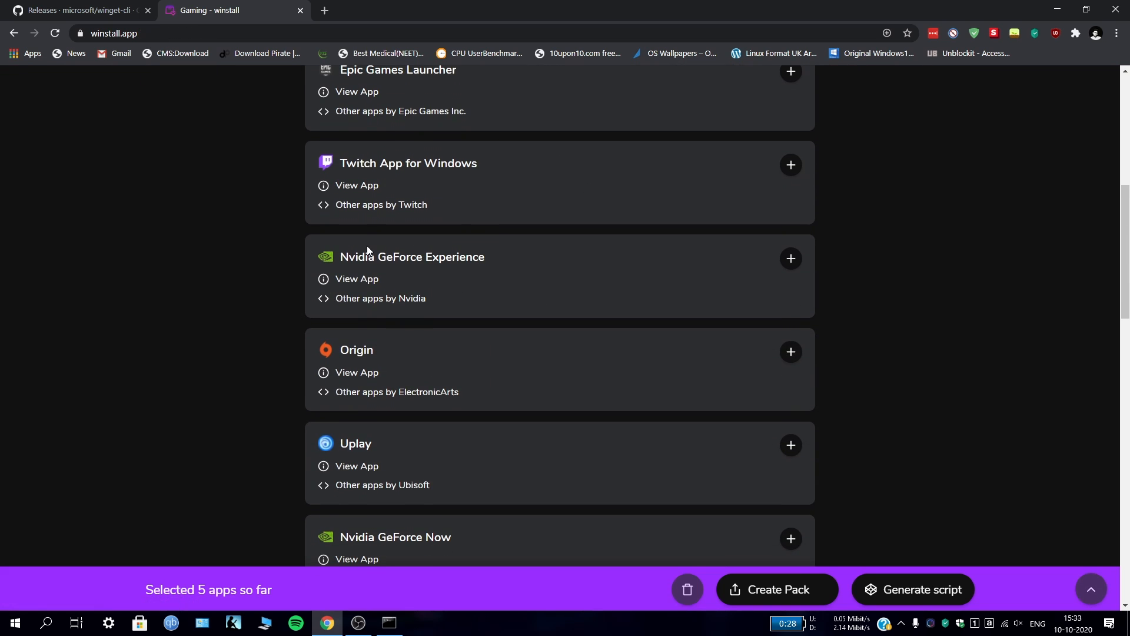
scroll(down, 3)
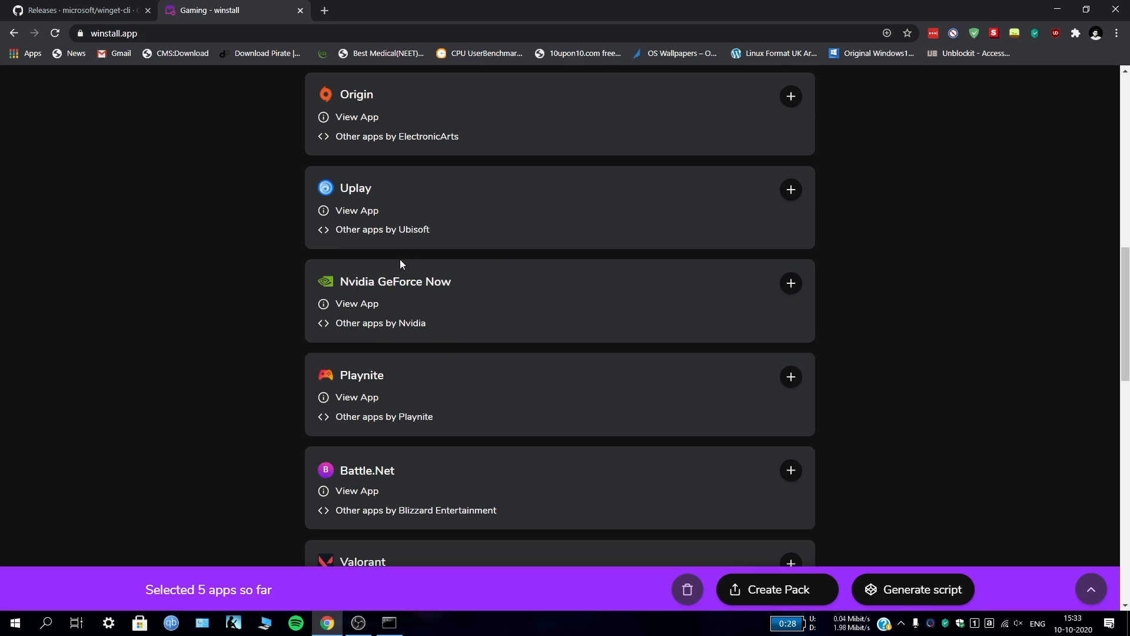
scroll(down, 3)
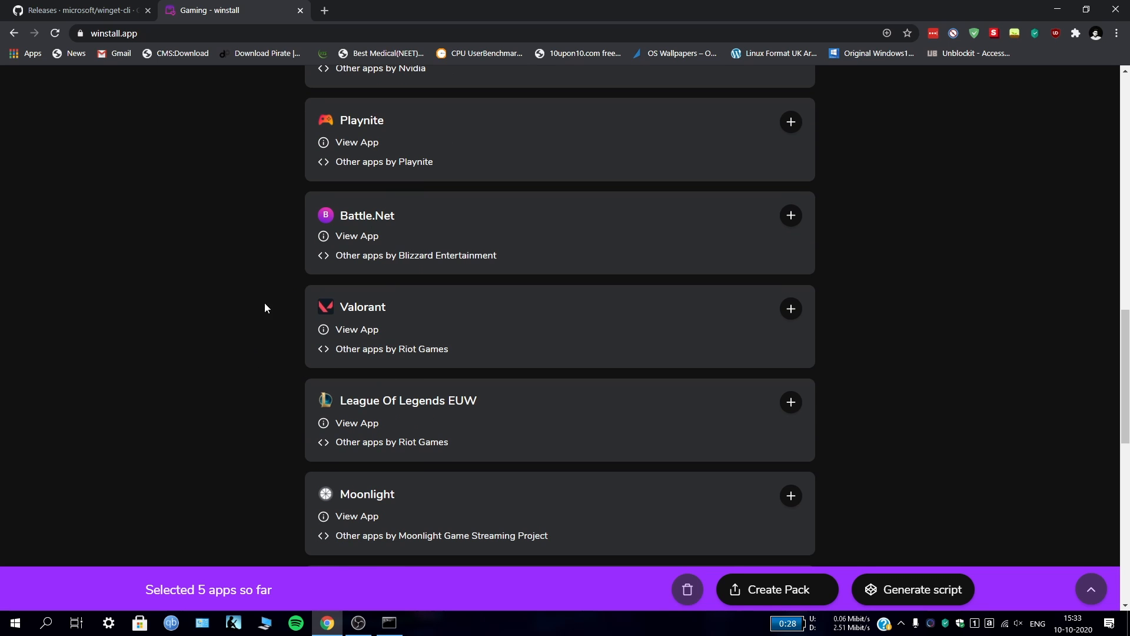
scroll(down, 3)
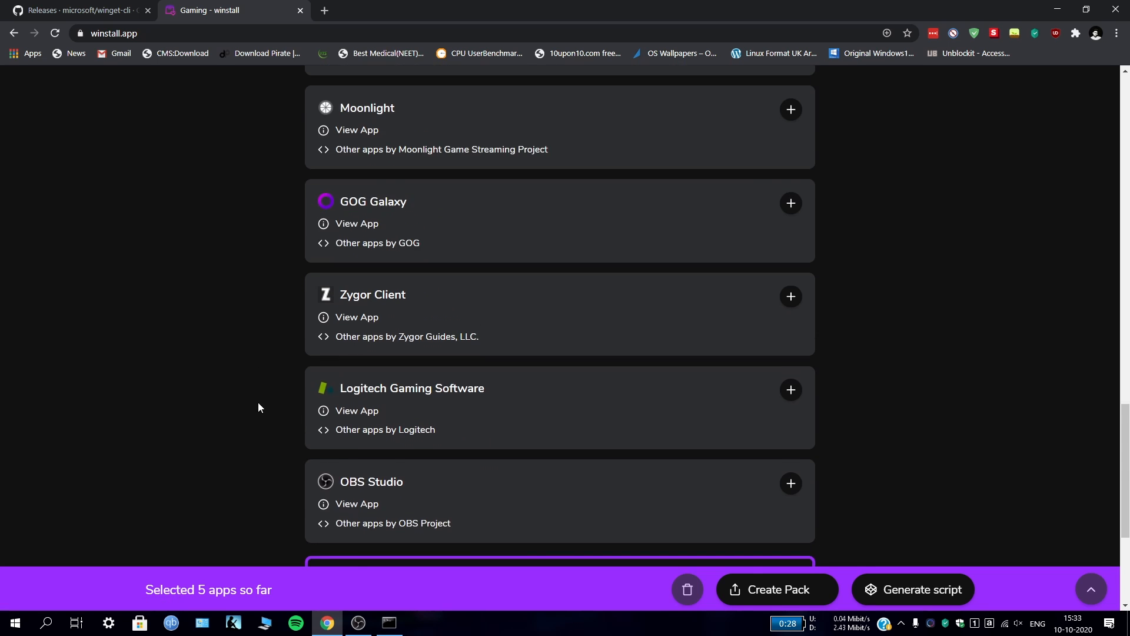
scroll(up, 3)
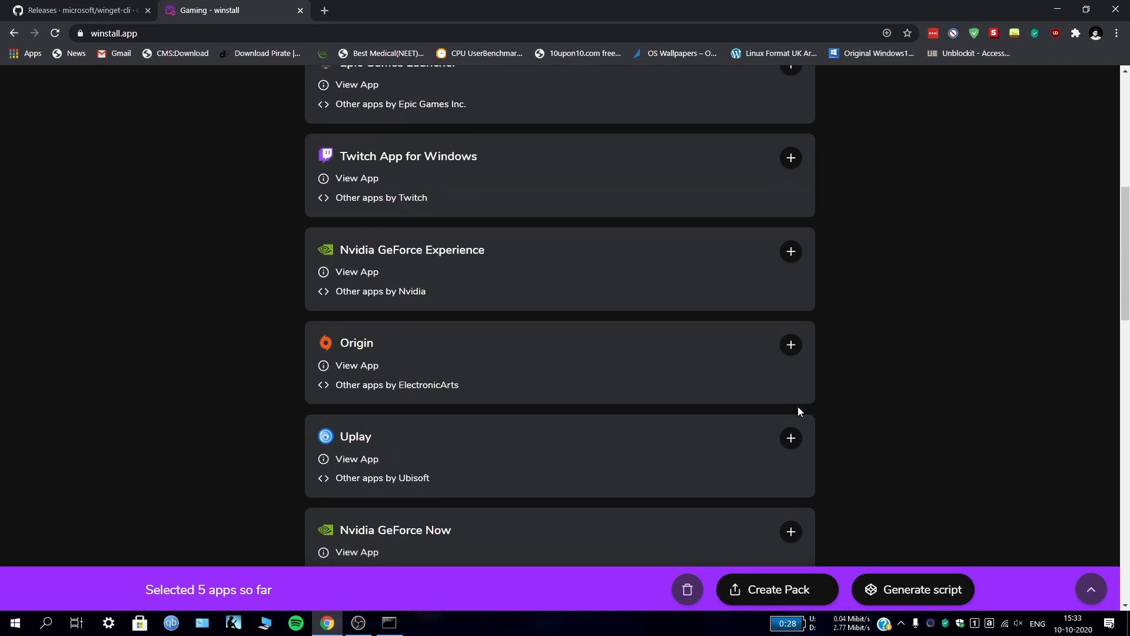
scroll(up, 3)
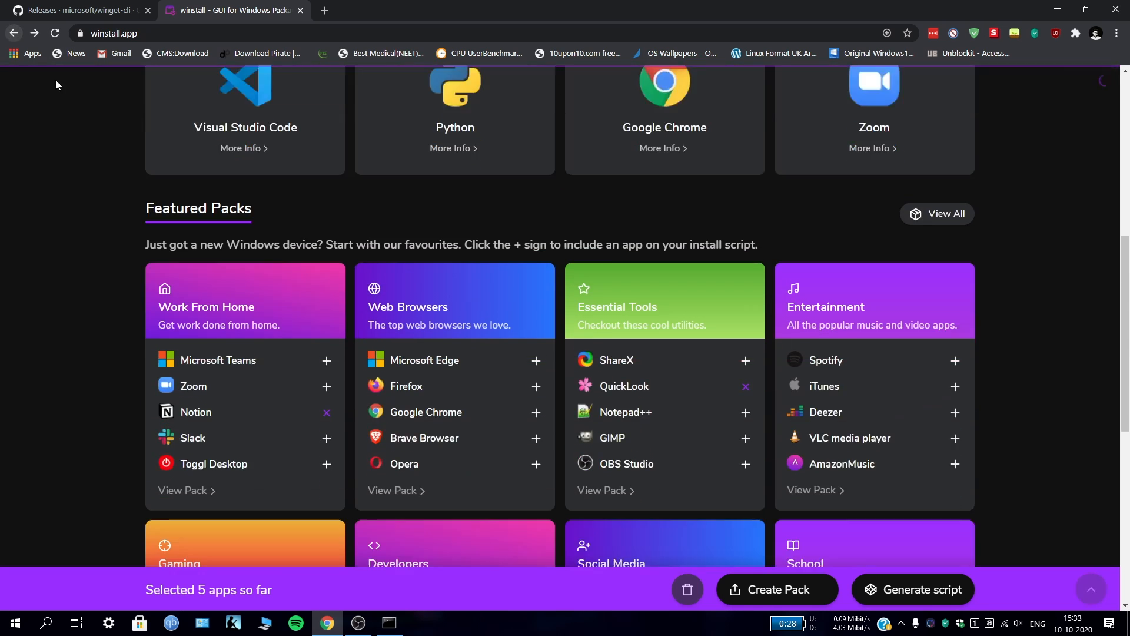
scroll(up, 3)
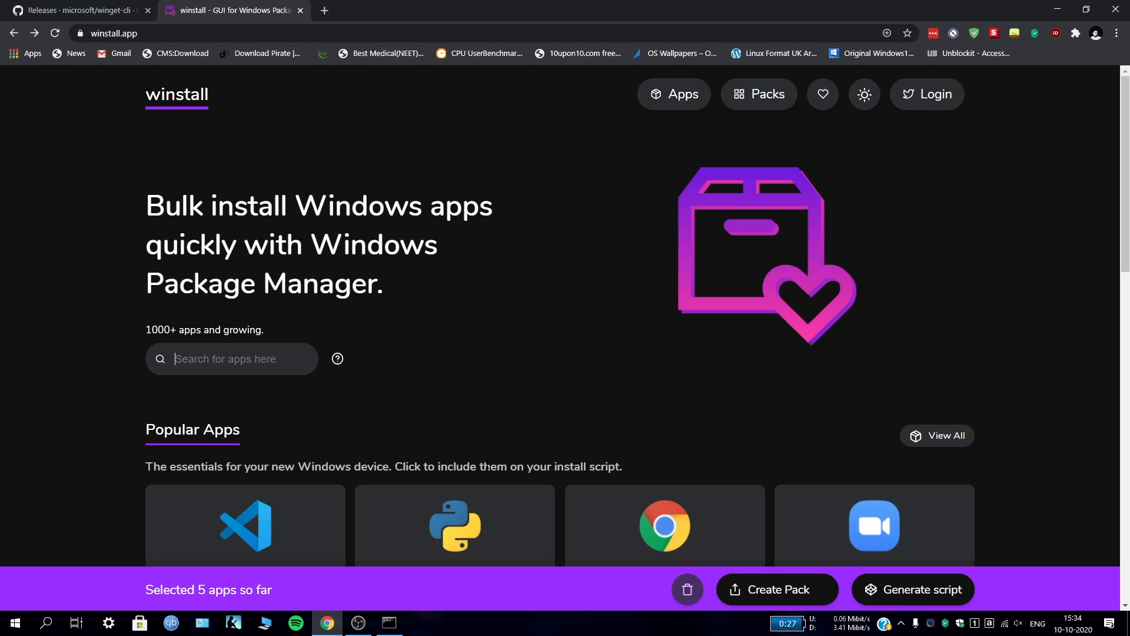
text(lightsh)
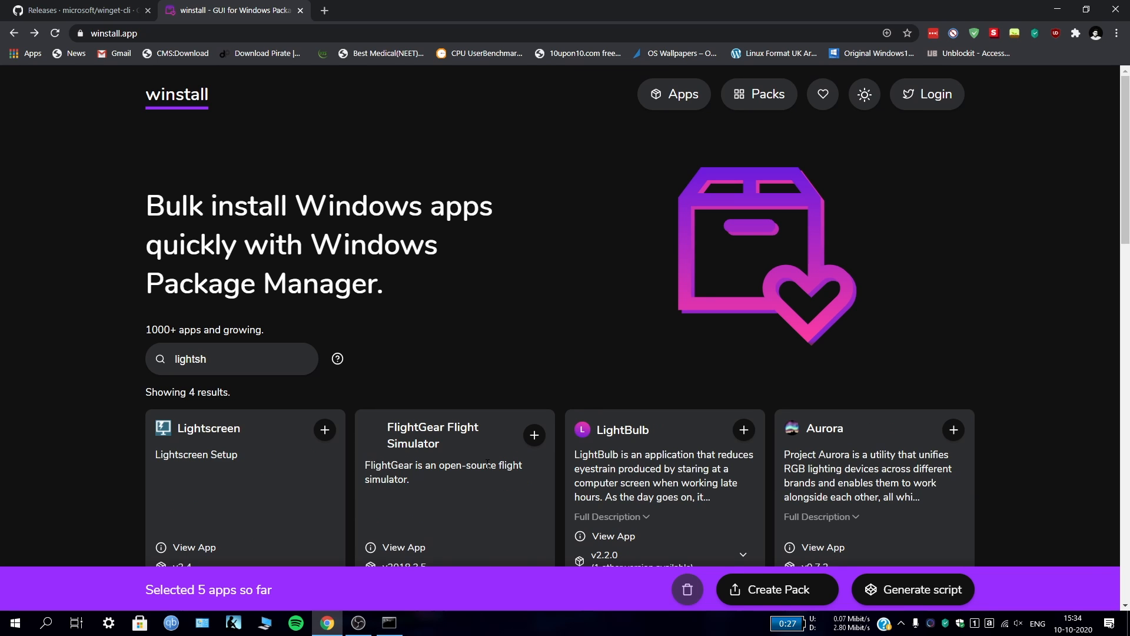
text(or)
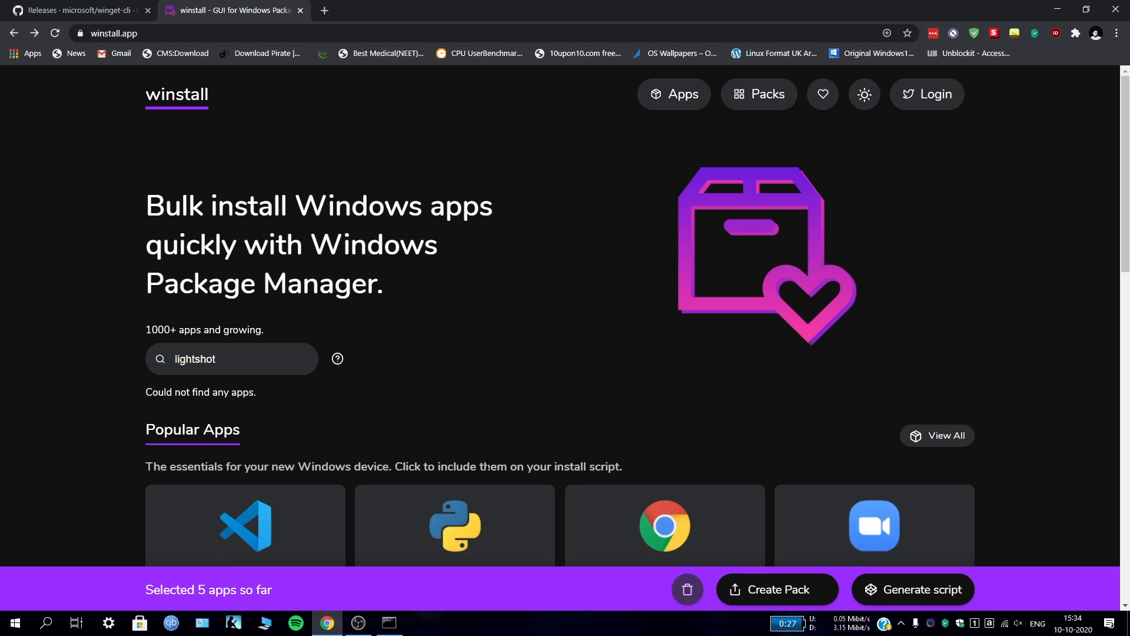
key(Backspace)
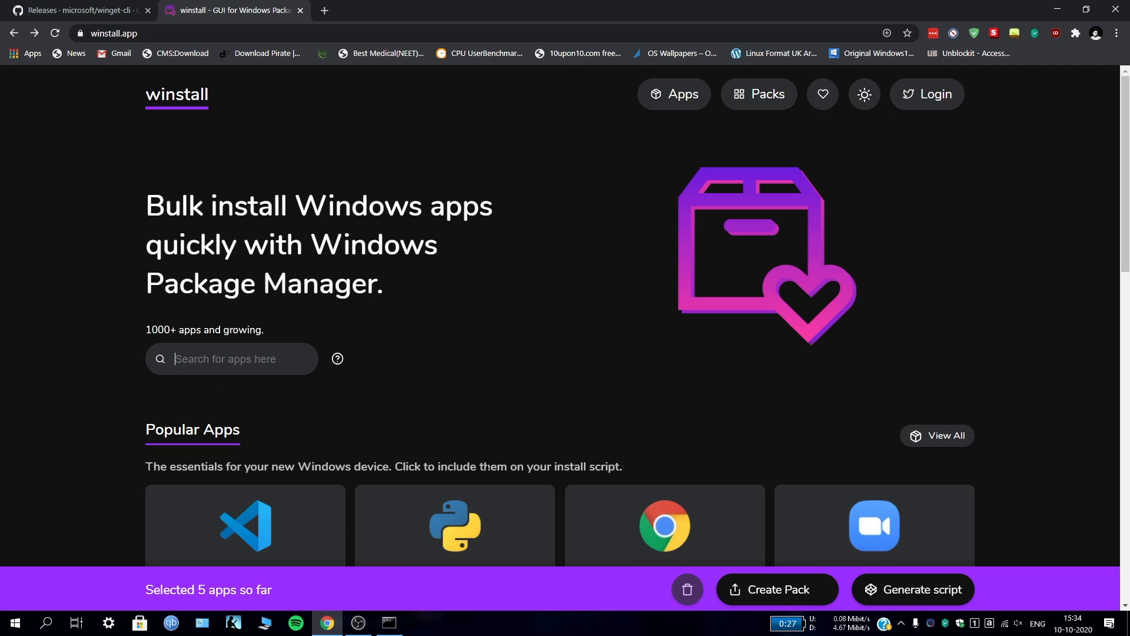
scroll(down, 3)
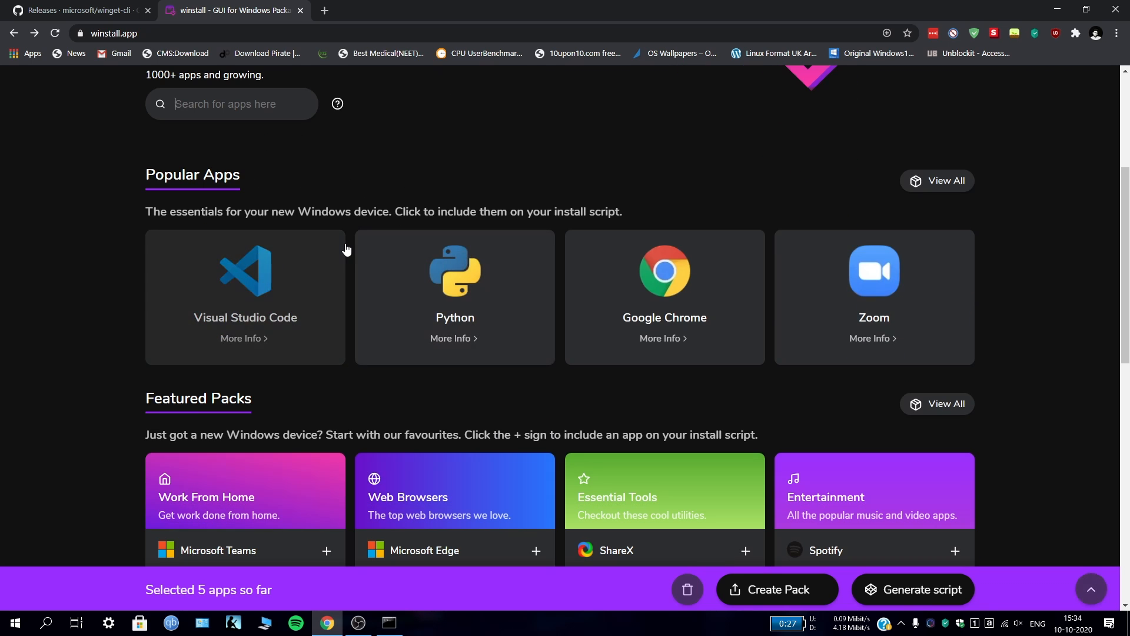
mouse_move(655, 221)
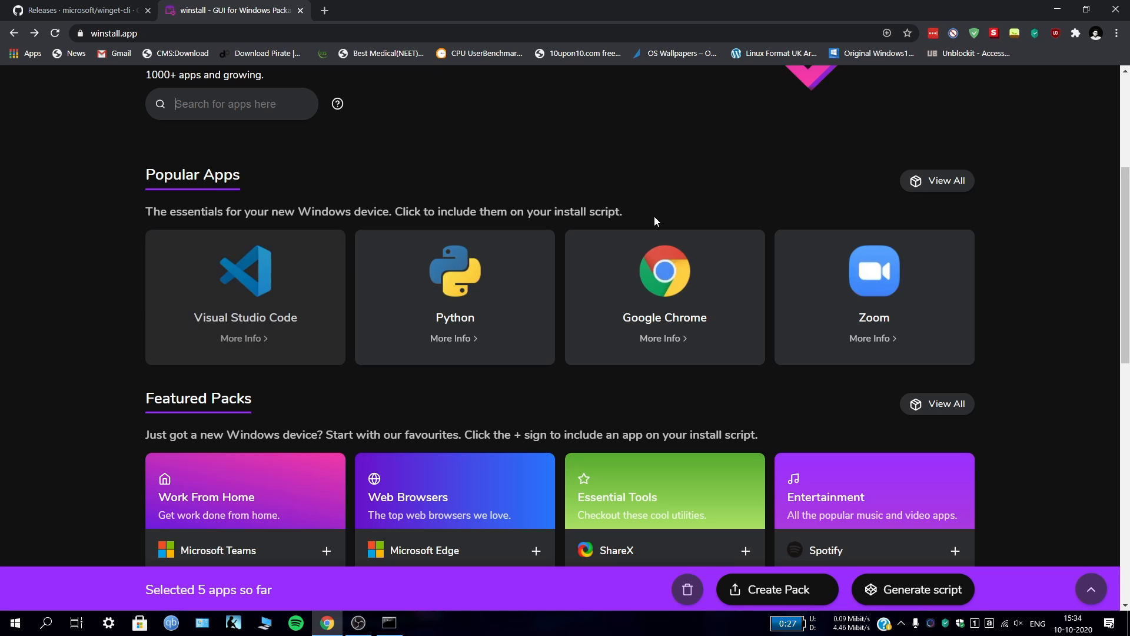
scroll(down, 3)
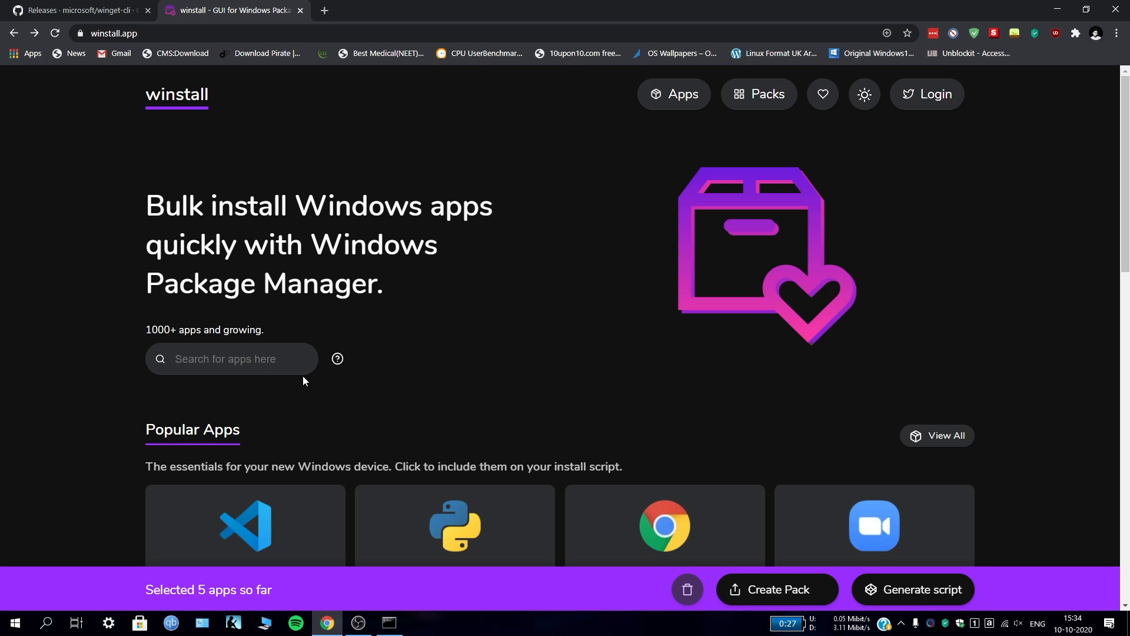
text(krita)
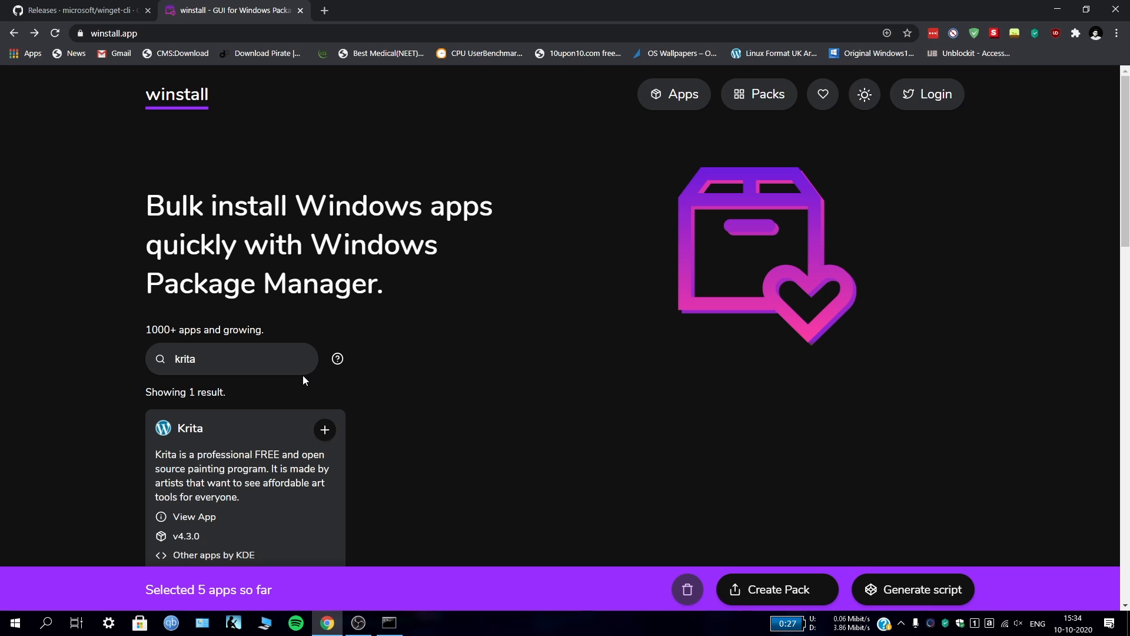
key(Backspace)
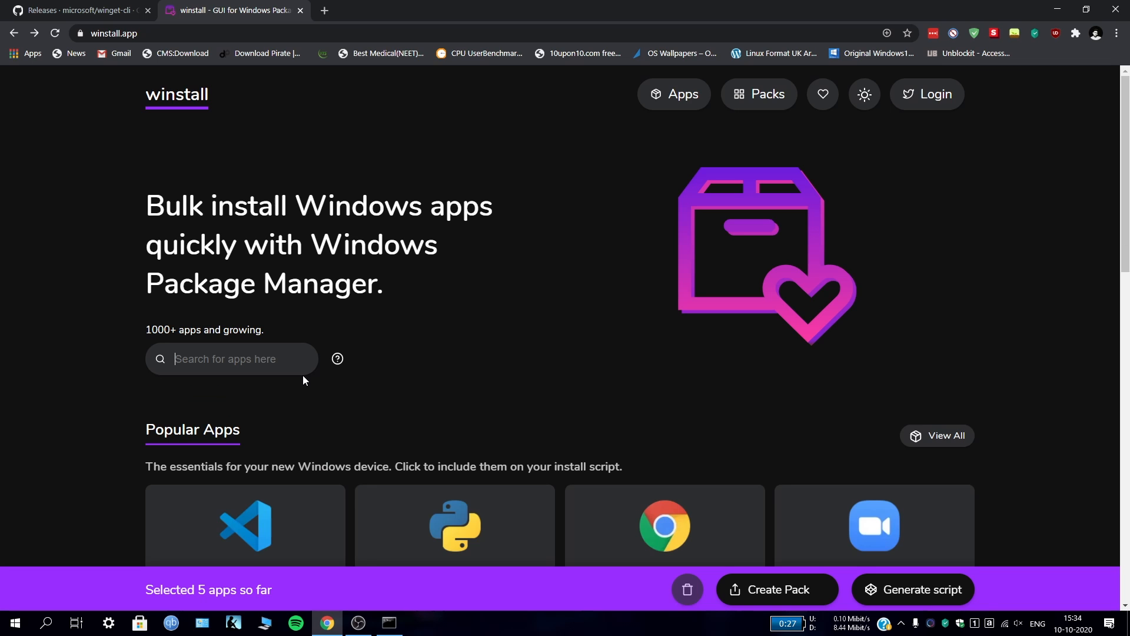
text(gimp)
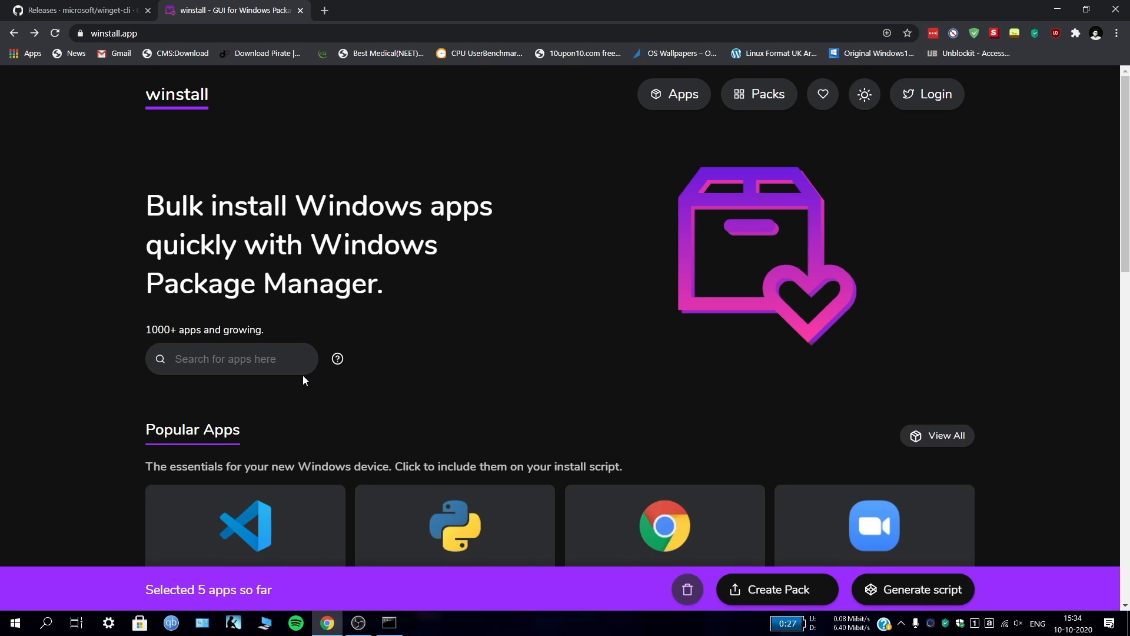
click(231, 359)
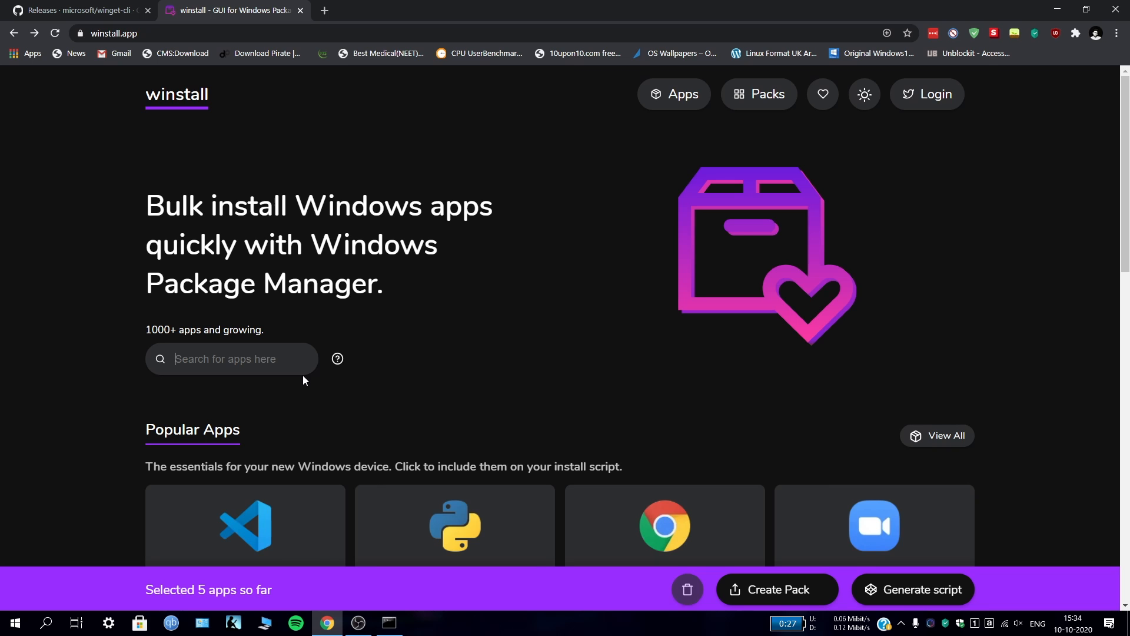
text(k)
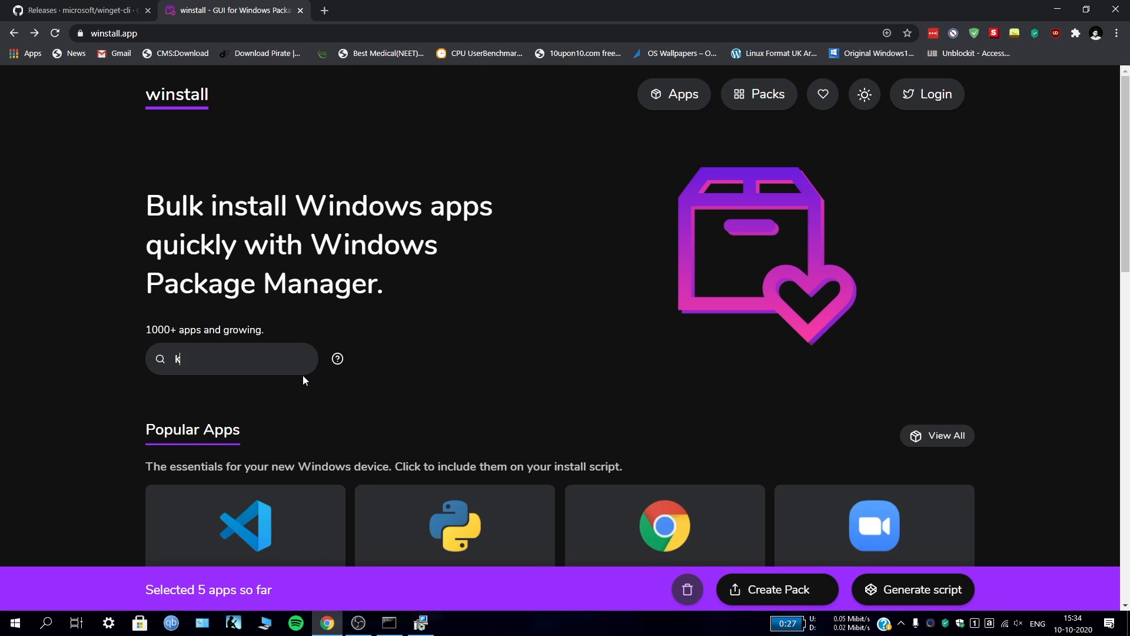
text(den)
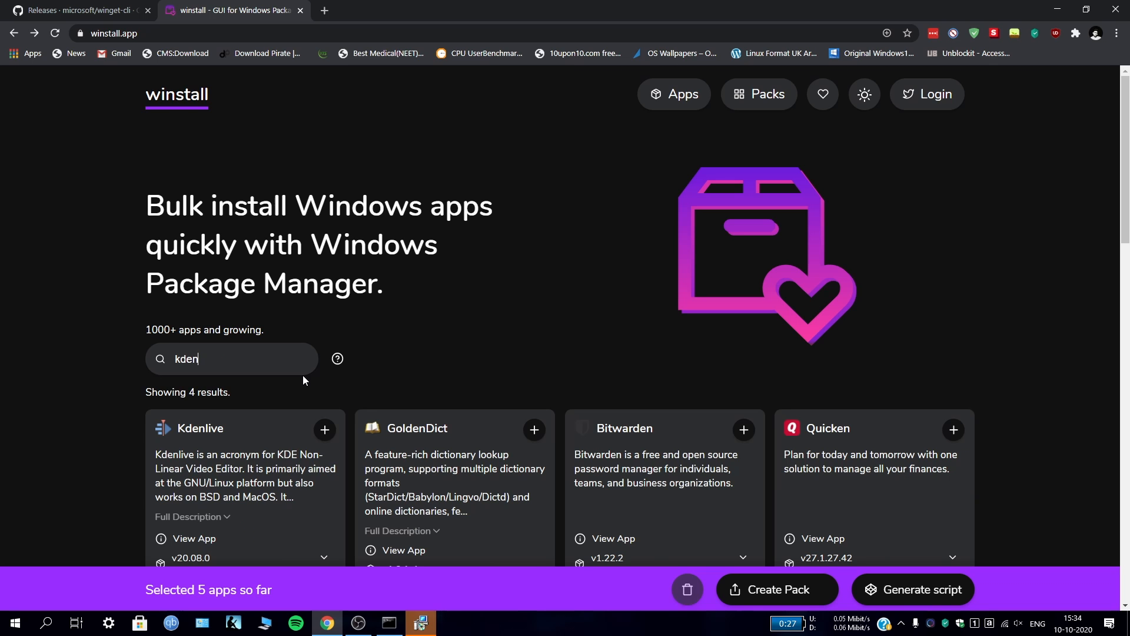
key(Backspace)
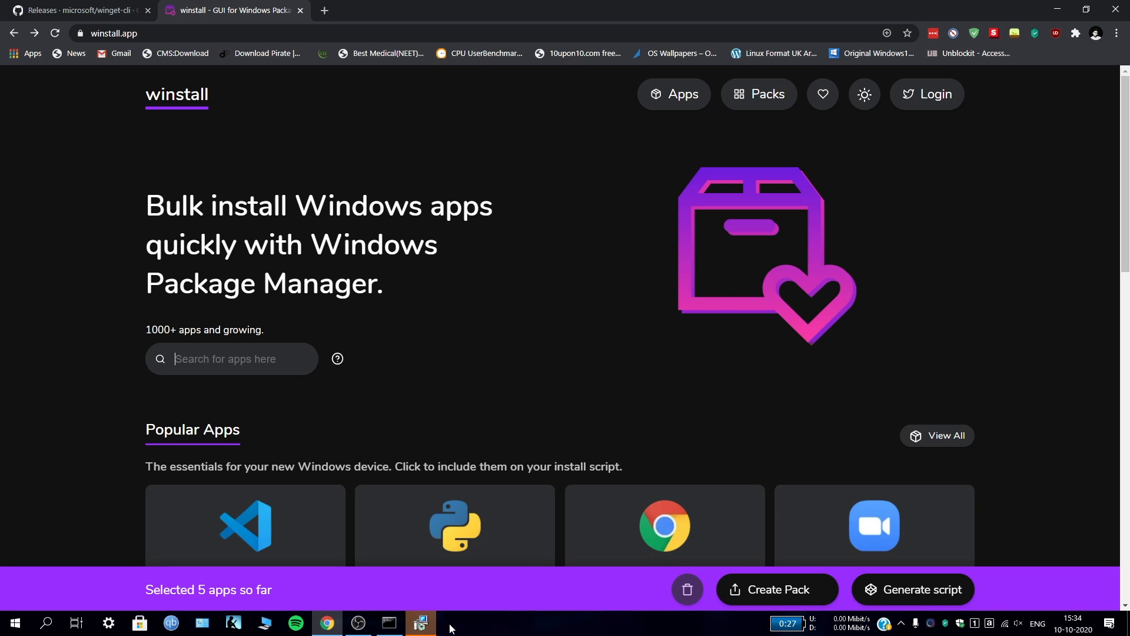
Step: Show Qalculate!'s installer progress, hide Command Prompt, and scroll winstall down to the packs
click(420, 627)
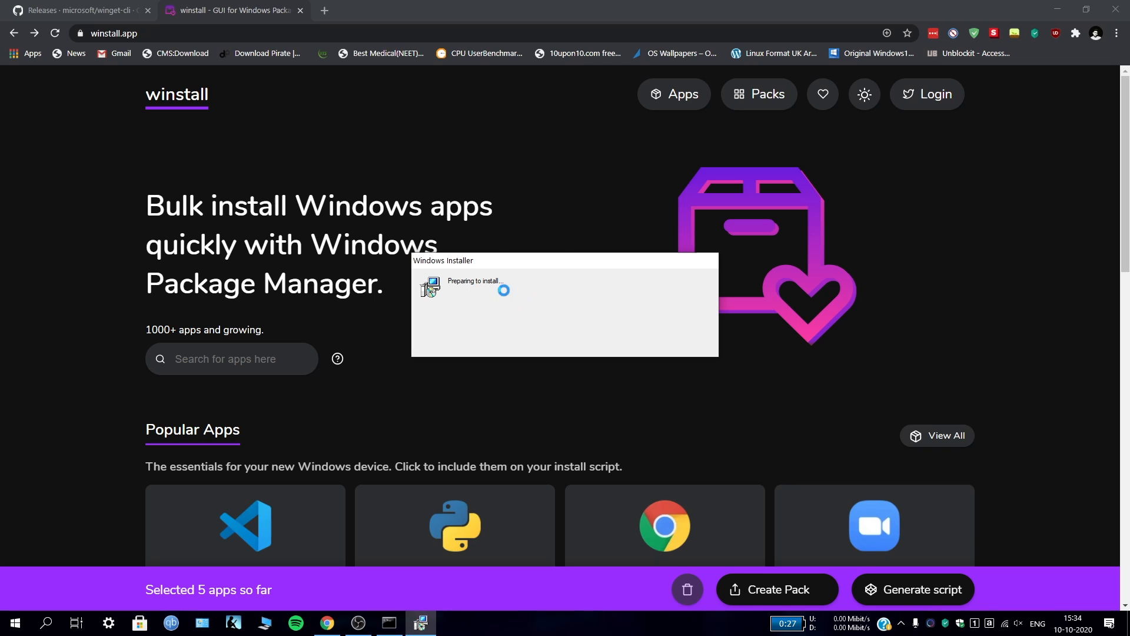
mouse_move(433, 627)
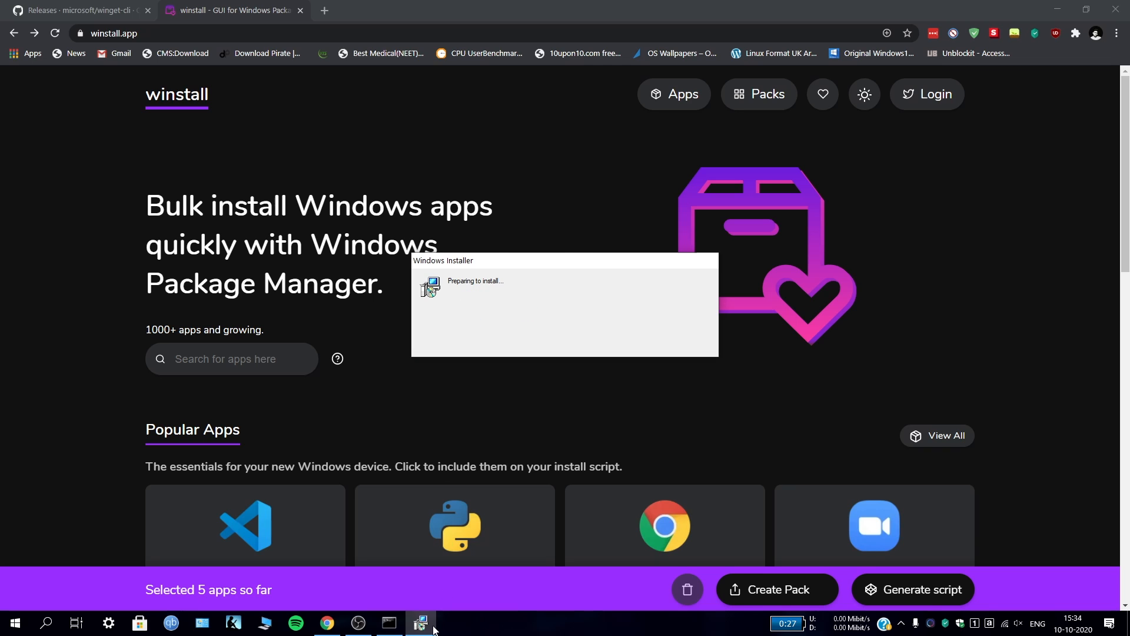
click(421, 626)
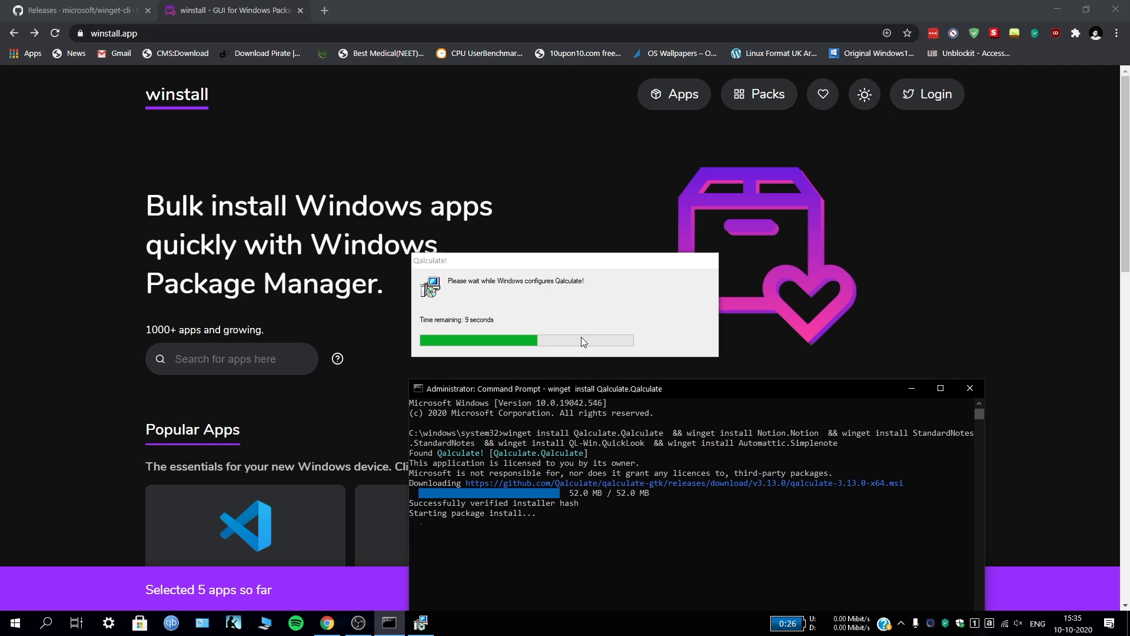
click(909, 388)
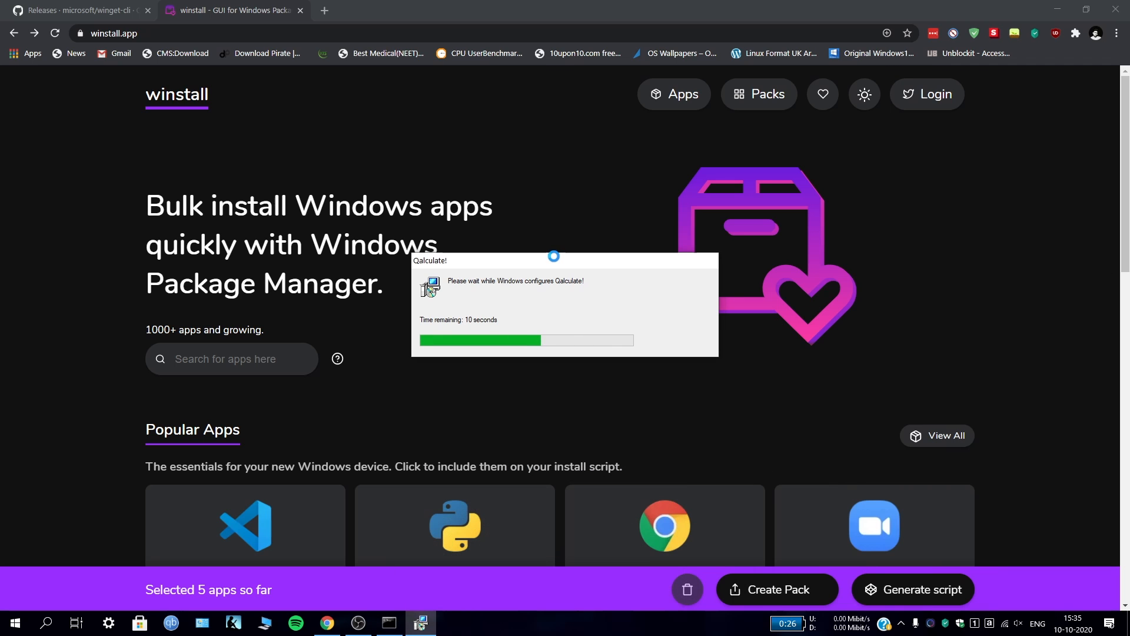
scroll(down, 3)
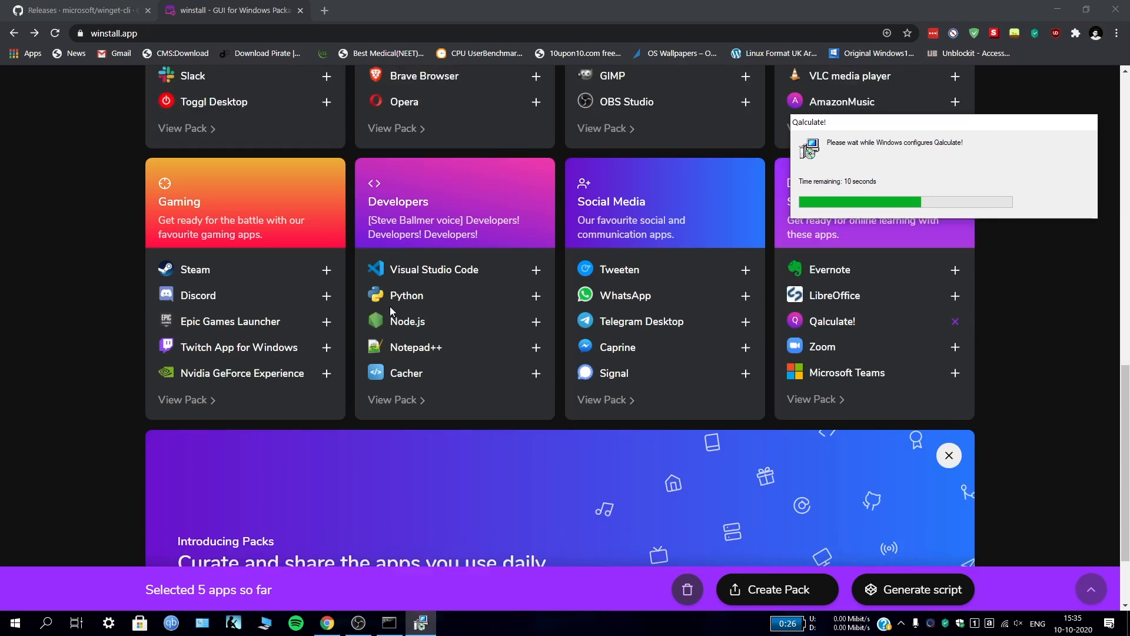
scroll(down, 3)
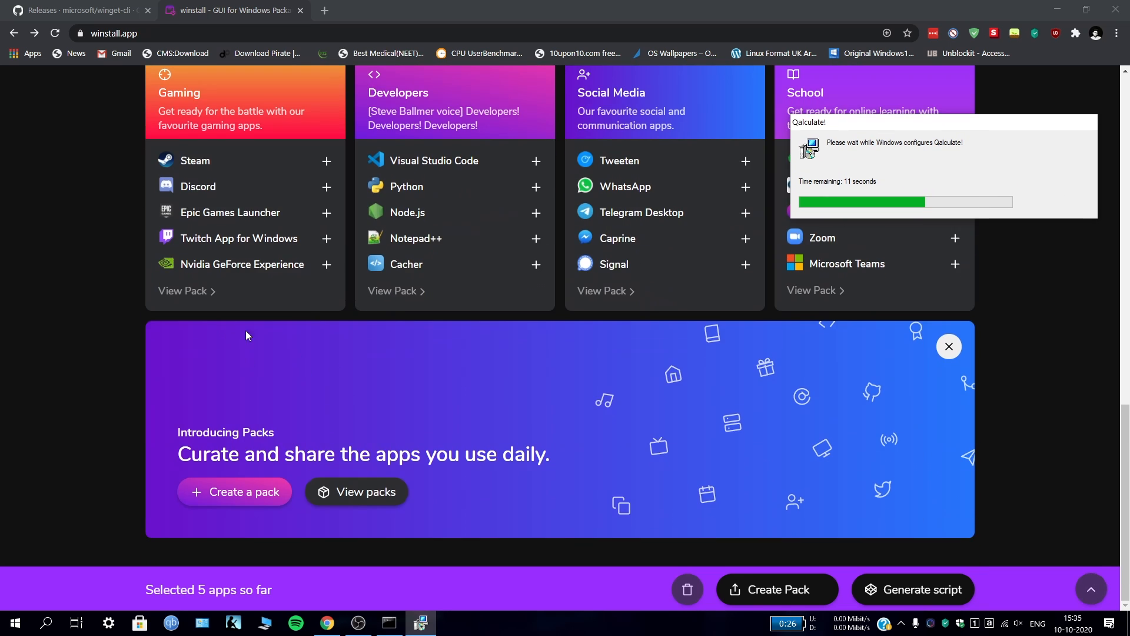
Step: Open the Windows blablah Redistributable pack from the packs list and scroll to its script
click(356, 492)
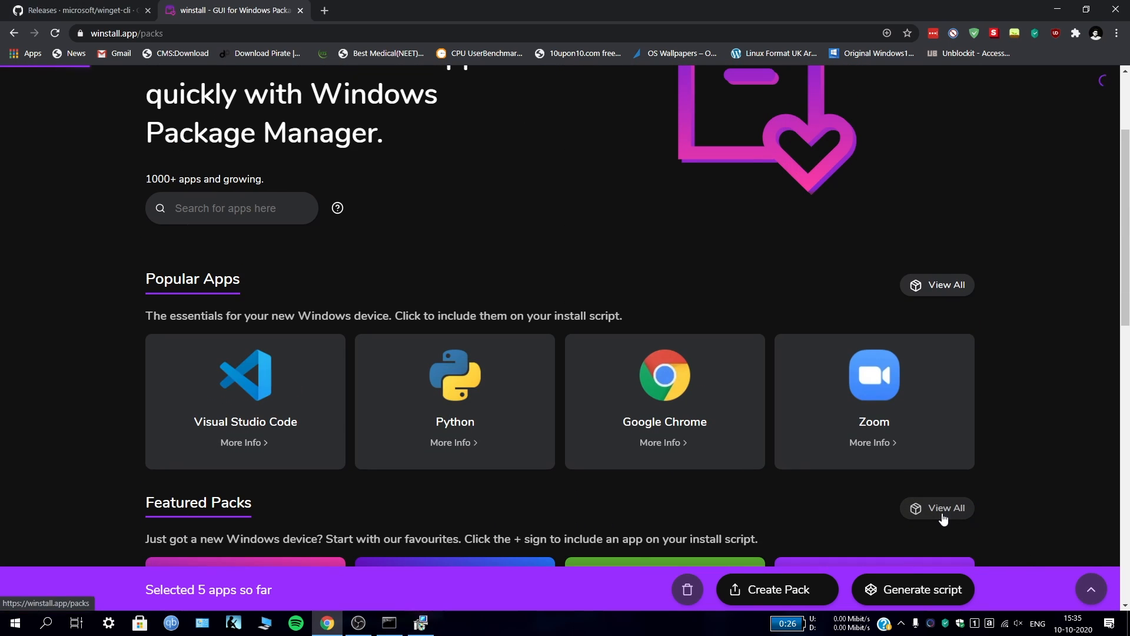
click(945, 508)
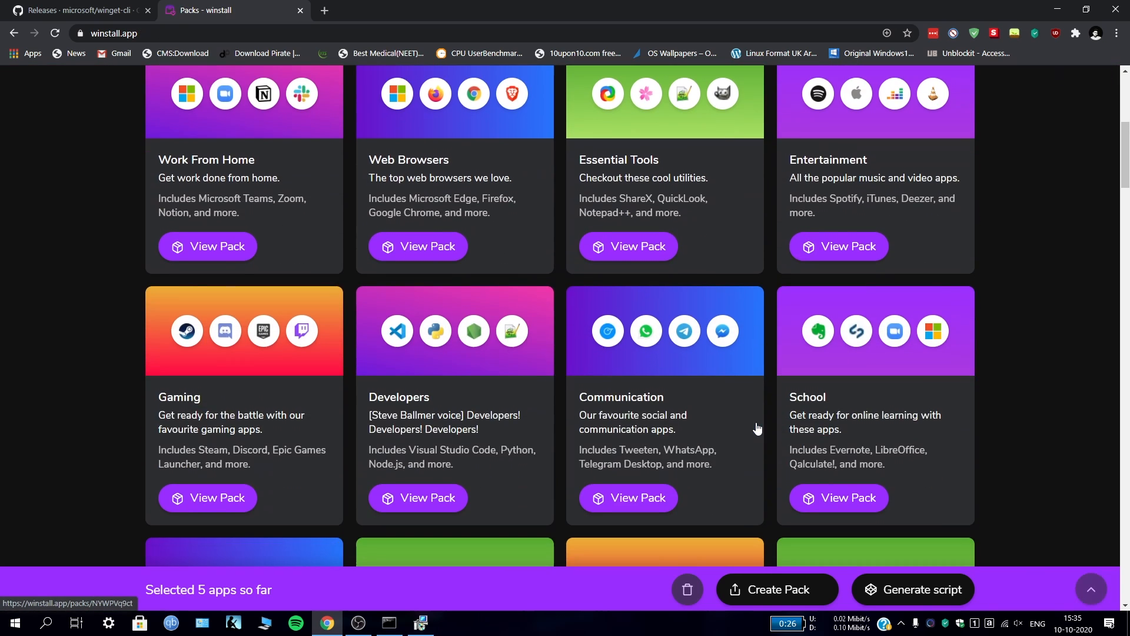
scroll(down, 3)
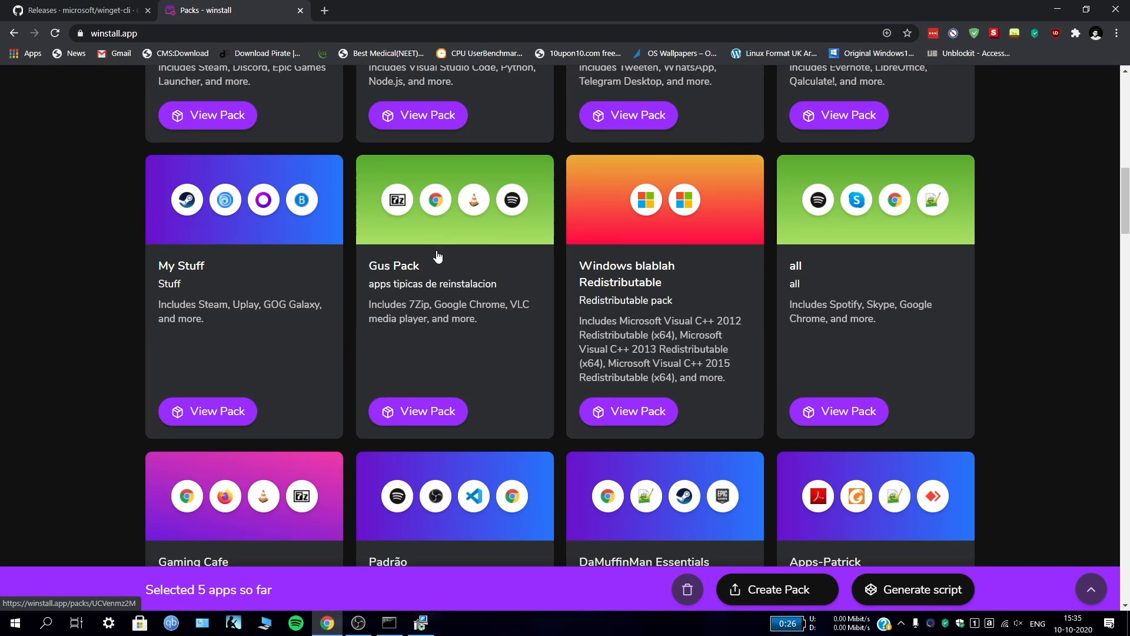
mouse_move(734, 232)
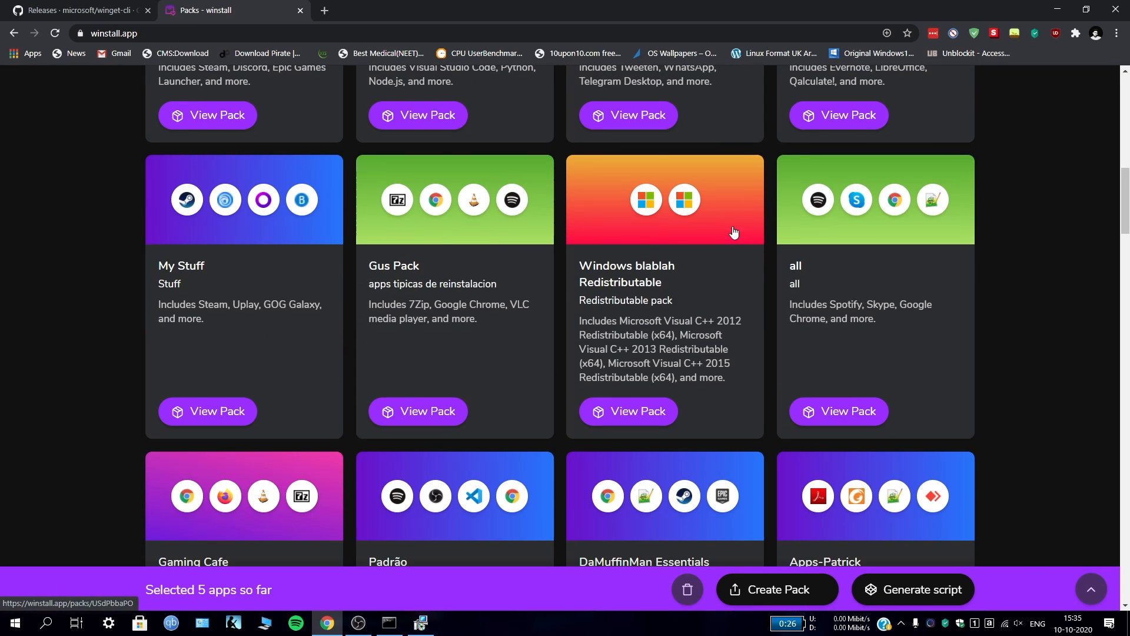
mouse_move(633, 402)
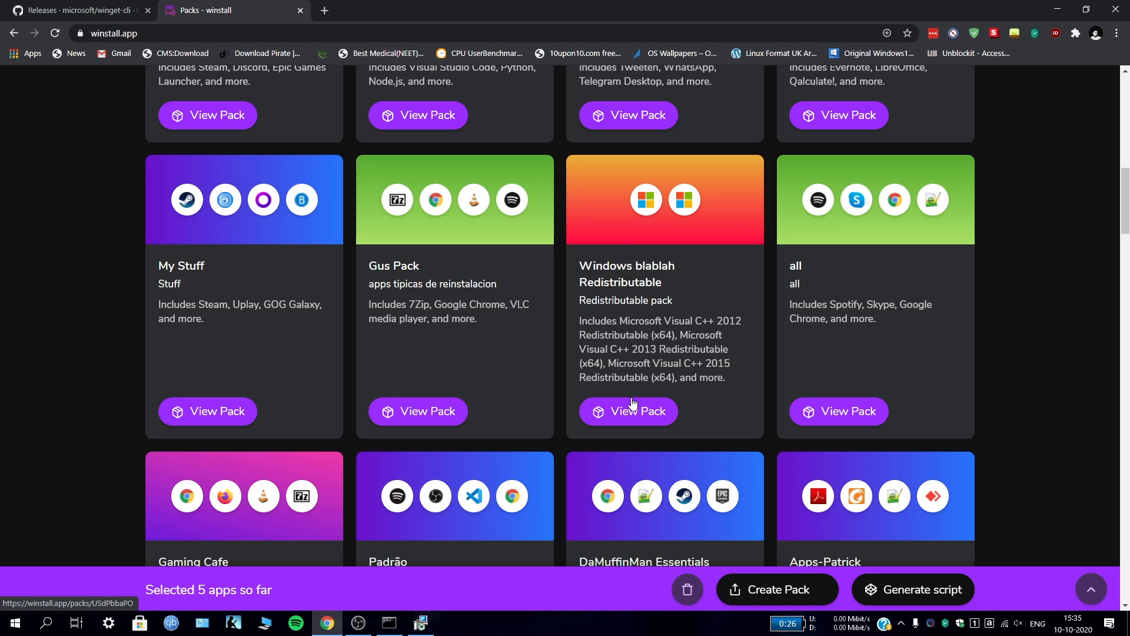
click(628, 411)
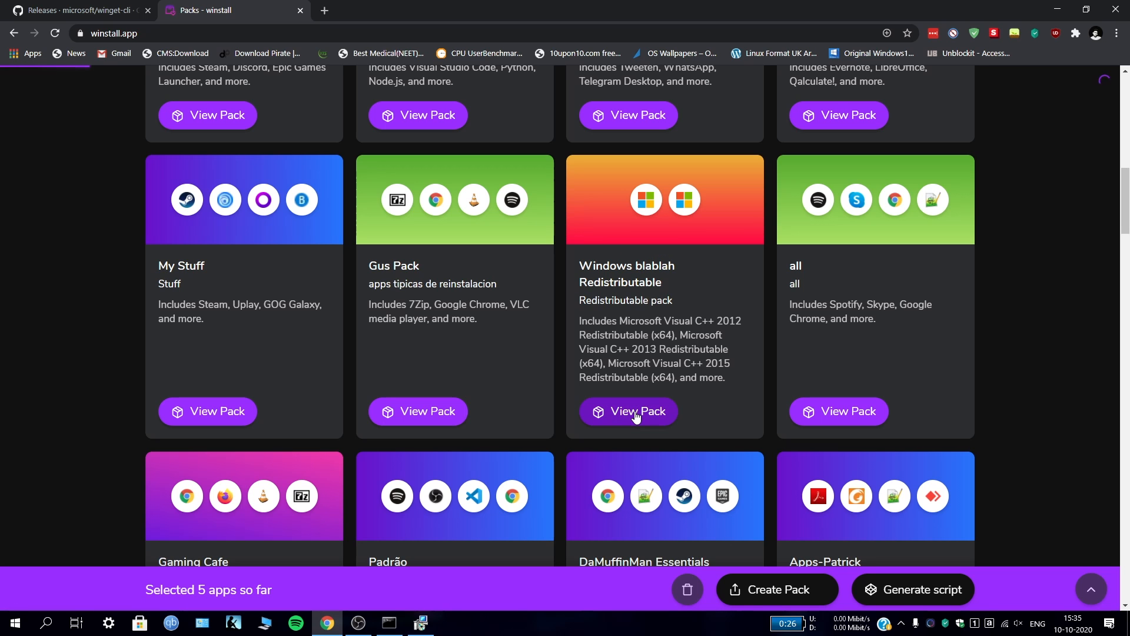
click(628, 411)
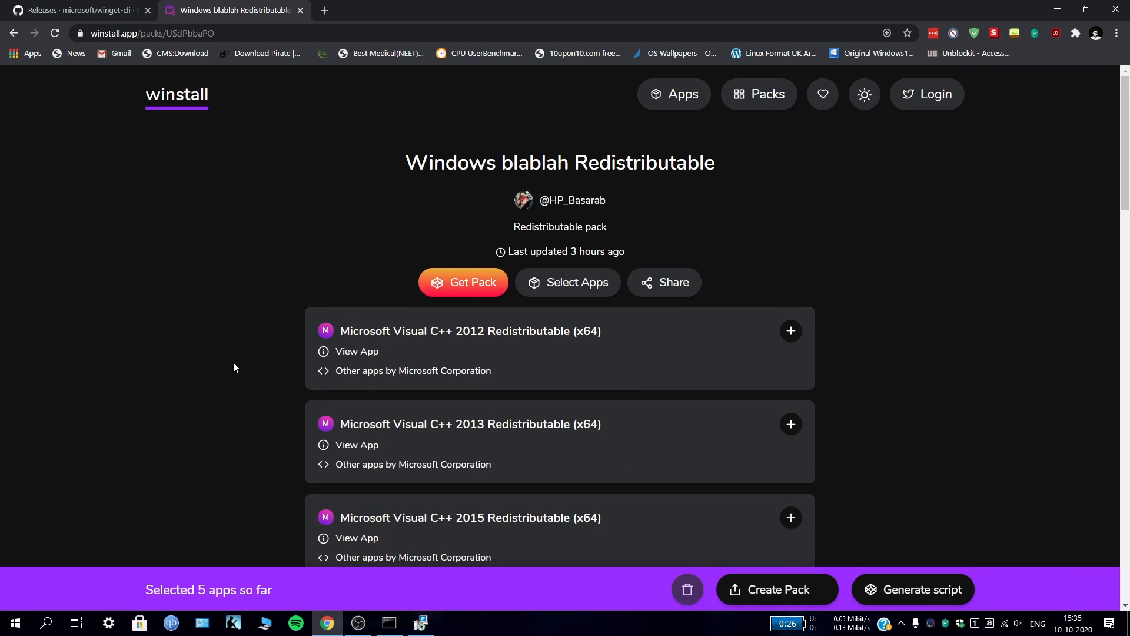
scroll(down, 3)
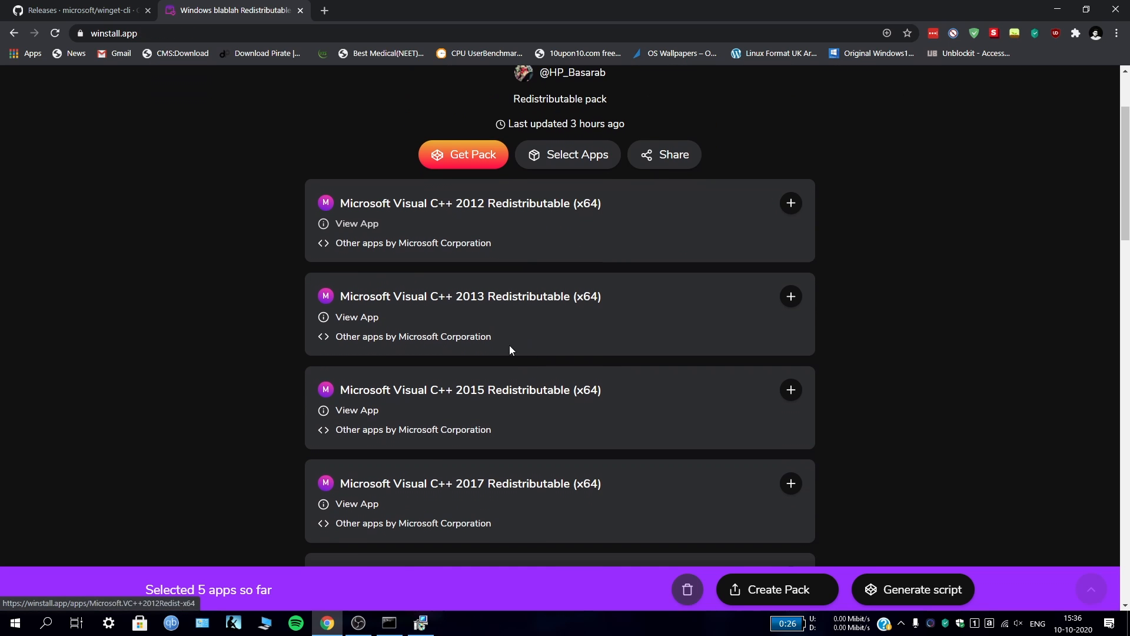
scroll(down, 3)
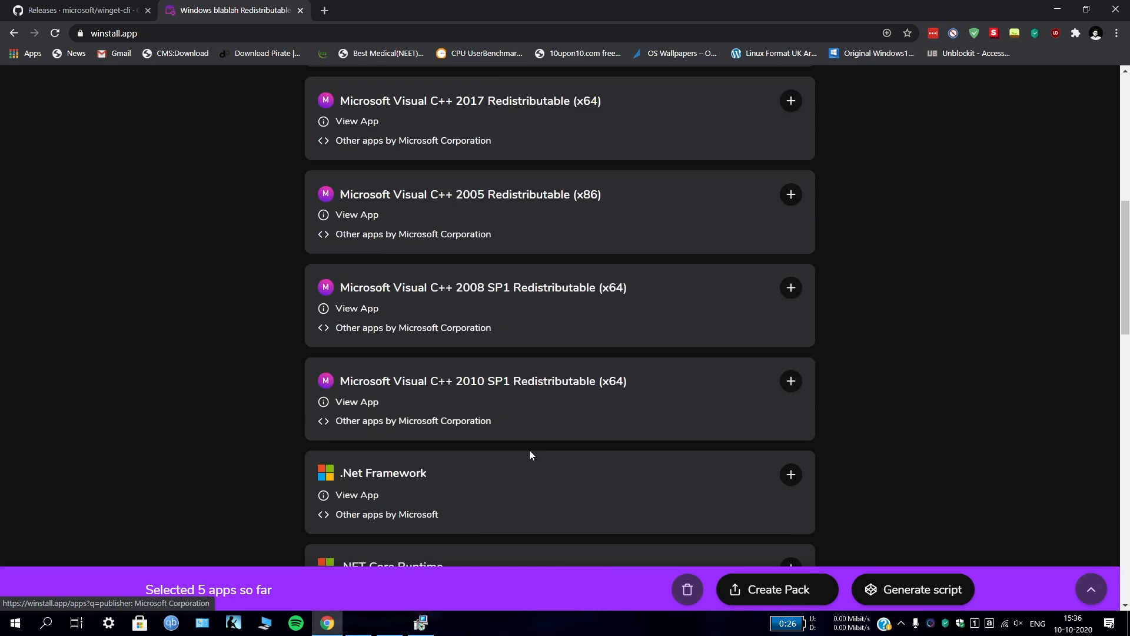
click(913, 589)
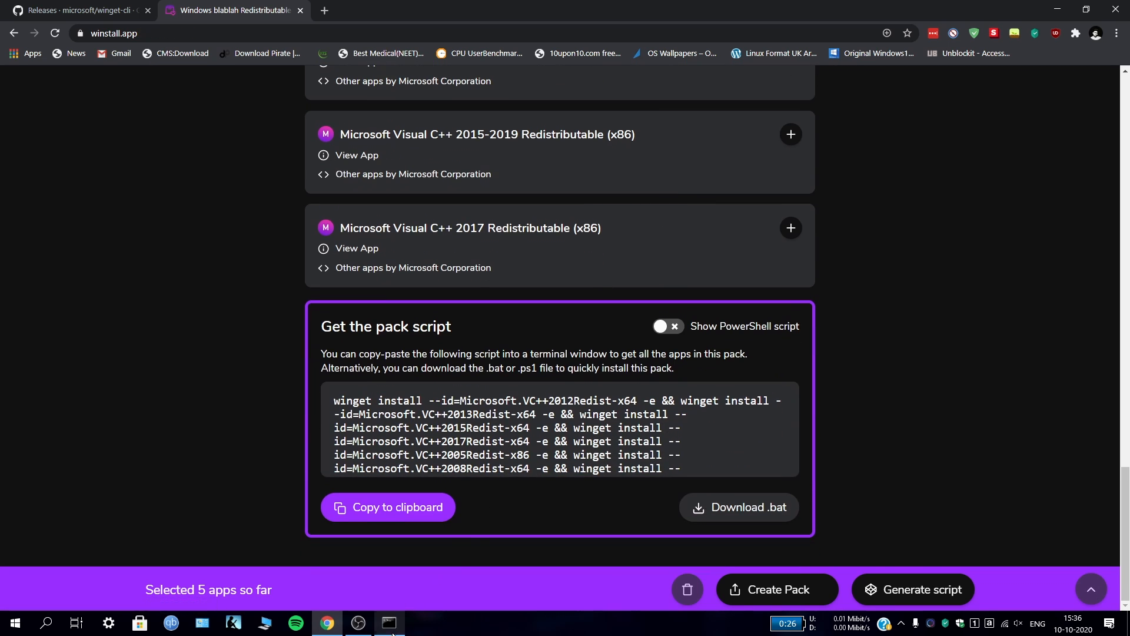
Step: Bring Command Prompt forward to watch Qalculate install and Notion download
click(388, 622)
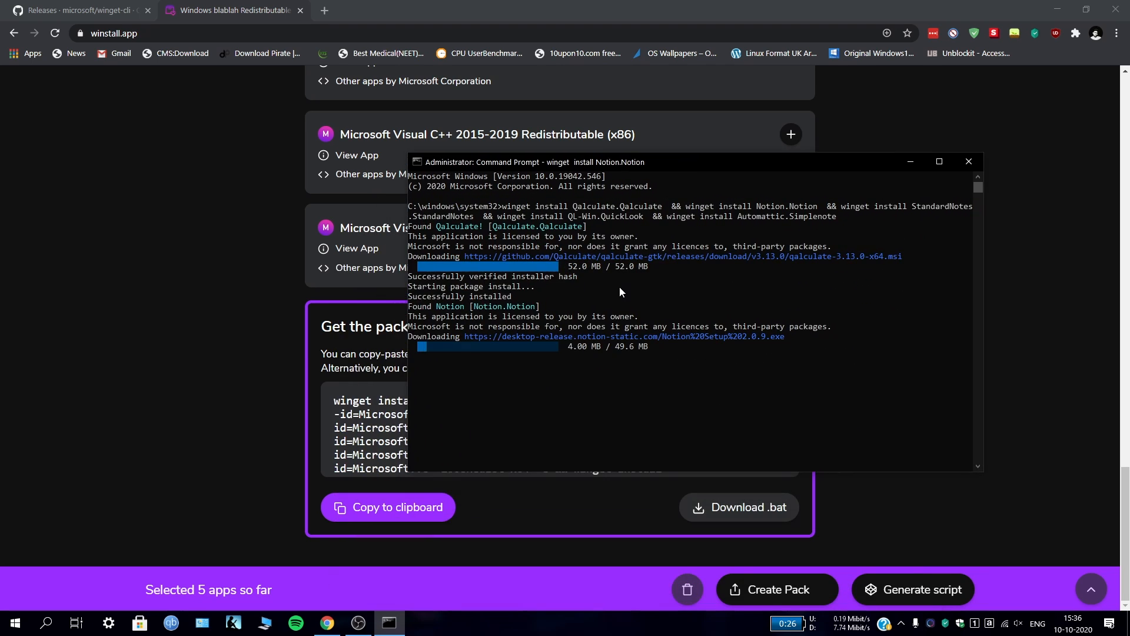
click(14, 622)
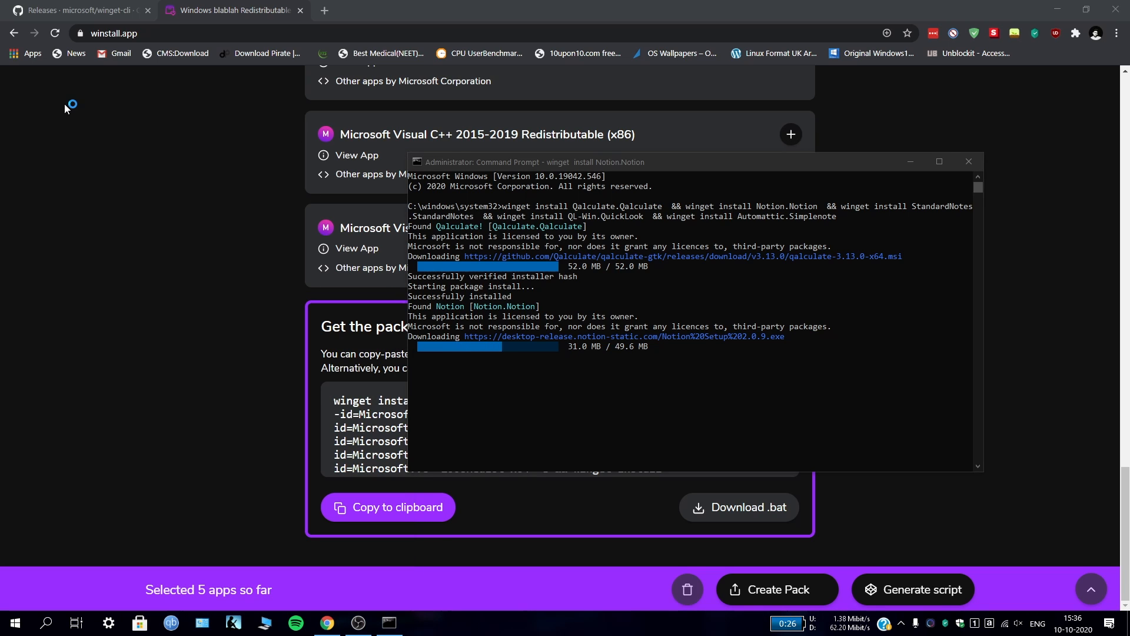
mouse_move(331, 187)
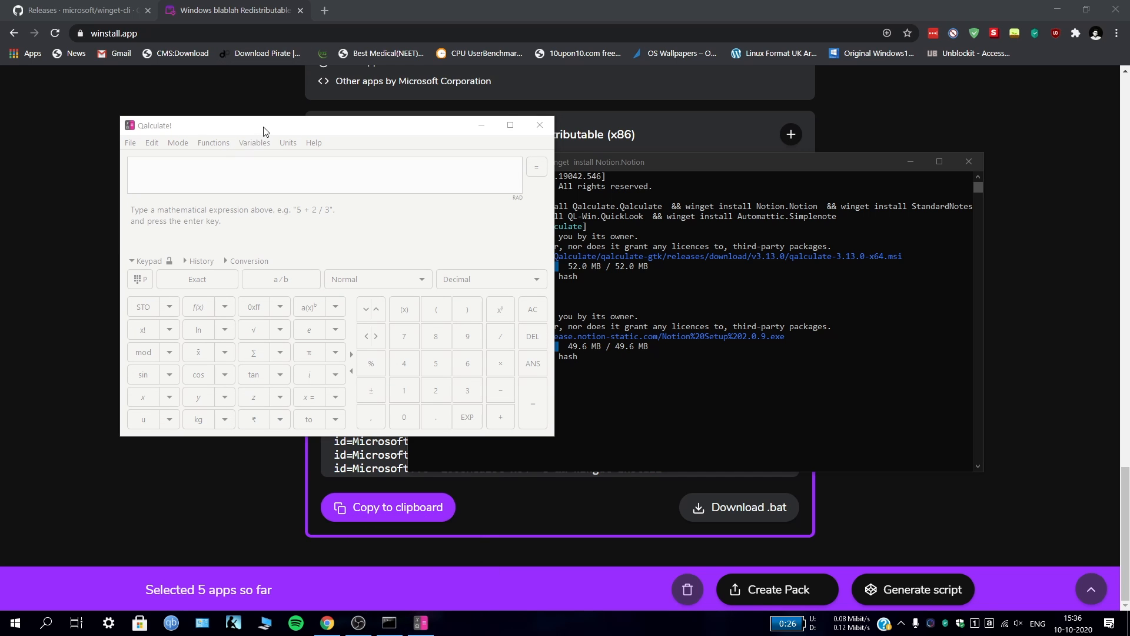
Step: Browse Qalculate!'s File, Mode and Help menus, view About for version 3.13.0, then close it
drag(263, 124, 177, 161)
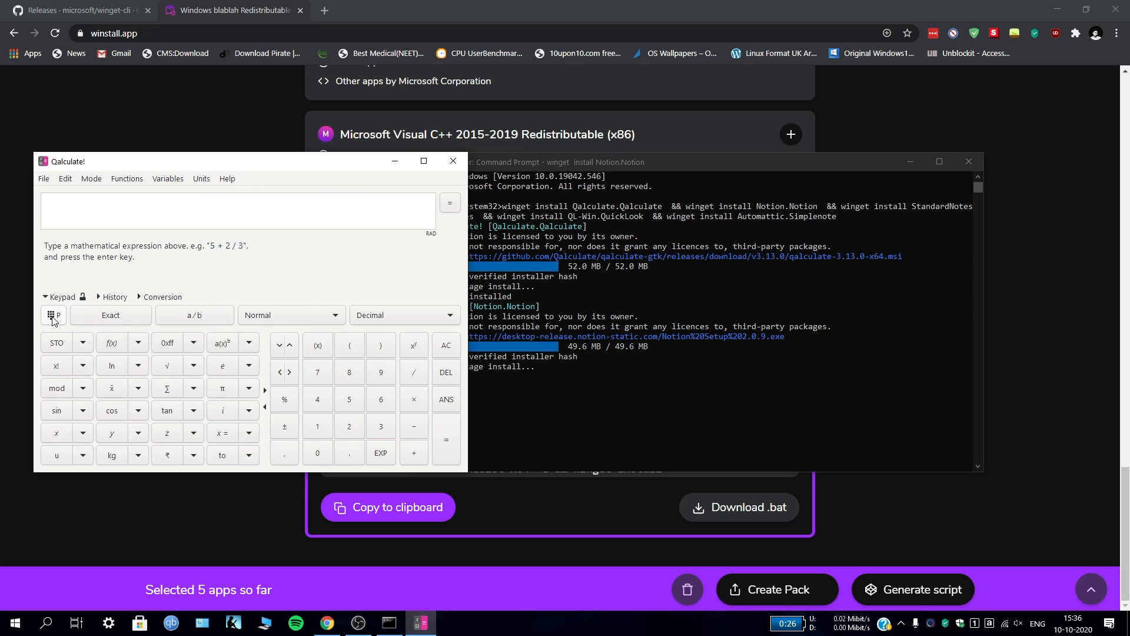
click(43, 178)
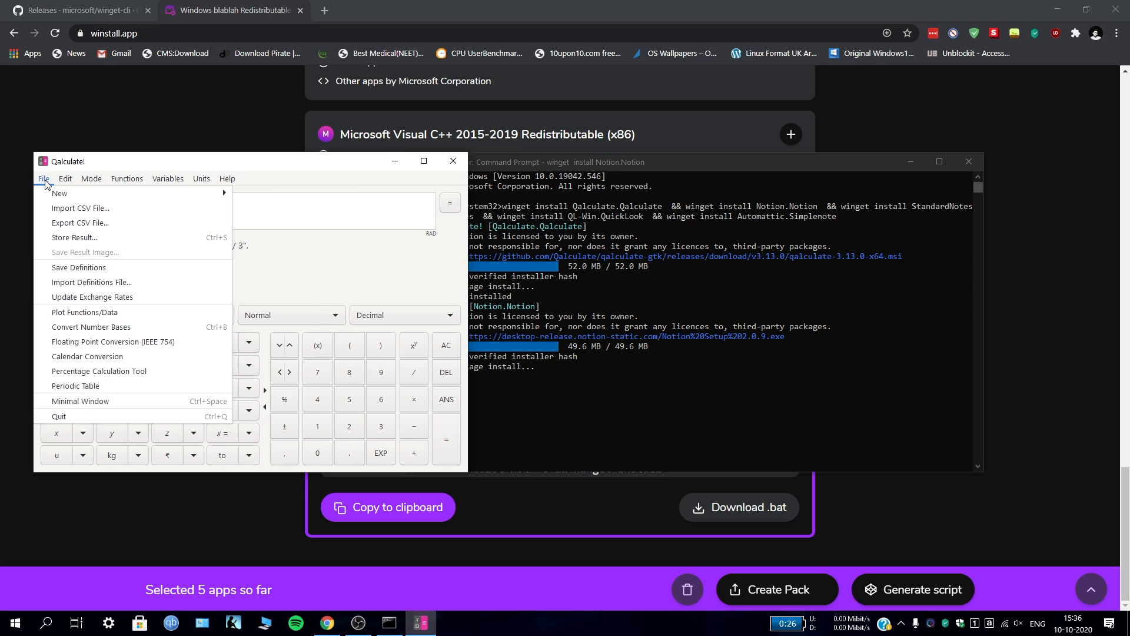
click(91, 179)
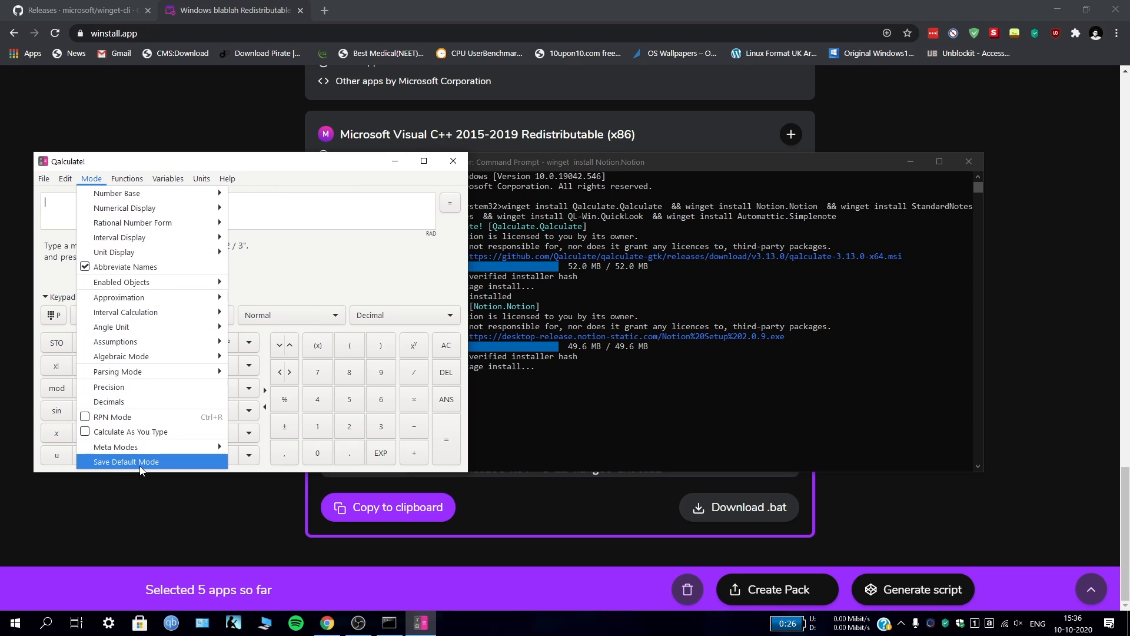
click(43, 178)
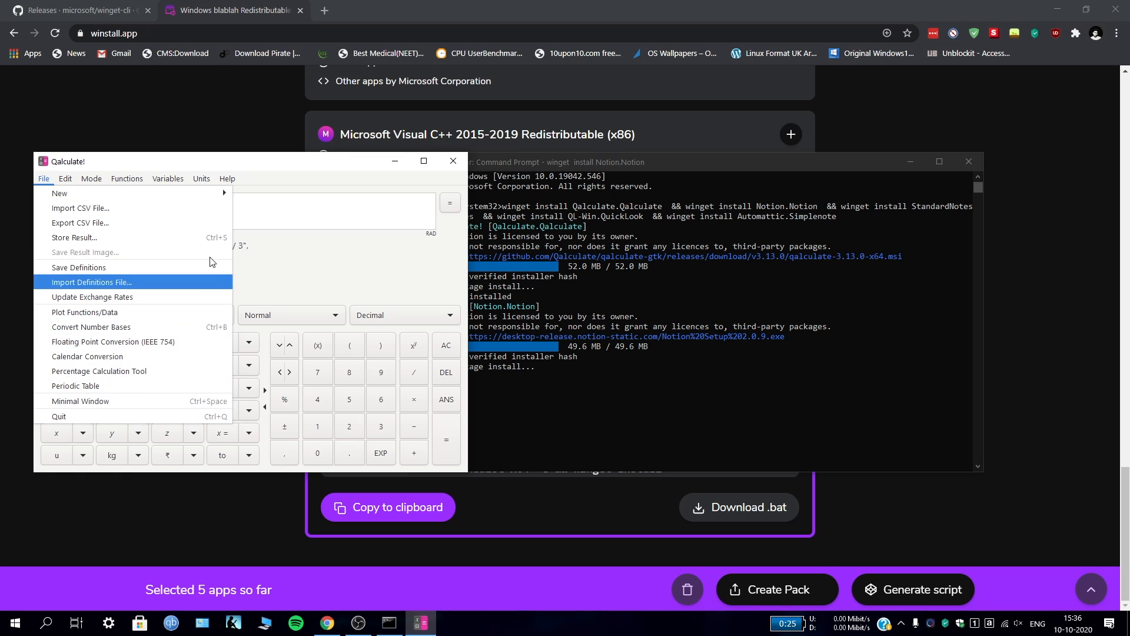
click(226, 178)
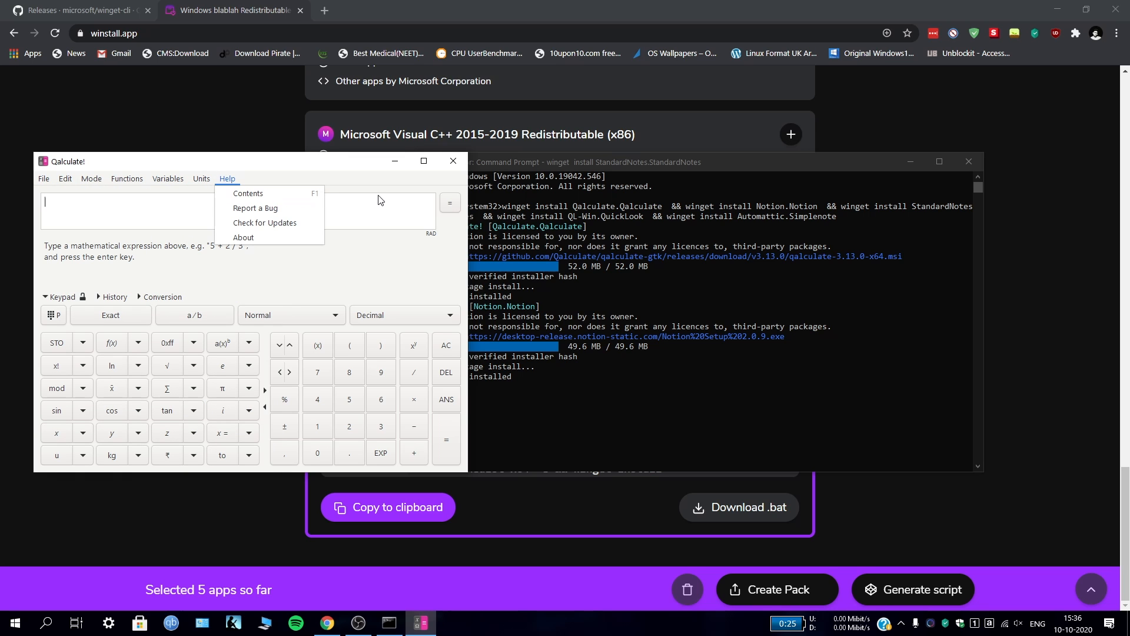
click(244, 237)
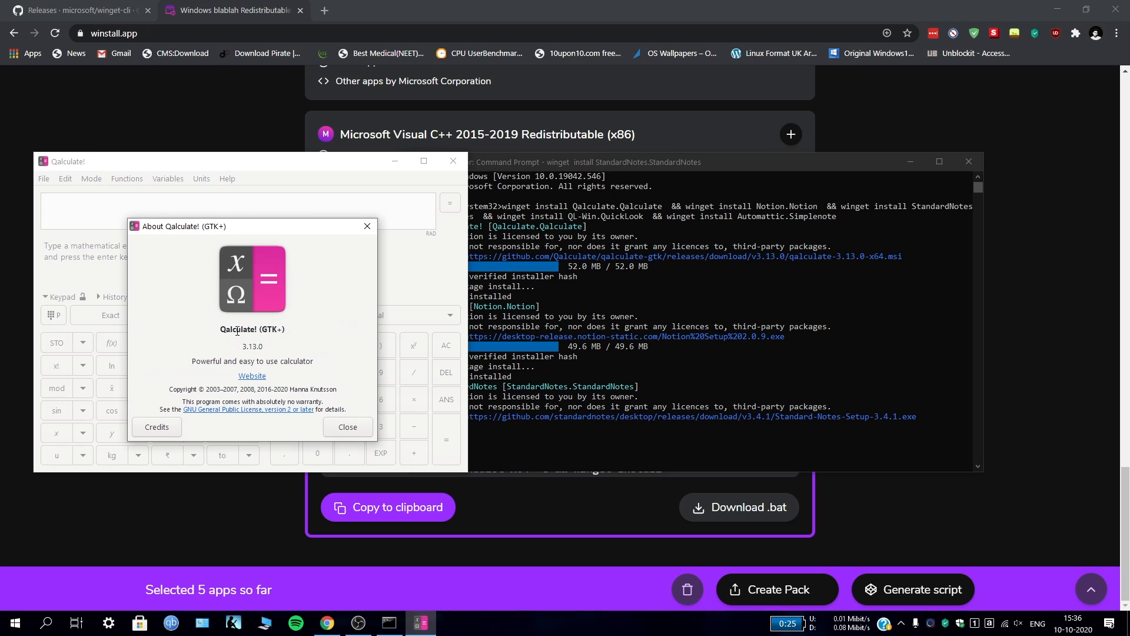
mouse_move(258, 362)
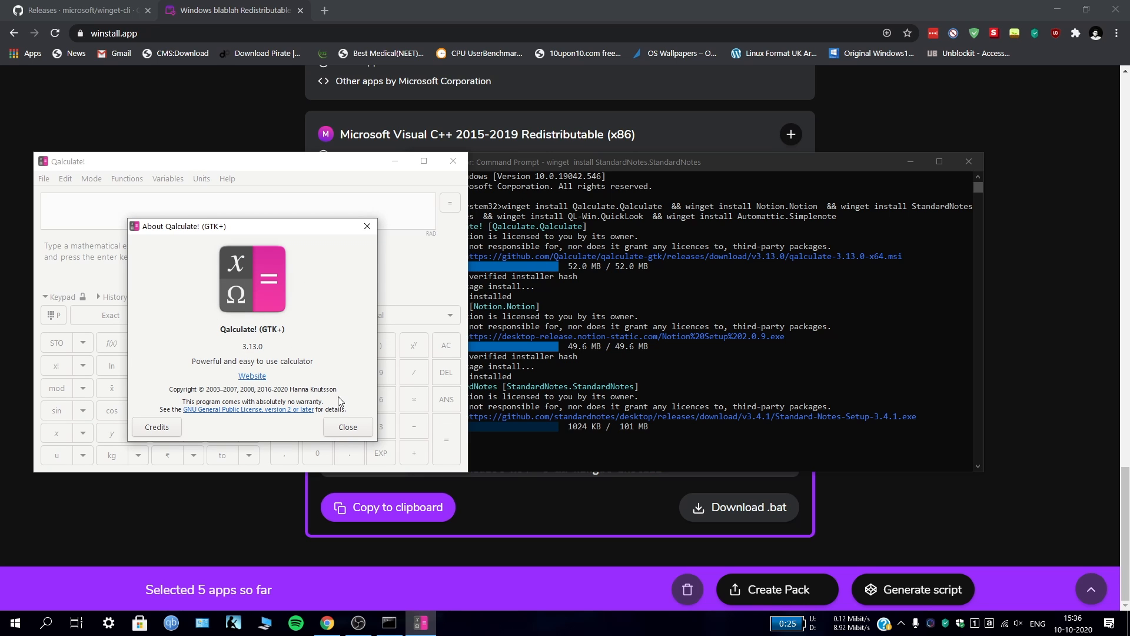
click(347, 427)
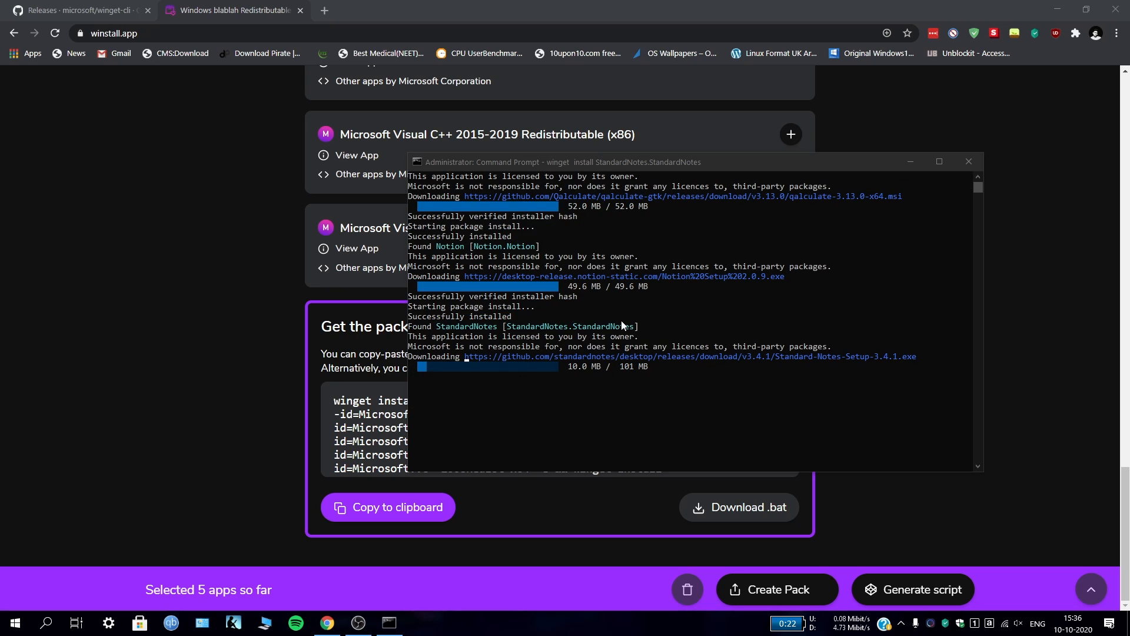
mouse_move(675, 317)
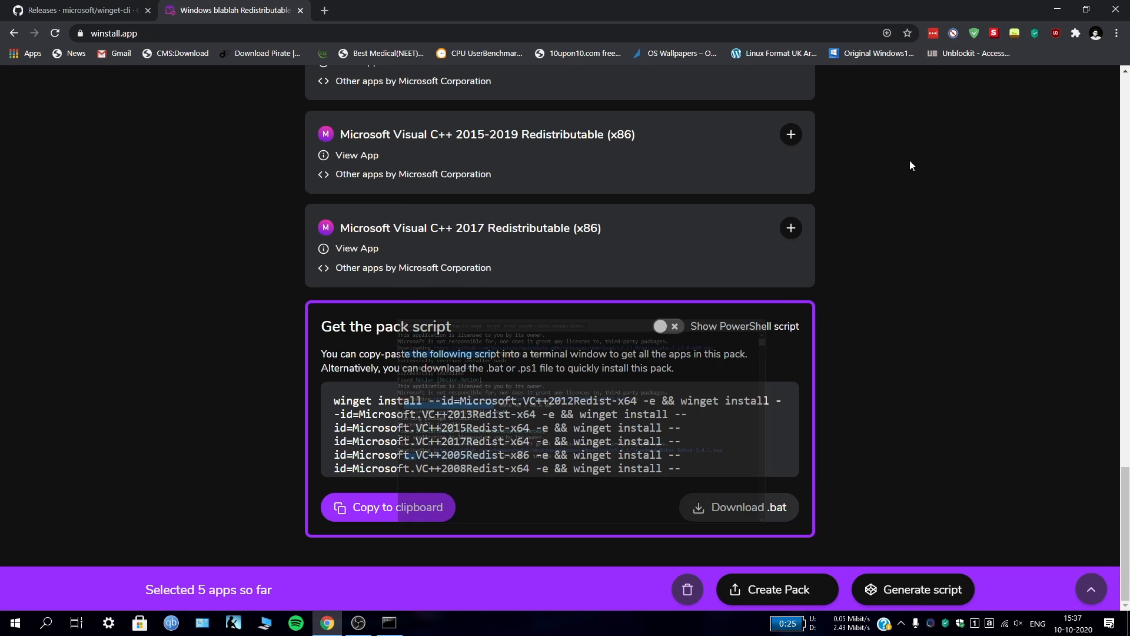
scroll(up, 3)
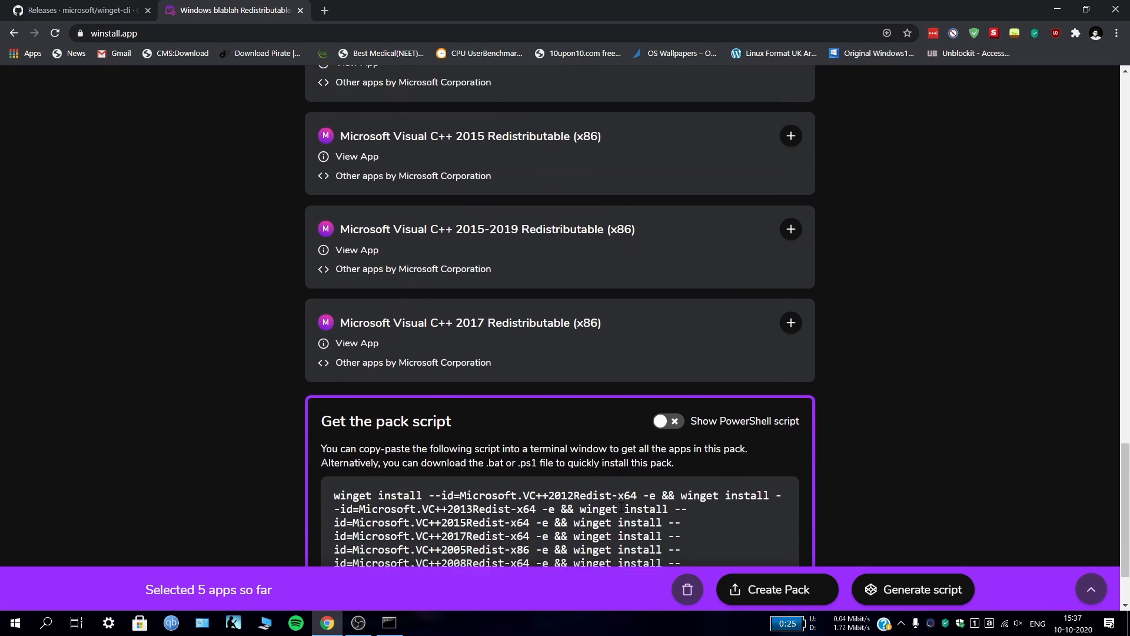
scroll(down, 3)
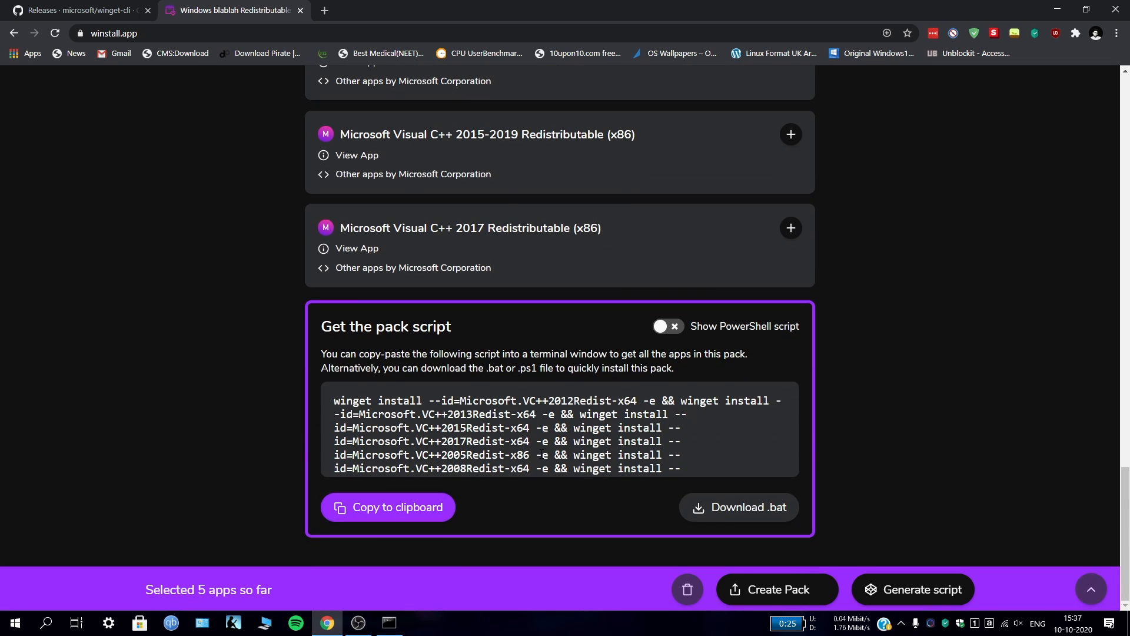
mouse_move(607, 6)
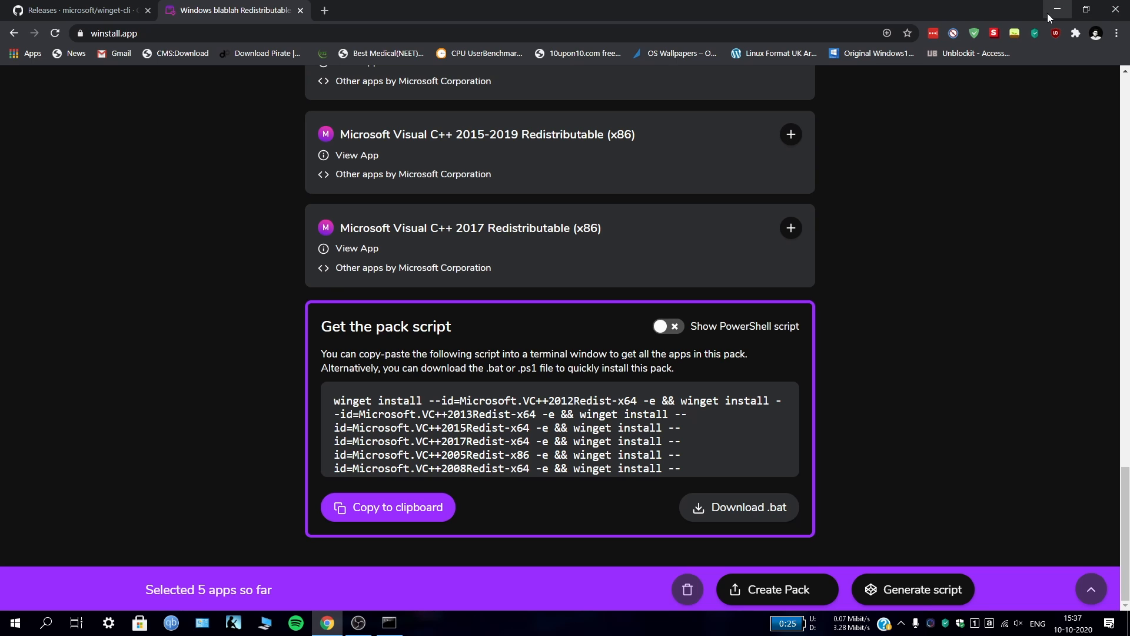
mouse_move(94, 5)
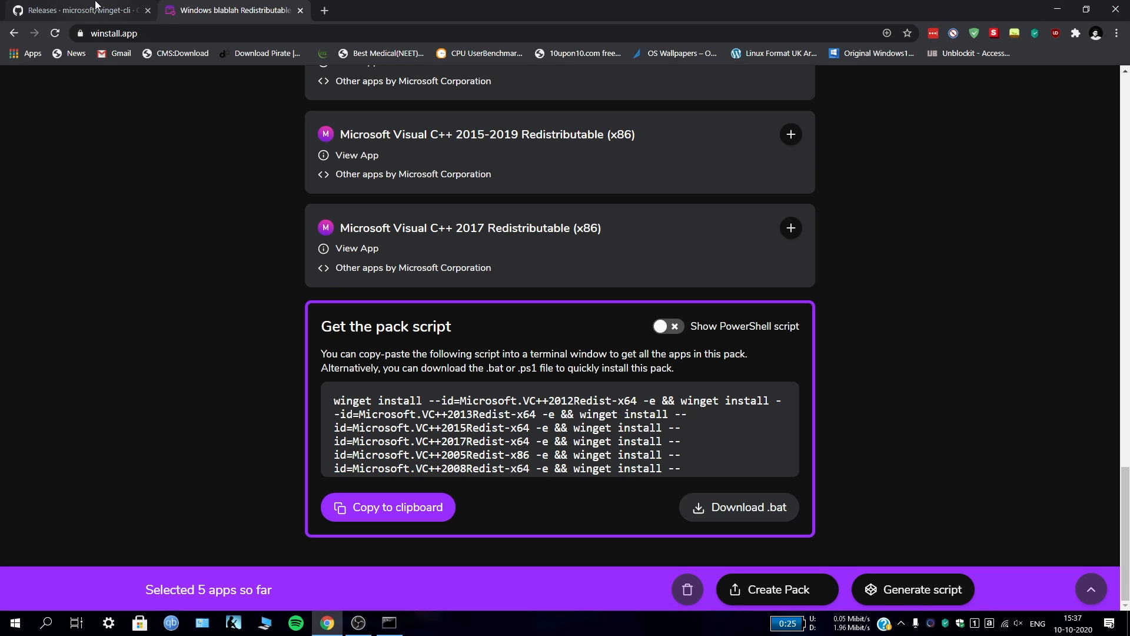
mouse_move(76, 10)
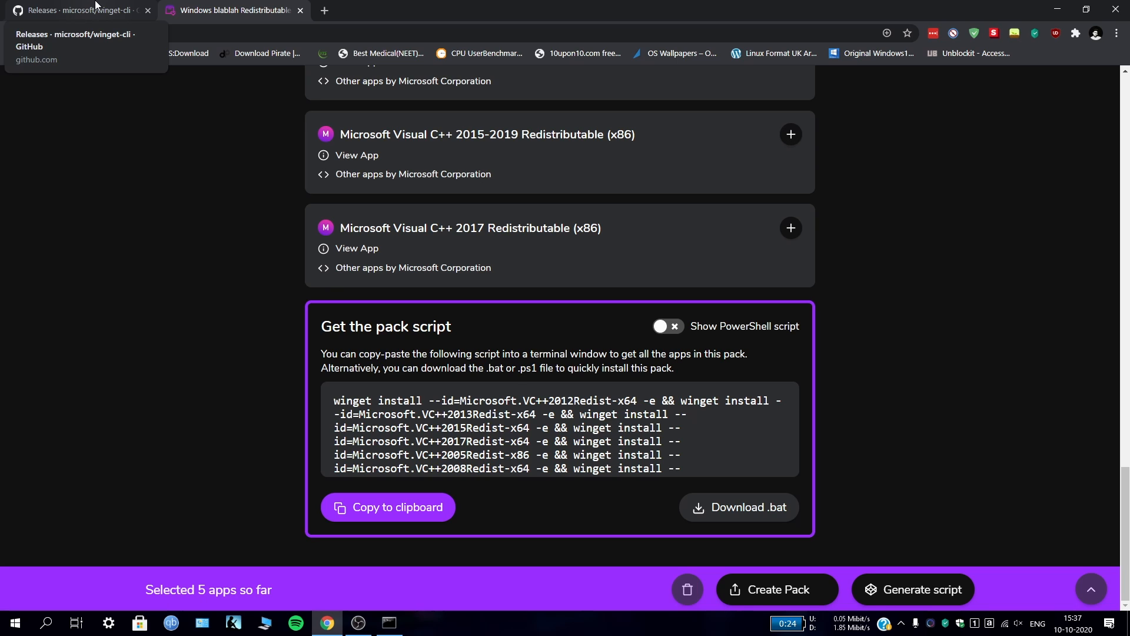
mouse_move(396, 6)
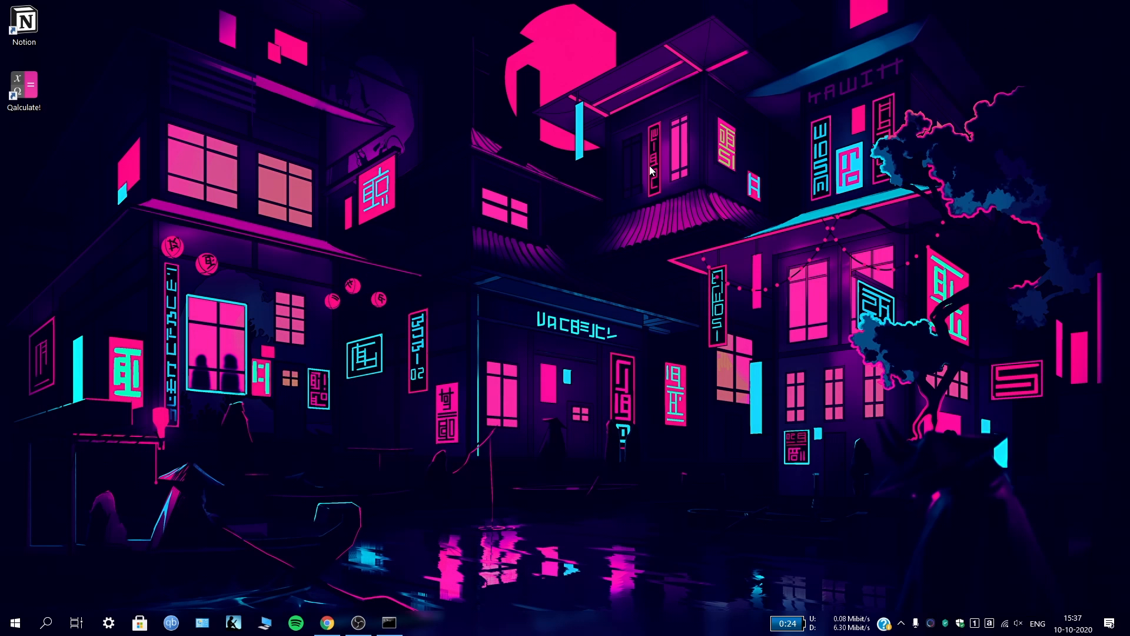
mouse_move(540, 231)
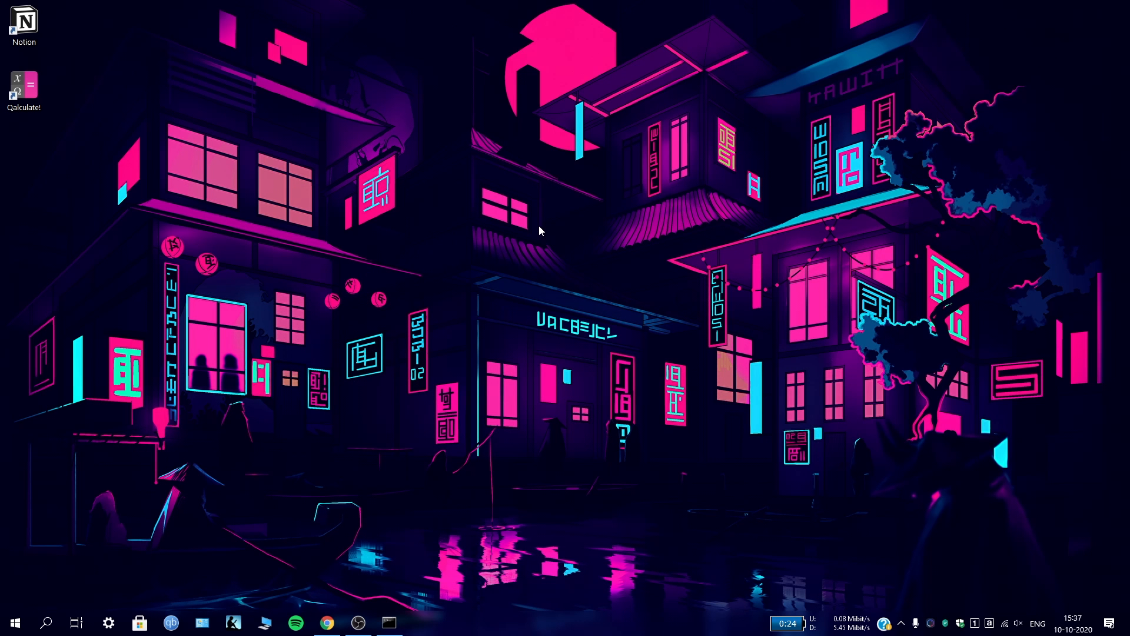